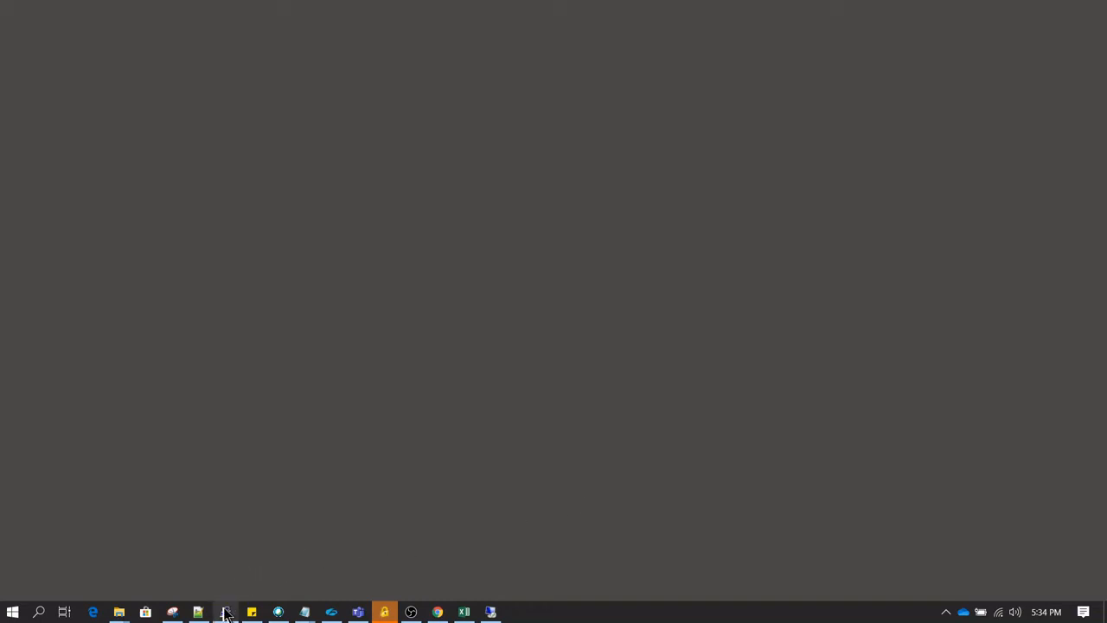
- Check the user and current directory, delete the home folder's files, and confirm the listing is empty
{"action": "left_click", "coordinate": [225, 612]}
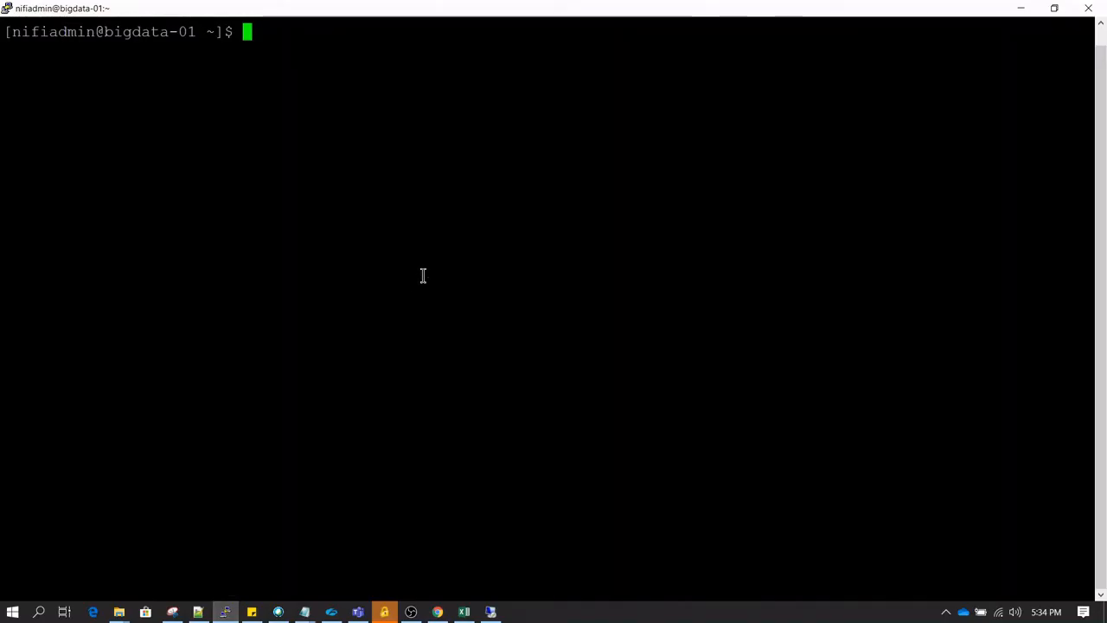
{"action": "type", "text": "whoami"}
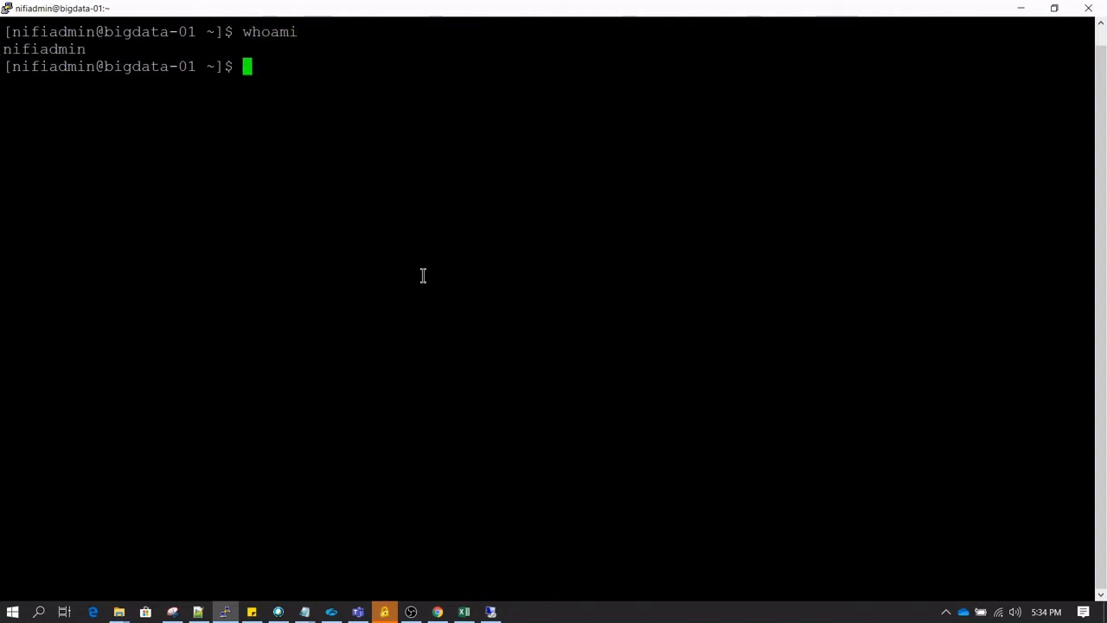
{"action": "type", "text": "pwd"}
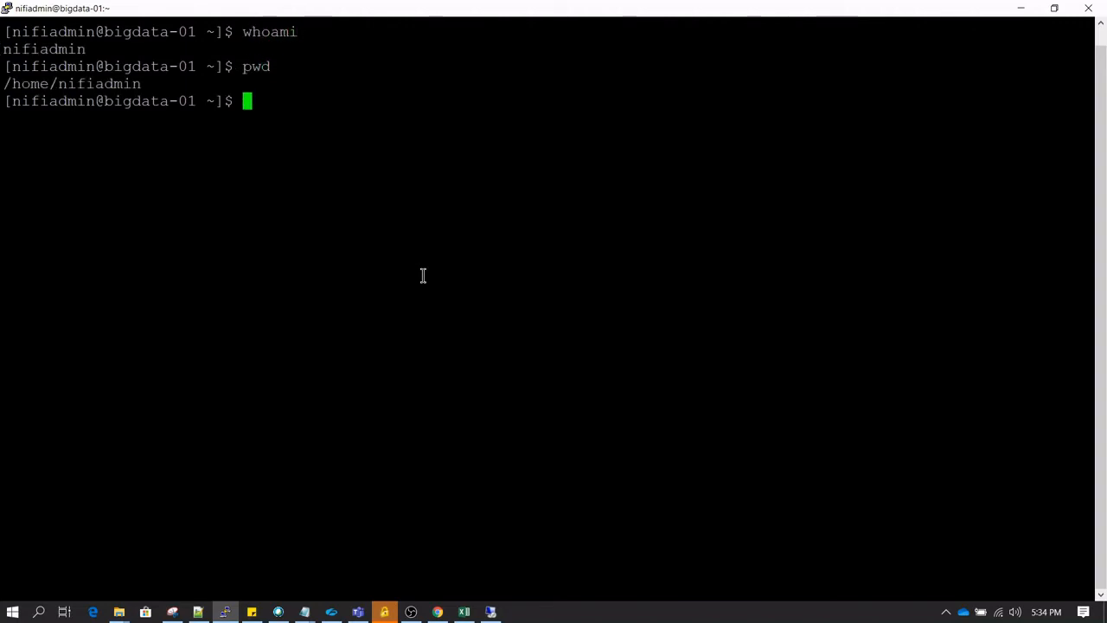
{"action": "type", "text": "ls -lt"}
{"action": "type", "text": "rm -f *"}
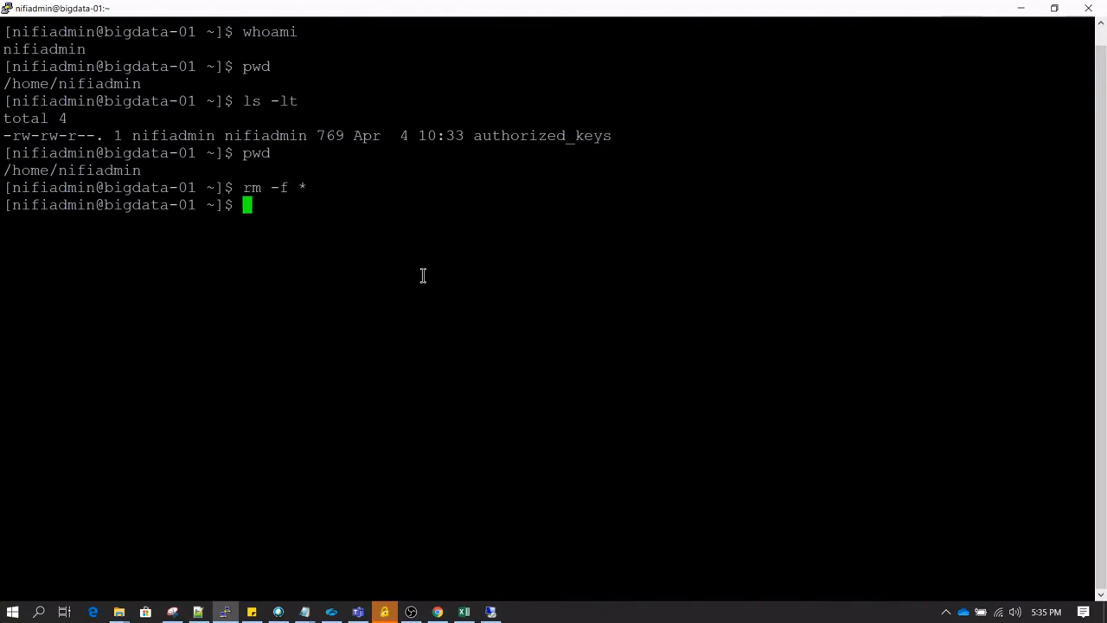
{"action": "type", "text": "ls -lt"}
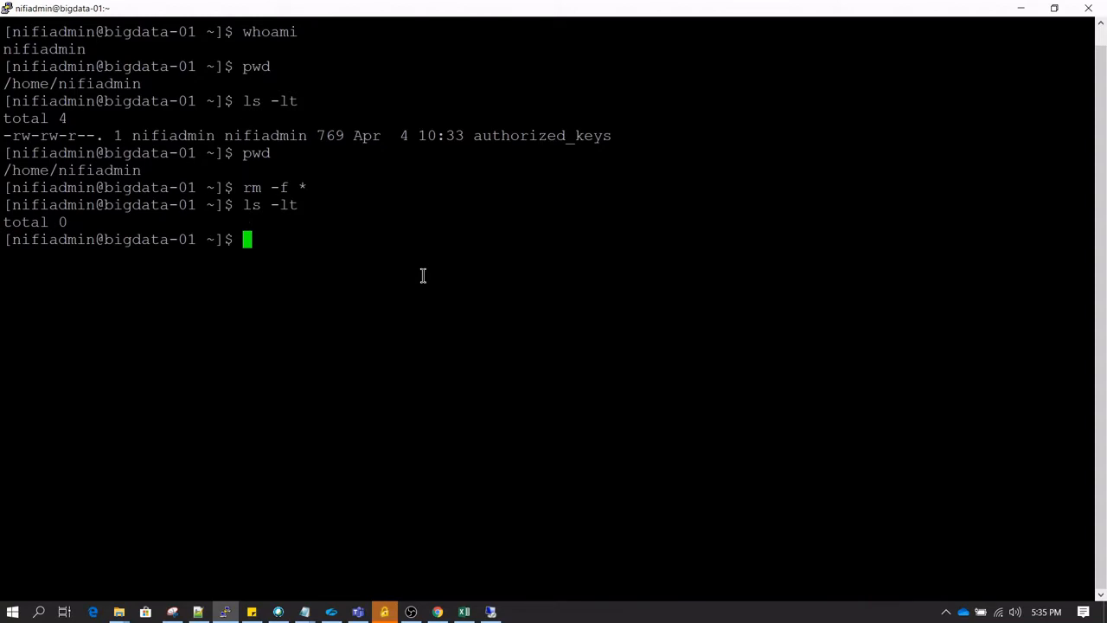
{"action": "mouse_move", "coordinate": [451, 577]}
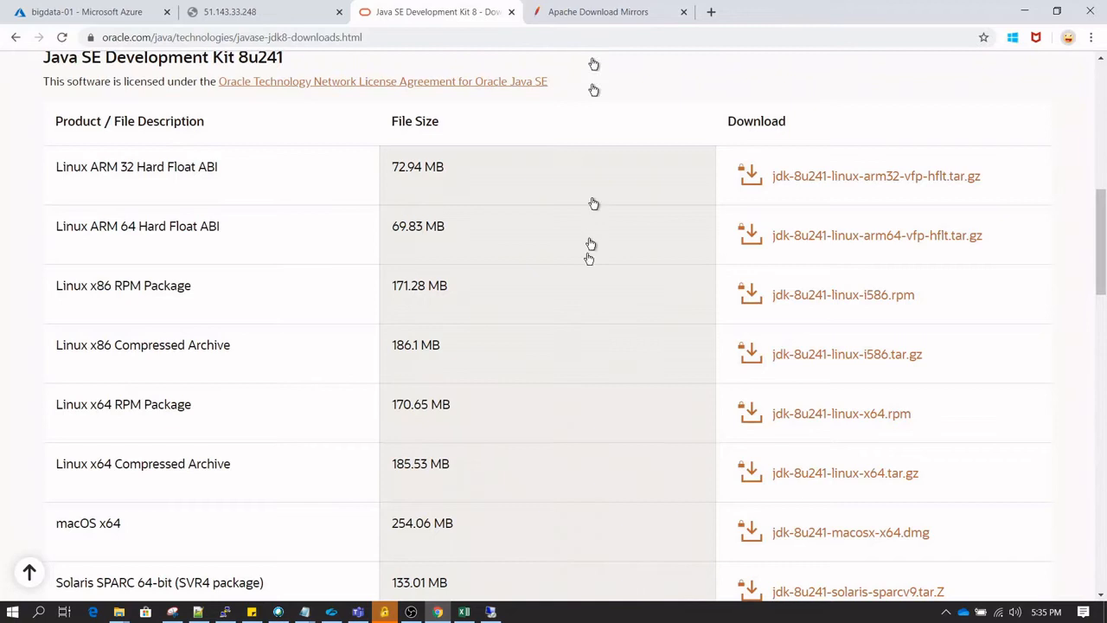
{"action": "mouse_move", "coordinate": [515, 363]}
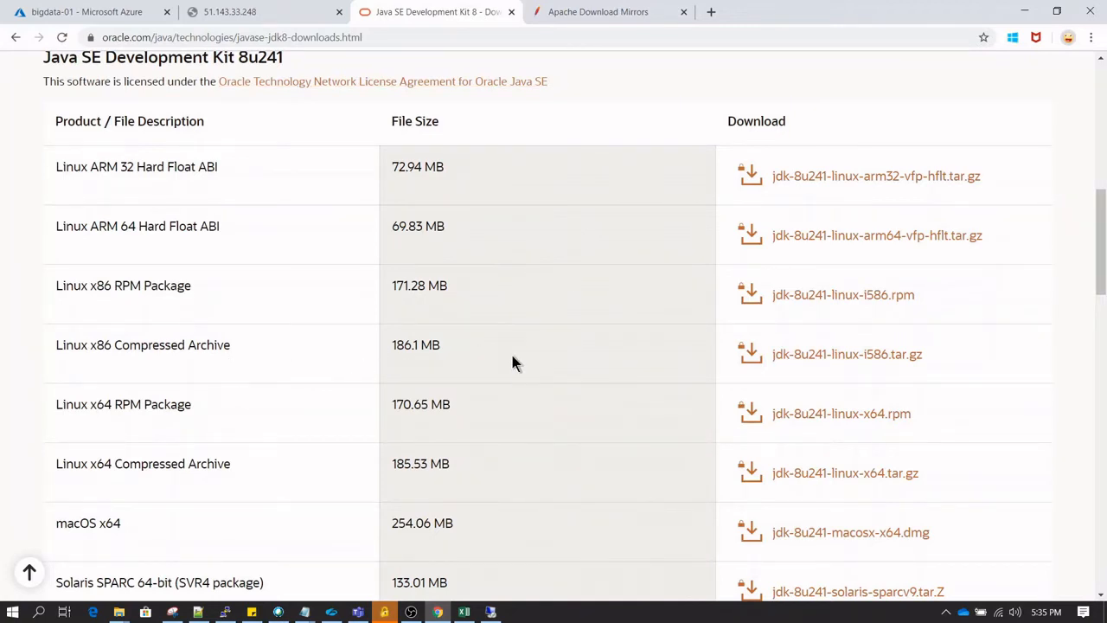
{"action": "mouse_move", "coordinate": [836, 357]}
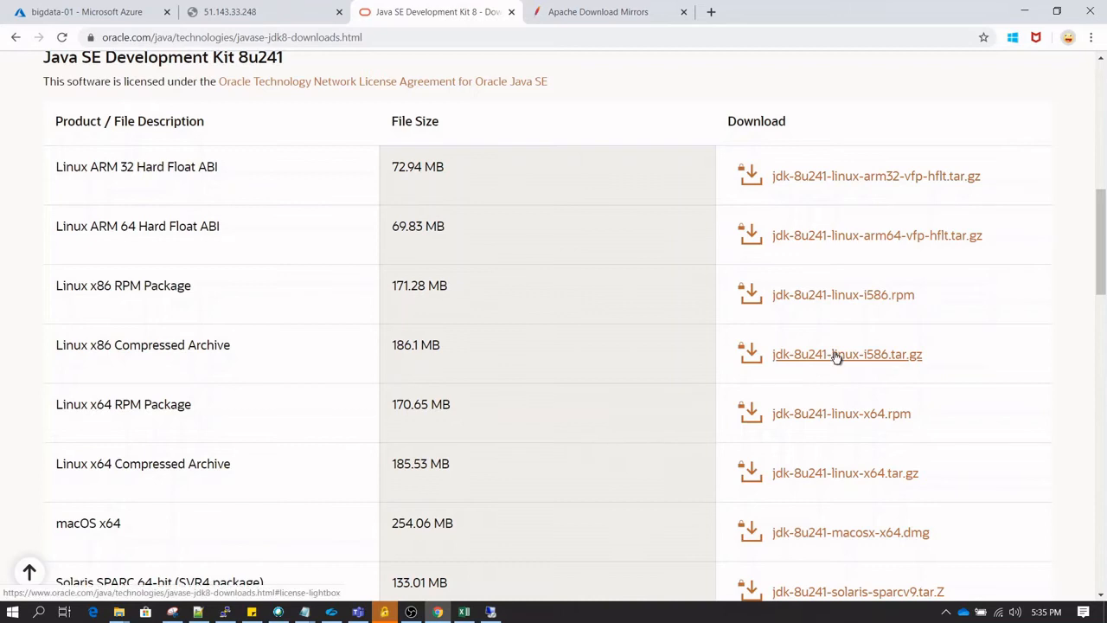
{"action": "mouse_move", "coordinate": [822, 359]}
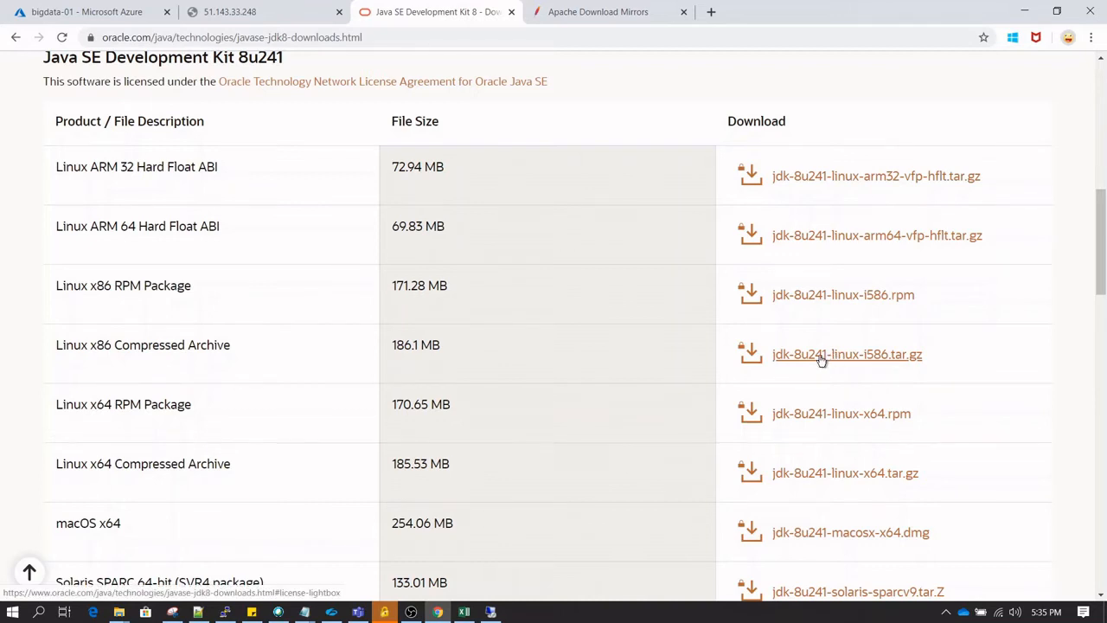
- Accept the Oracle license, start the jdk-8u241-linux-i586.tar.gz download, then cancel it
{"action": "left_click", "coordinate": [846, 354]}
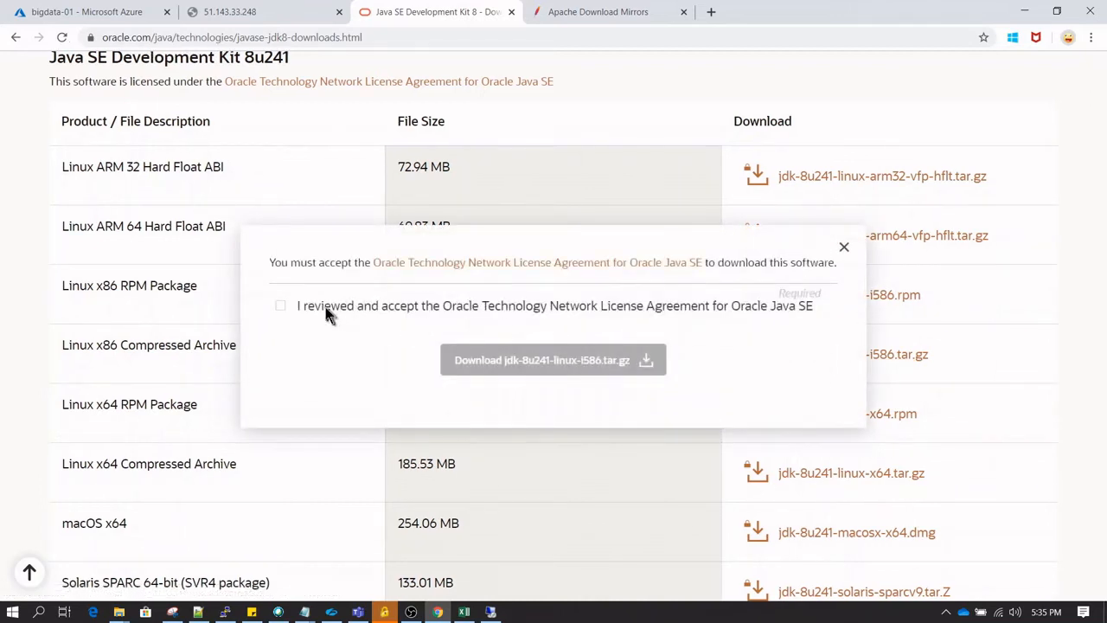
{"action": "left_click", "coordinate": [281, 306]}
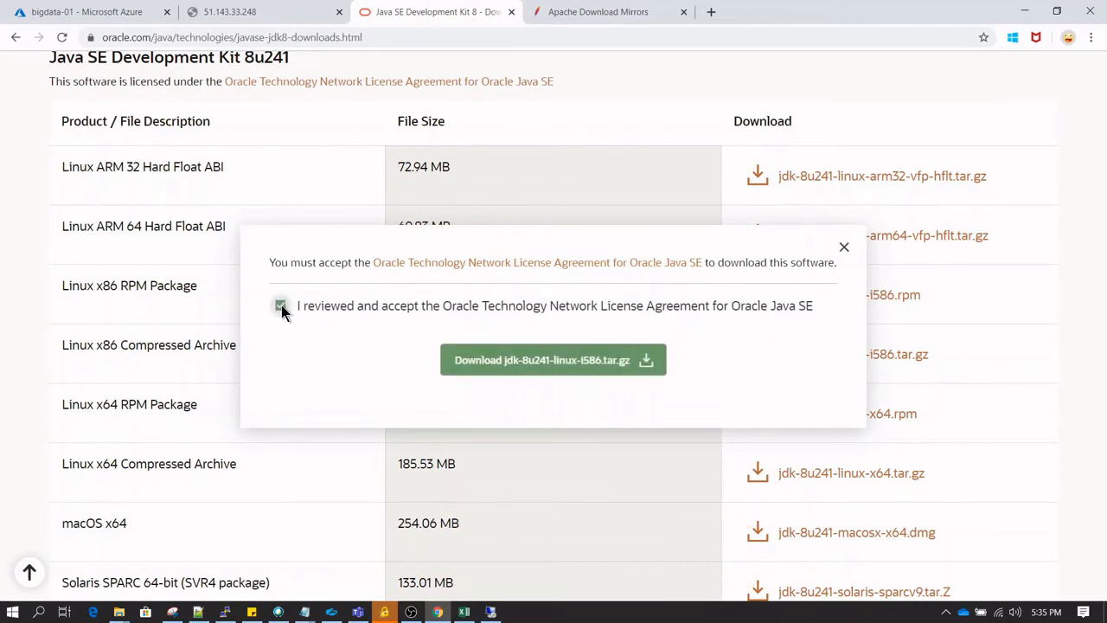
{"action": "left_click", "coordinate": [553, 360]}
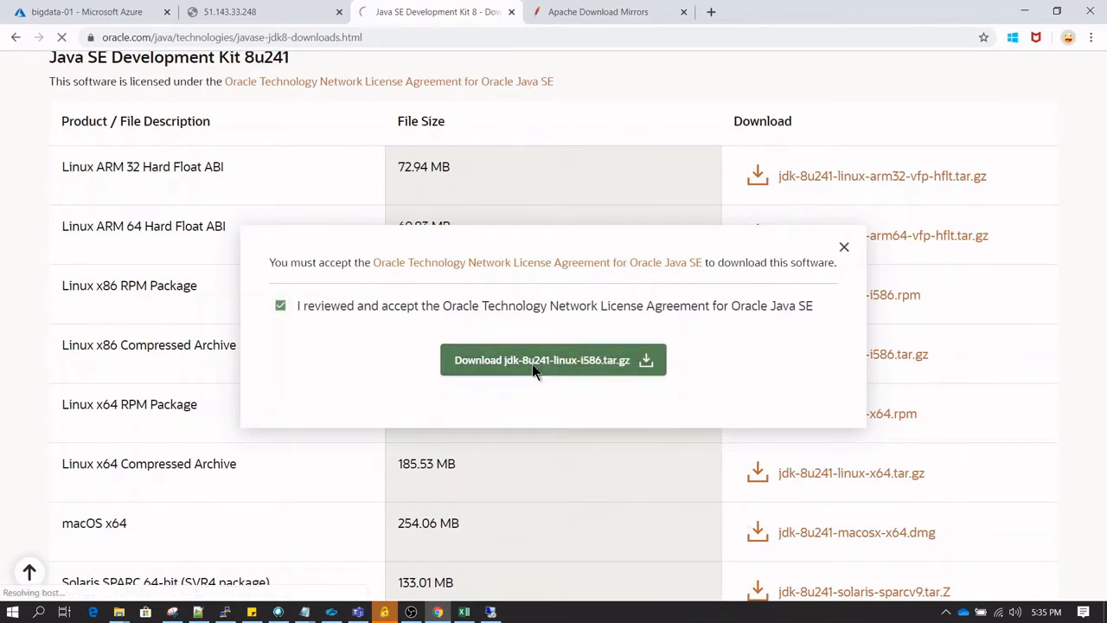
{"action": "left_click", "coordinate": [553, 360]}
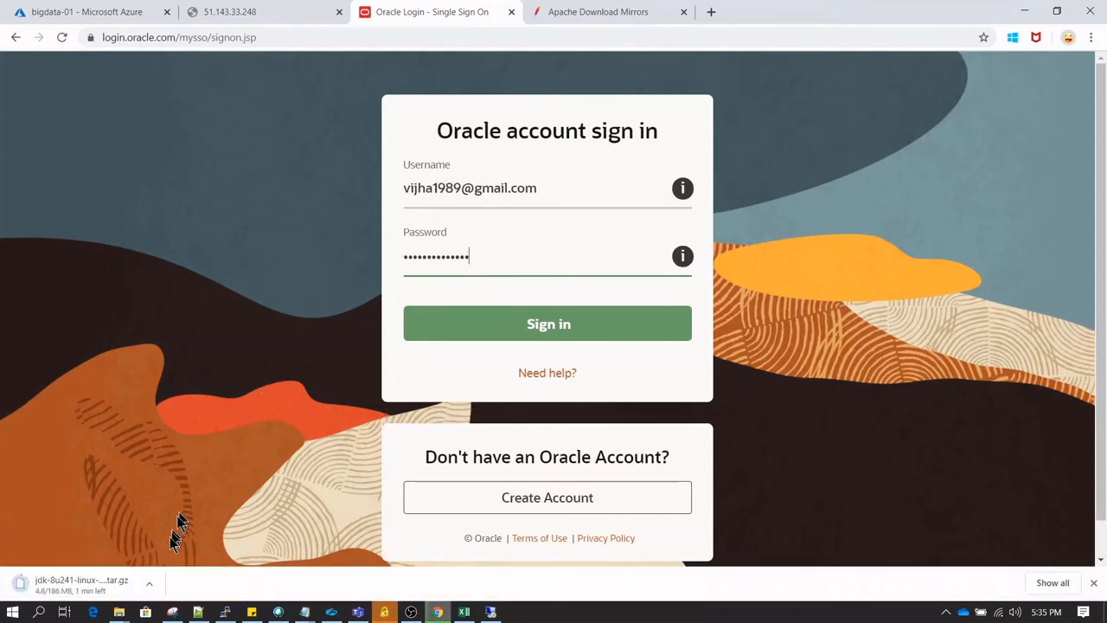
{"action": "left_click", "coordinate": [149, 584]}
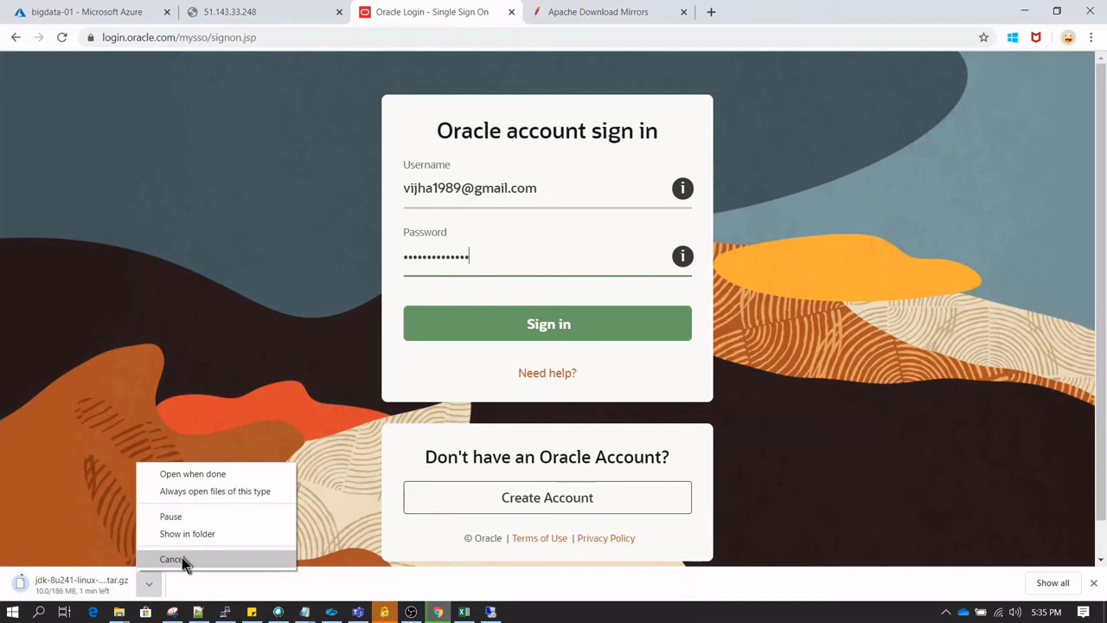
{"action": "left_click", "coordinate": [173, 559]}
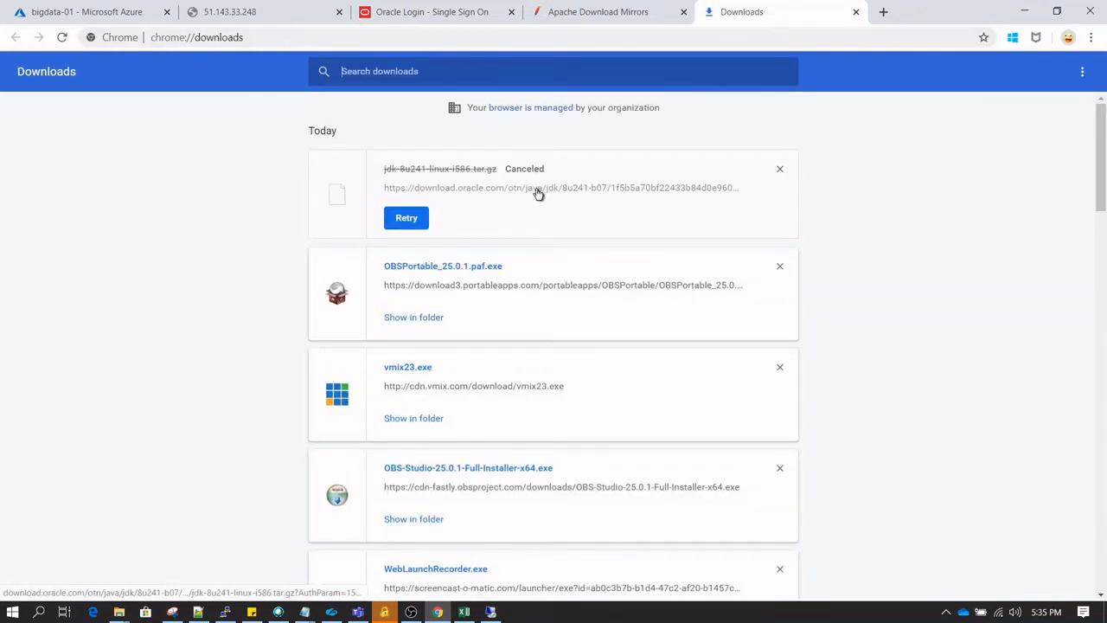
- Copy the link address of the cancelled JDK download on chrome://downloads
{"action": "right_click", "coordinate": [537, 188]}
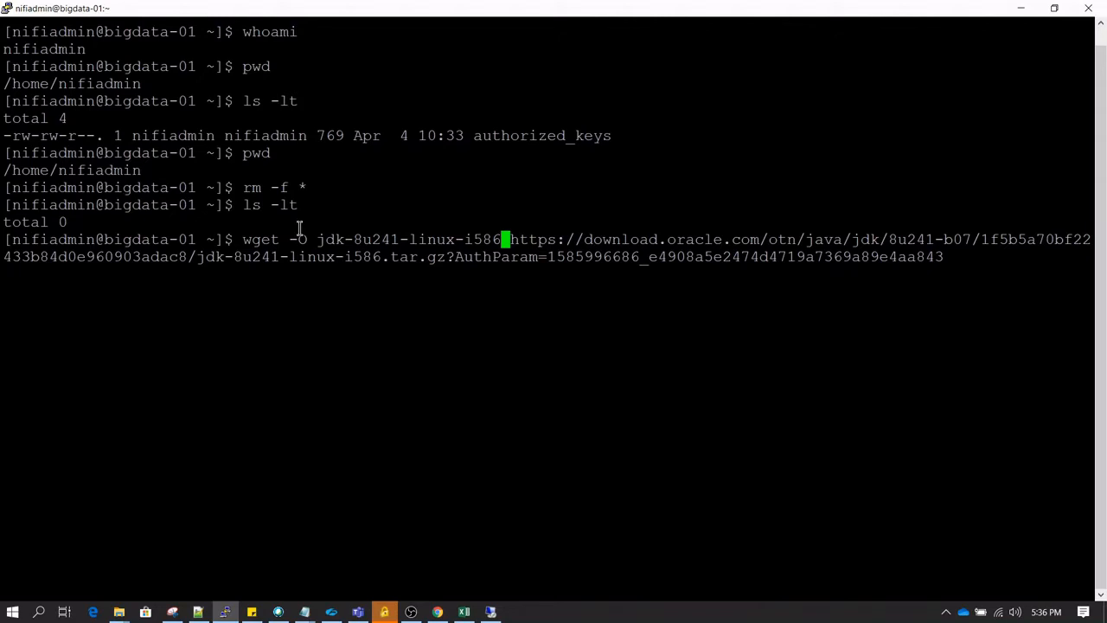
- Run wget -O jdk-8u241-linux-i586.tar.gz with the pasted Oracle download URL
{"action": "type", "text": ".tar."}
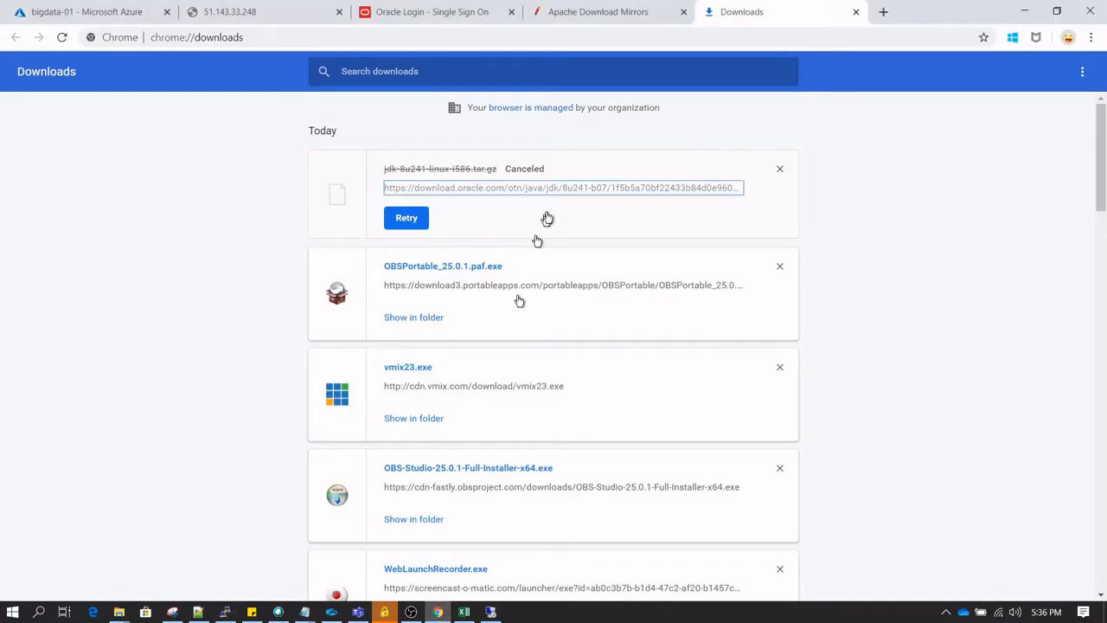
- Search 'download nifi' and copy the nifi-1.11.4-bin.tar.gz suggested mirror link
{"action": "left_click", "coordinate": [598, 11]}
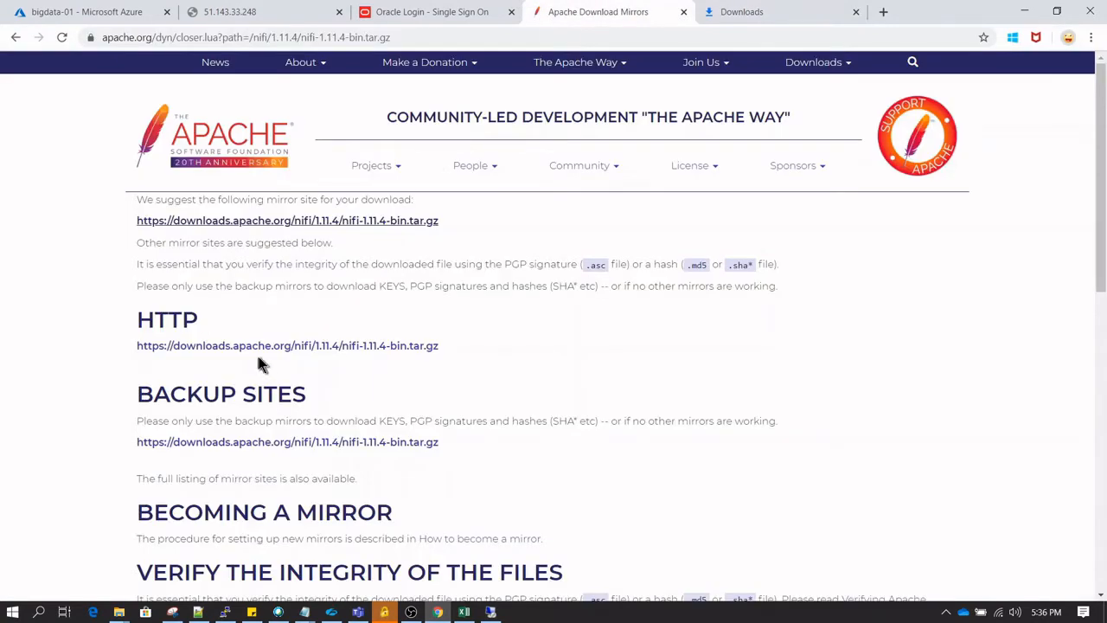
{"action": "mouse_move", "coordinate": [159, 62]}
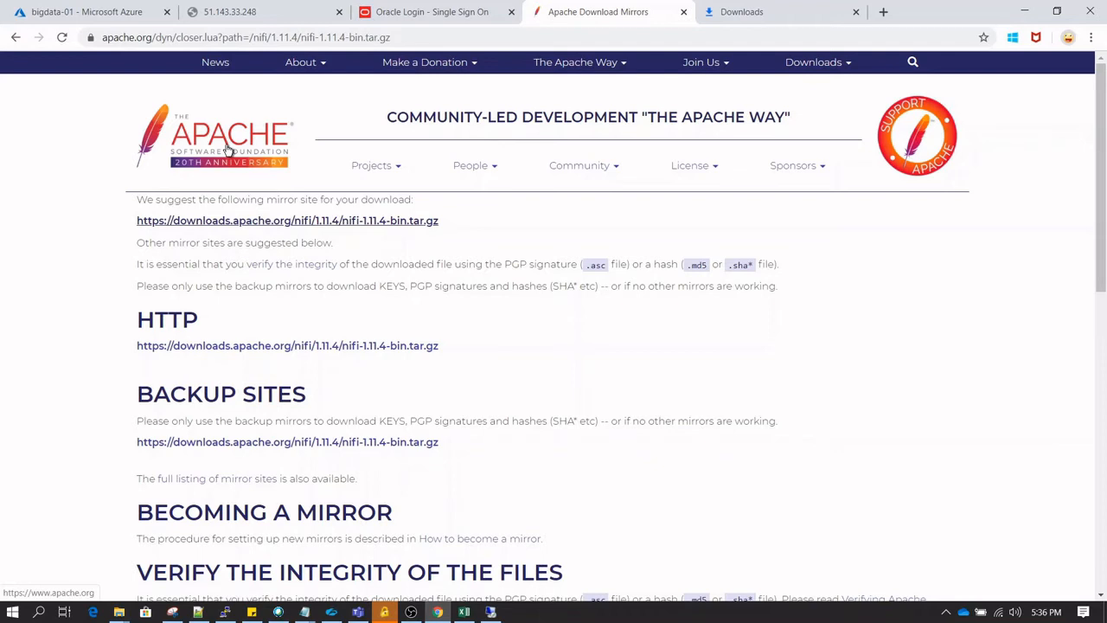
{"action": "left_click", "coordinate": [216, 136]}
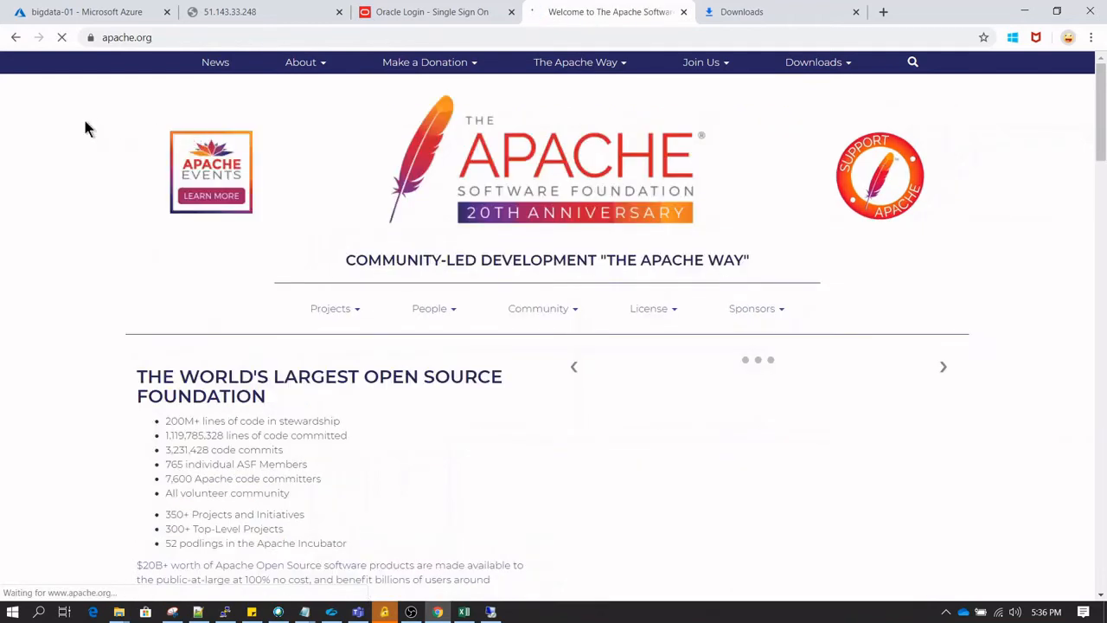
{"action": "type", "text": "download nifi"}
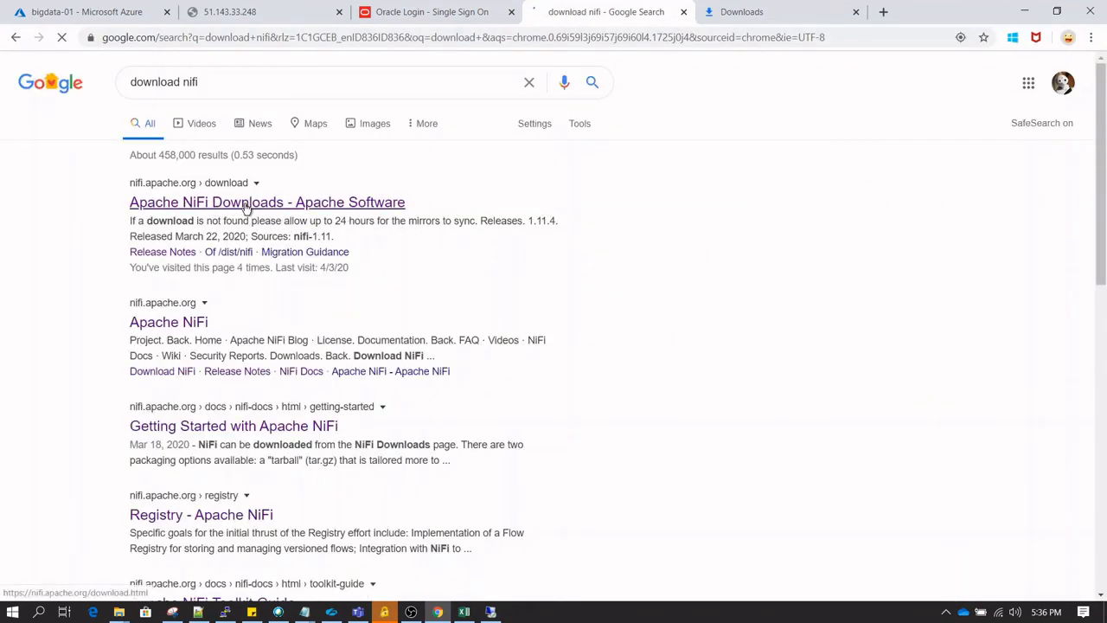
{"action": "left_click", "coordinate": [267, 202]}
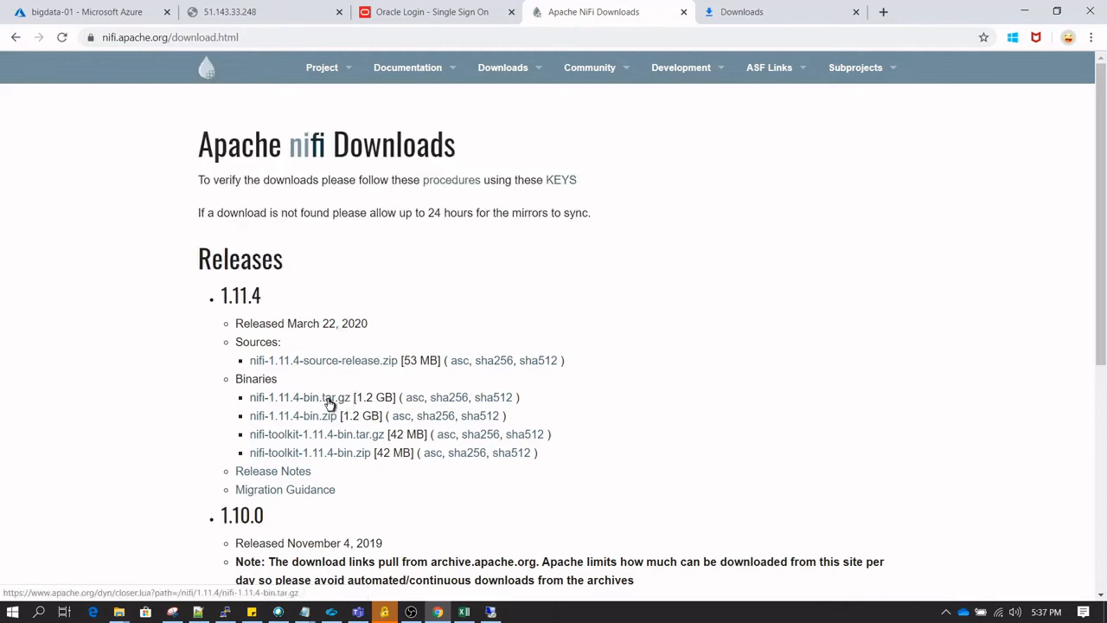
{"action": "left_click", "coordinate": [300, 397]}
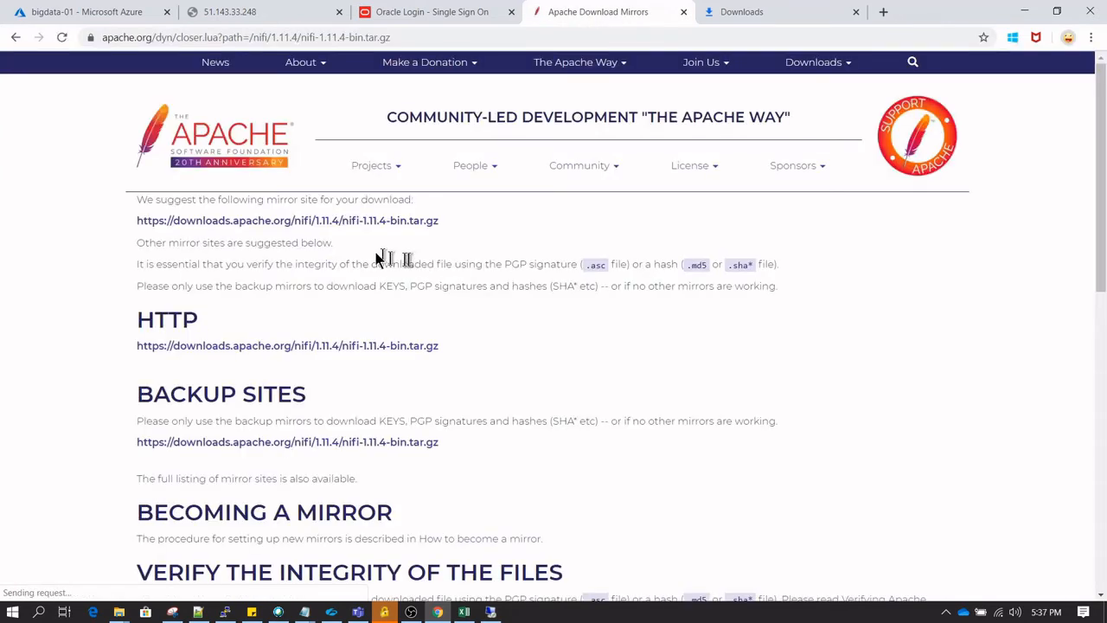
{"action": "right_click", "coordinate": [287, 219]}
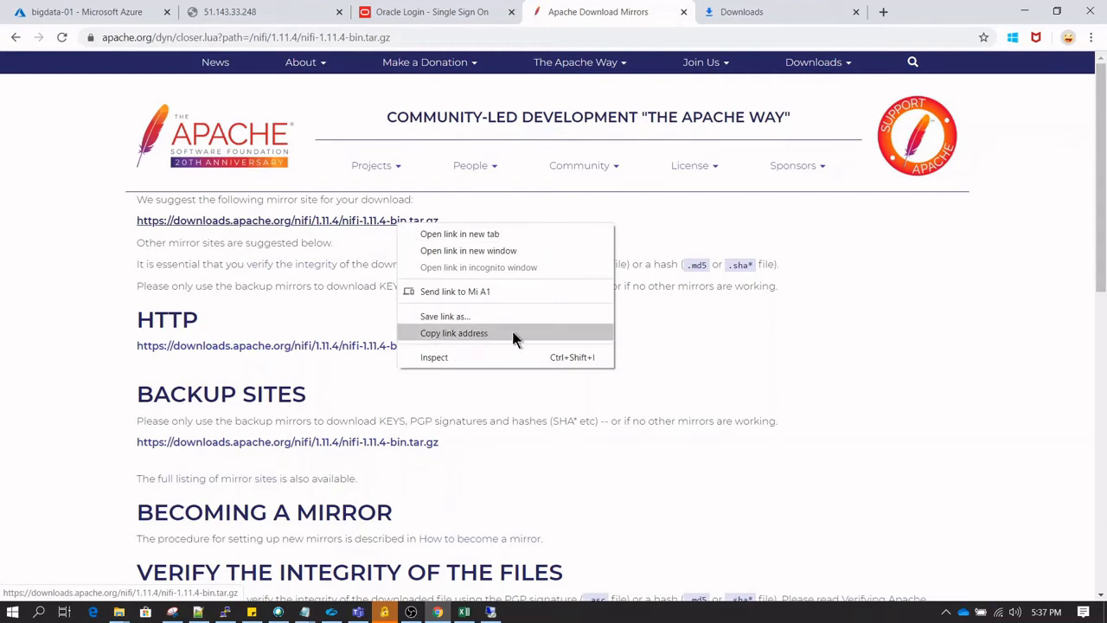
{"action": "left_click", "coordinate": [453, 333]}
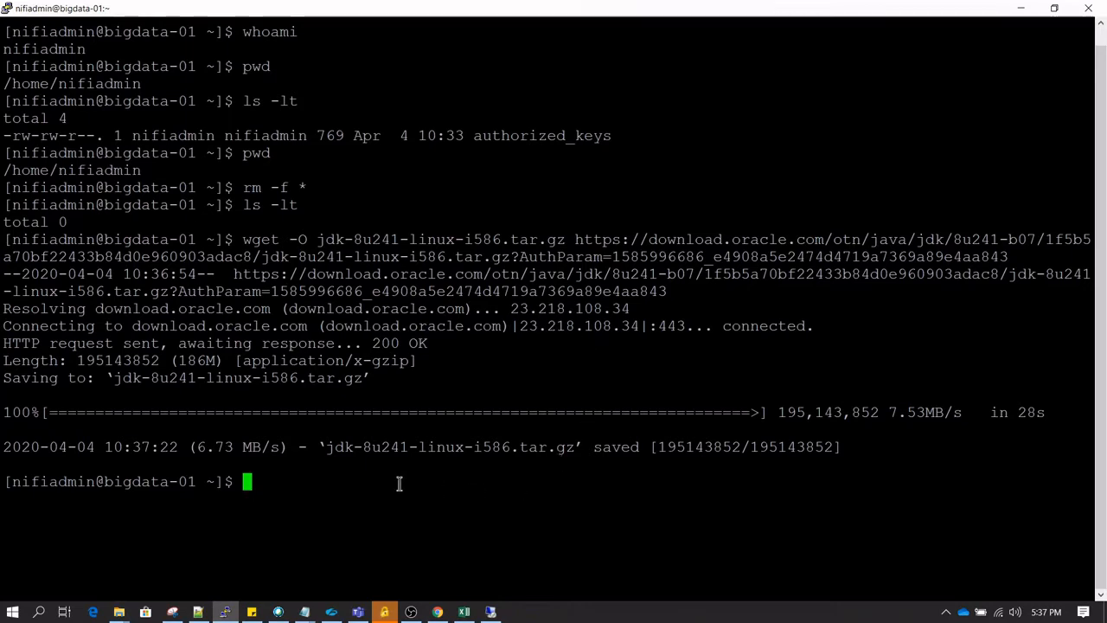
{"action": "mouse_move", "coordinate": [448, 487]}
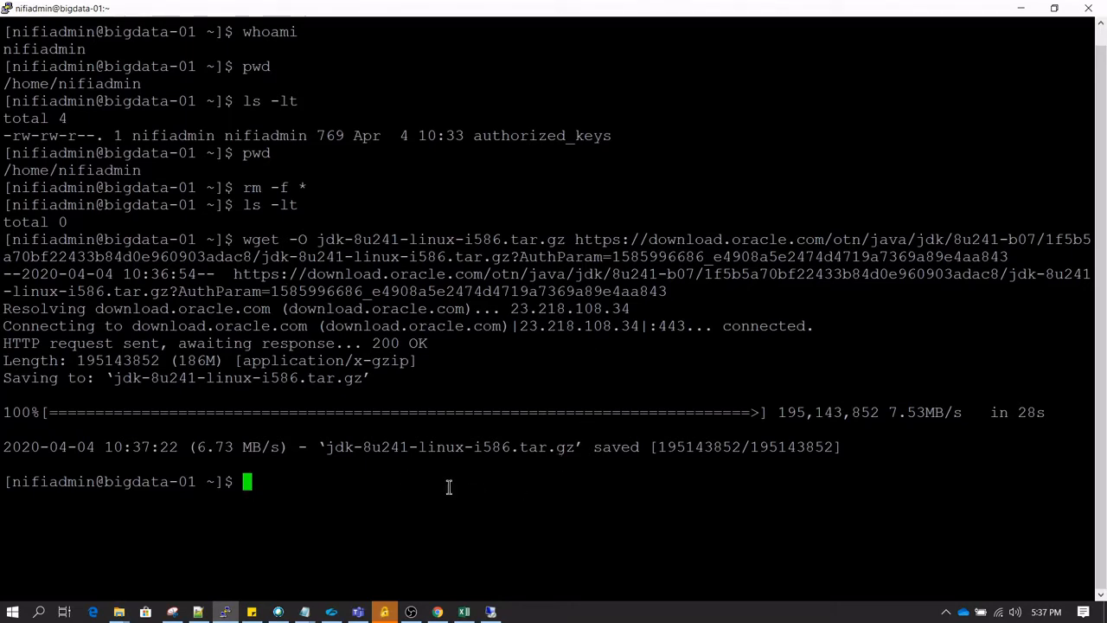
- Wget nifi-1.11.4-bin.tar.gz from downloads.apache.org and list both downloaded archives
{"action": "type", "text": "wget -O"}
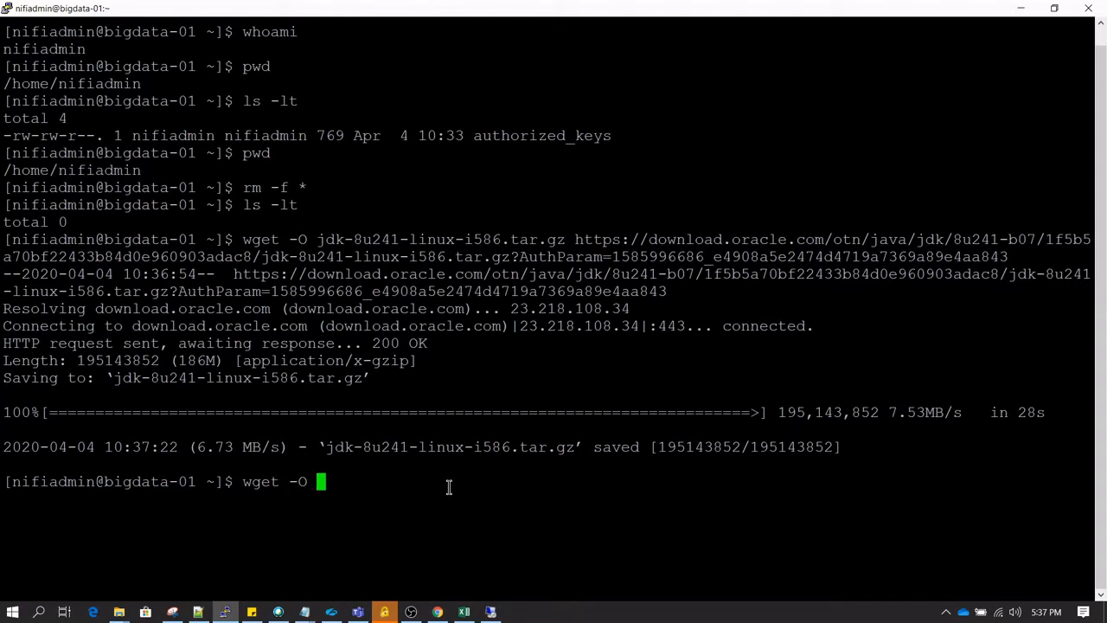
{"action": "type", "text": "https://downloads.apache.org/nifi/1.11.4/nifi-1.11.4-bin.tar.gz"}
{"action": "type", "text": "ls -l"}
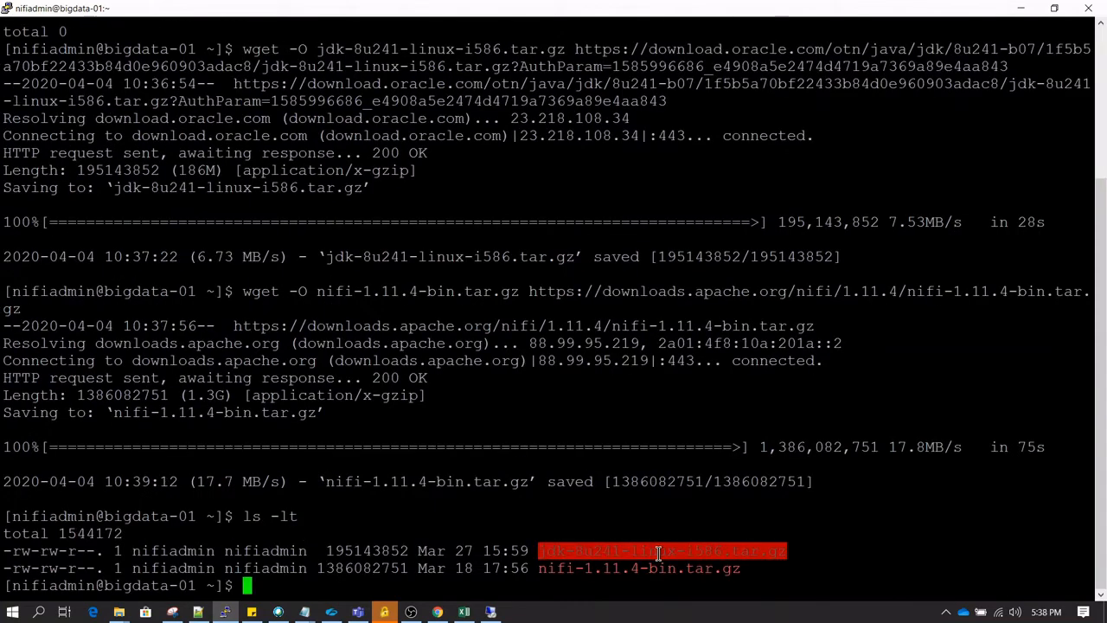
- Extract jdk-8u241-linux-i586.tar.gz with tar -xvf and scroll through the file listing
{"action": "type", "text": "tar"}
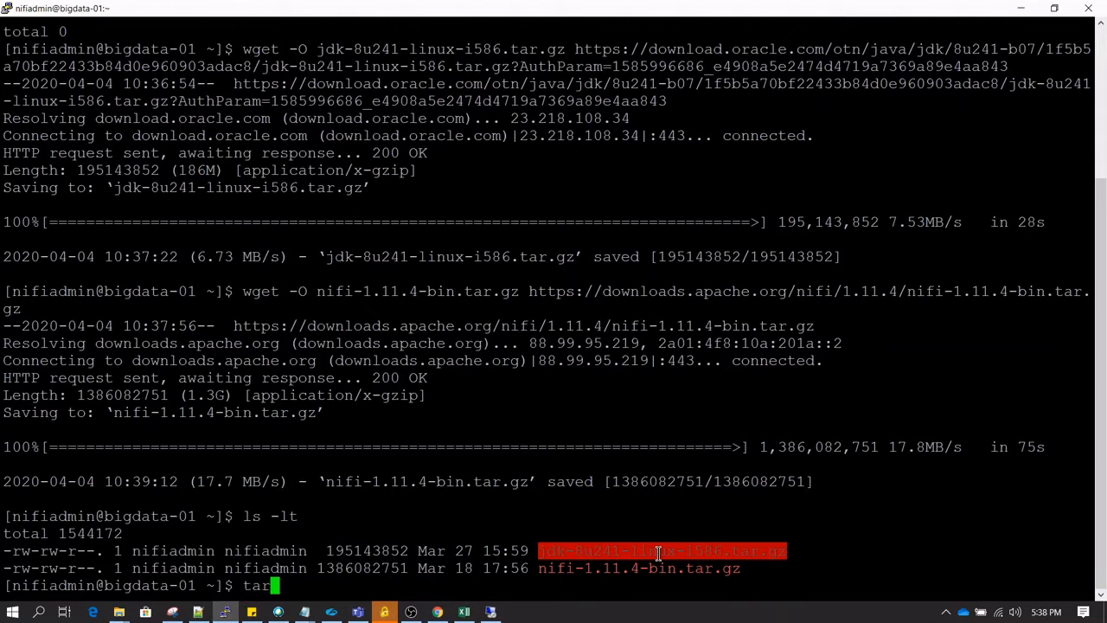
{"action": "type", "text": "-xvf"}
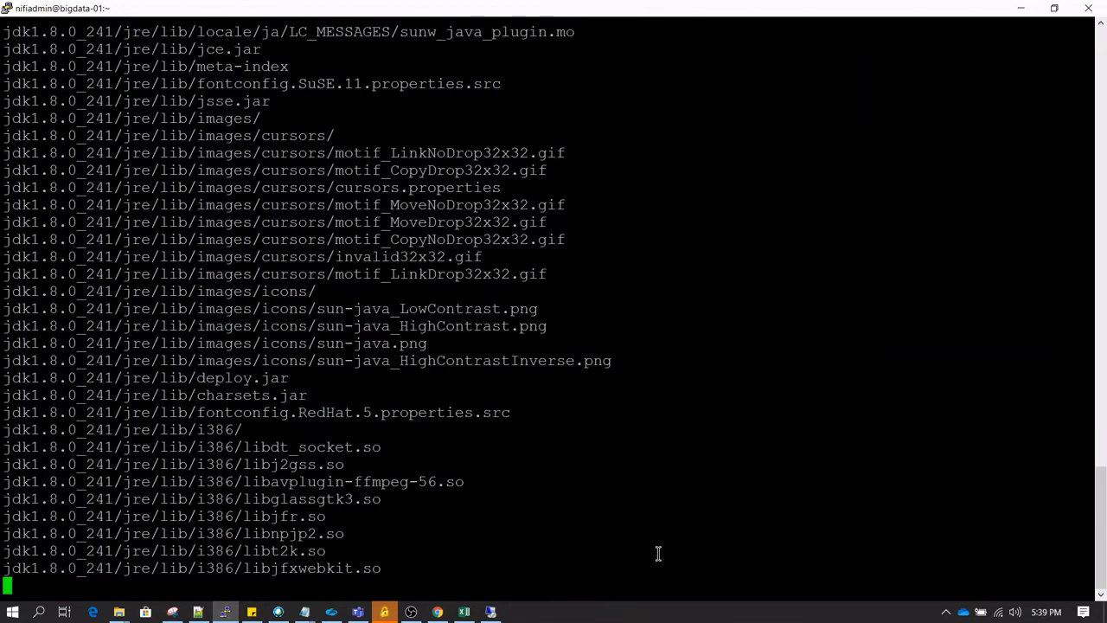
{"action": "scroll", "scroll_direction": "down", "scroll_amount": 3}
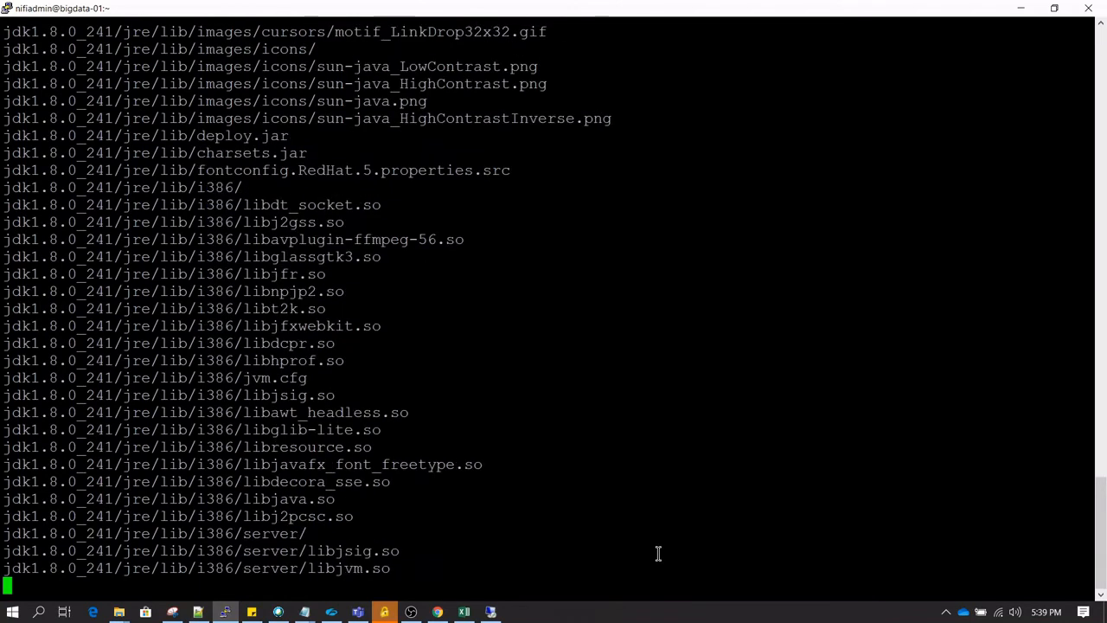
{"action": "scroll", "scroll_direction": "down", "scroll_amount": 3}
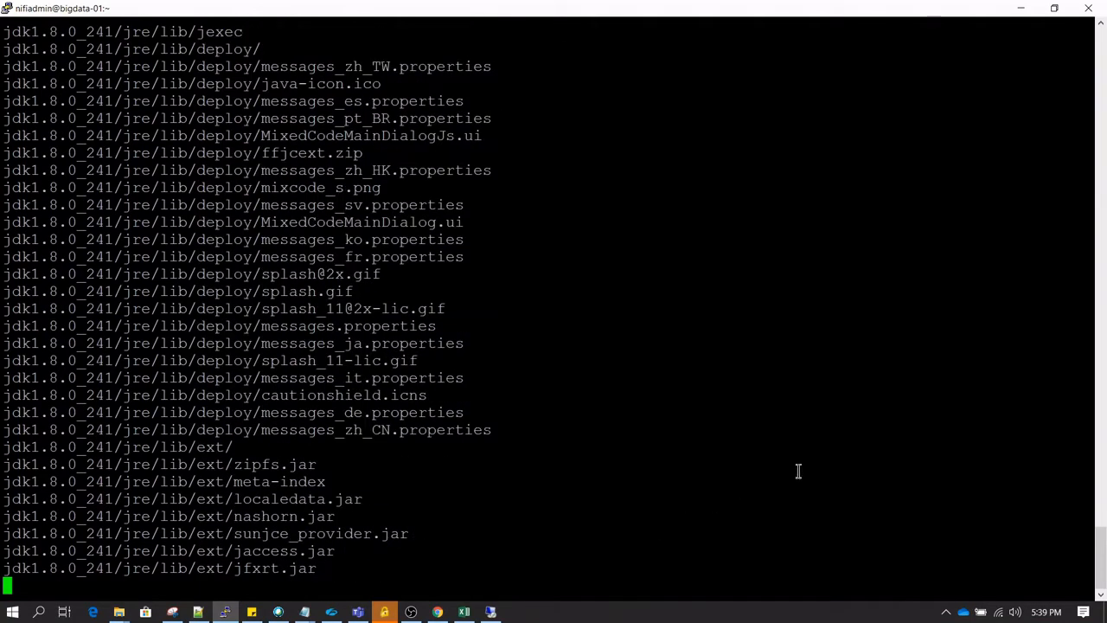
{"action": "scroll", "scroll_direction": "down", "scroll_amount": 3}
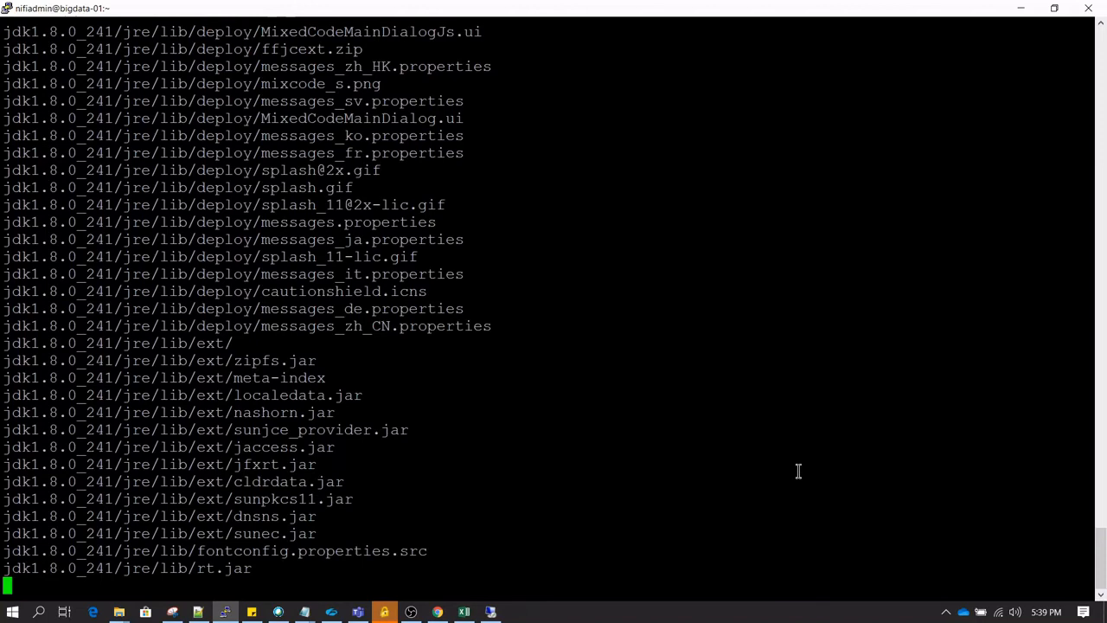
{"action": "scroll", "scroll_direction": "down", "scroll_amount": 3}
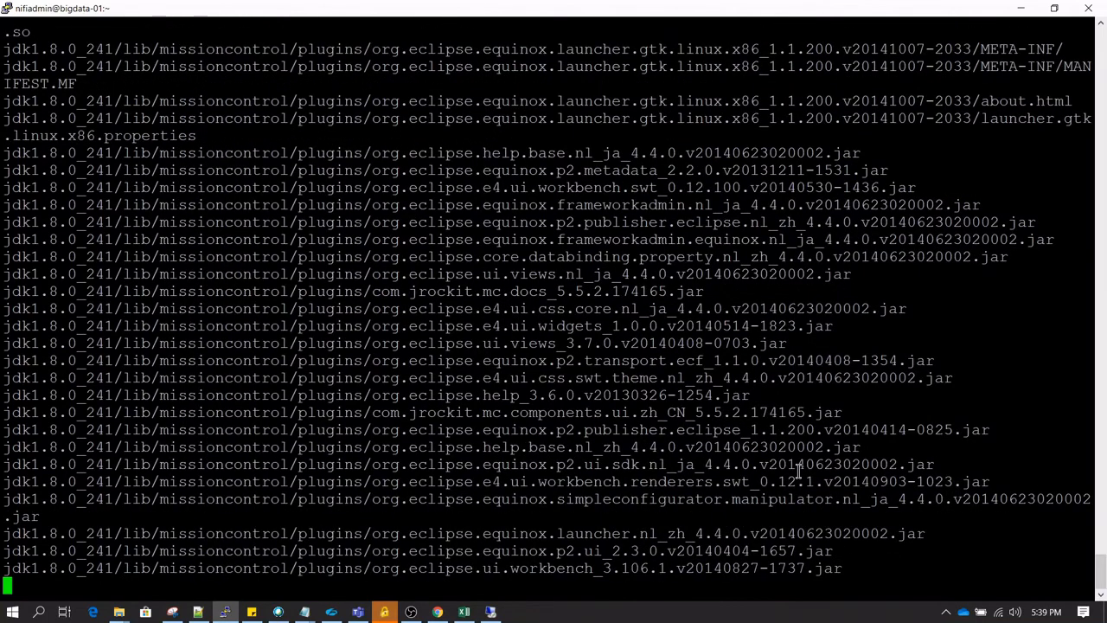
{"action": "scroll", "scroll_direction": "down", "scroll_amount": 3}
{"action": "type", "text": "ls"}
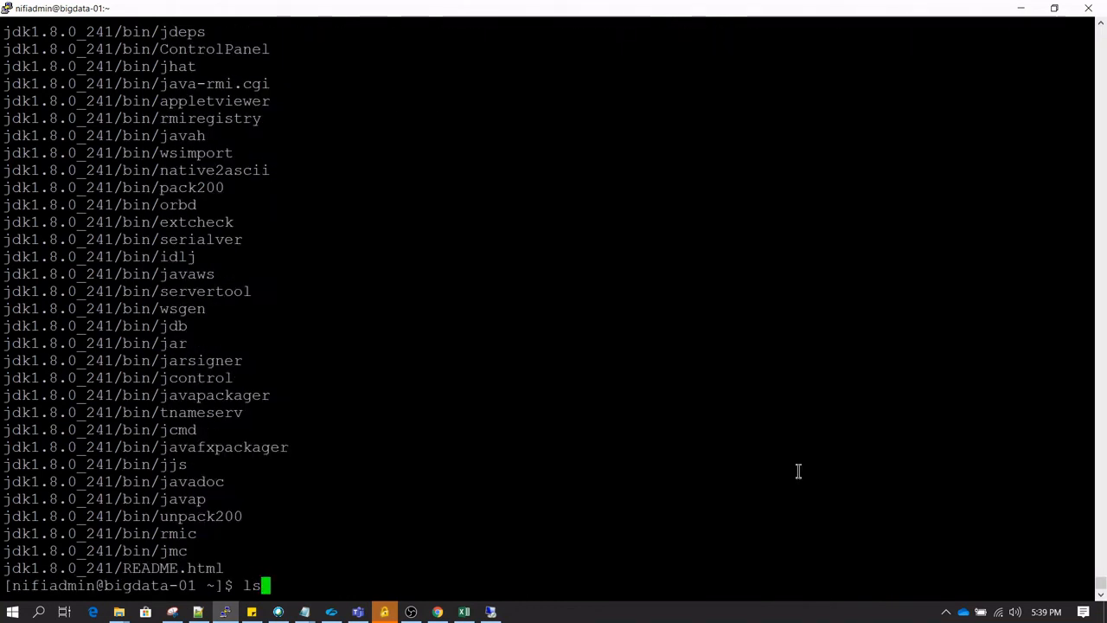
- List the home folder with ls -lrt and move into jdk1.8.0_241
{"action": "type", "text": "-lrt"}
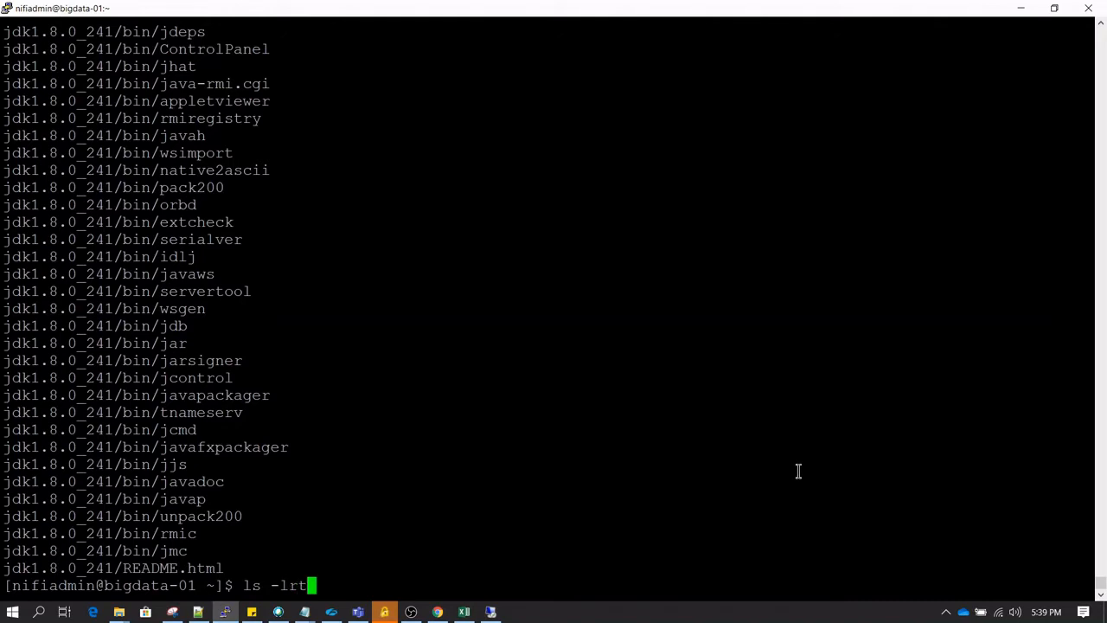
{"action": "key", "text": "Return"}
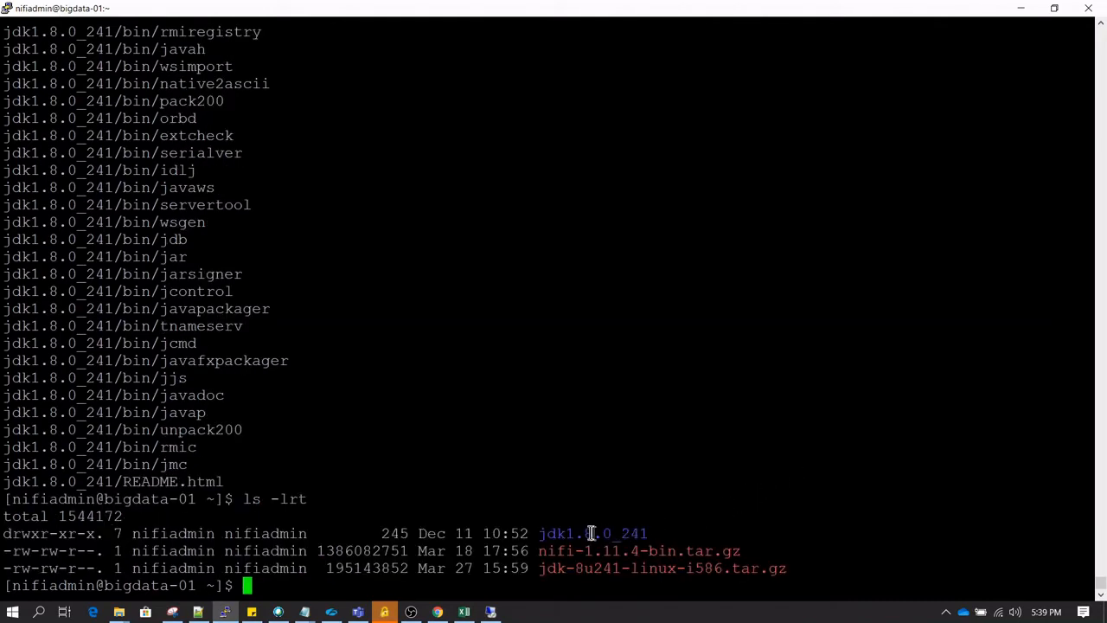
{"action": "double_click", "coordinate": [593, 533]}
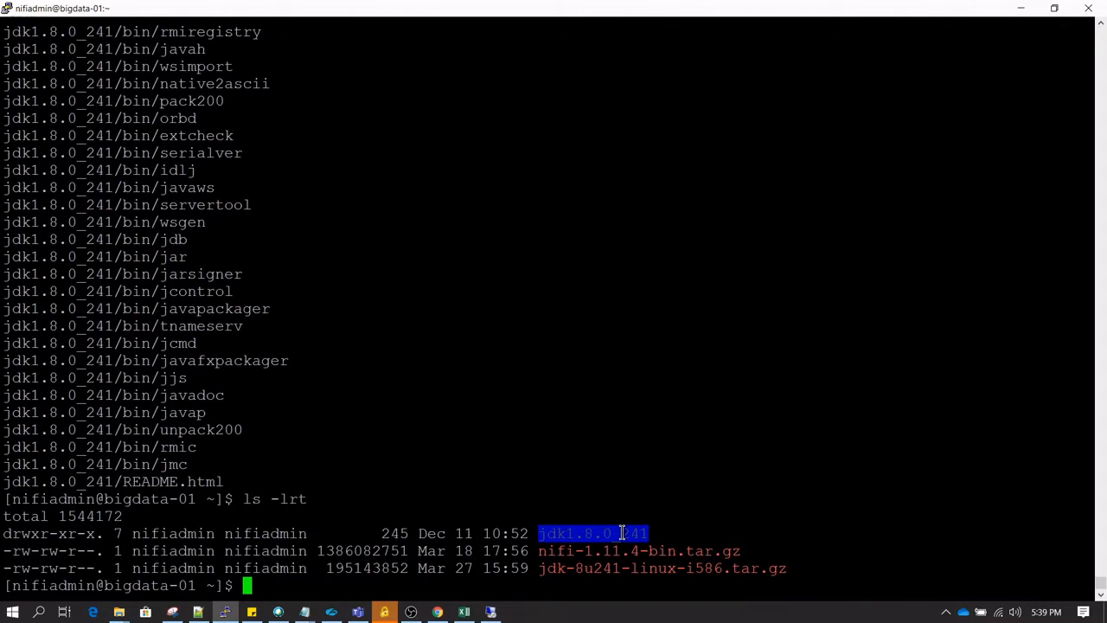
{"action": "type", "text": "cd jdk1.8.0_241"}
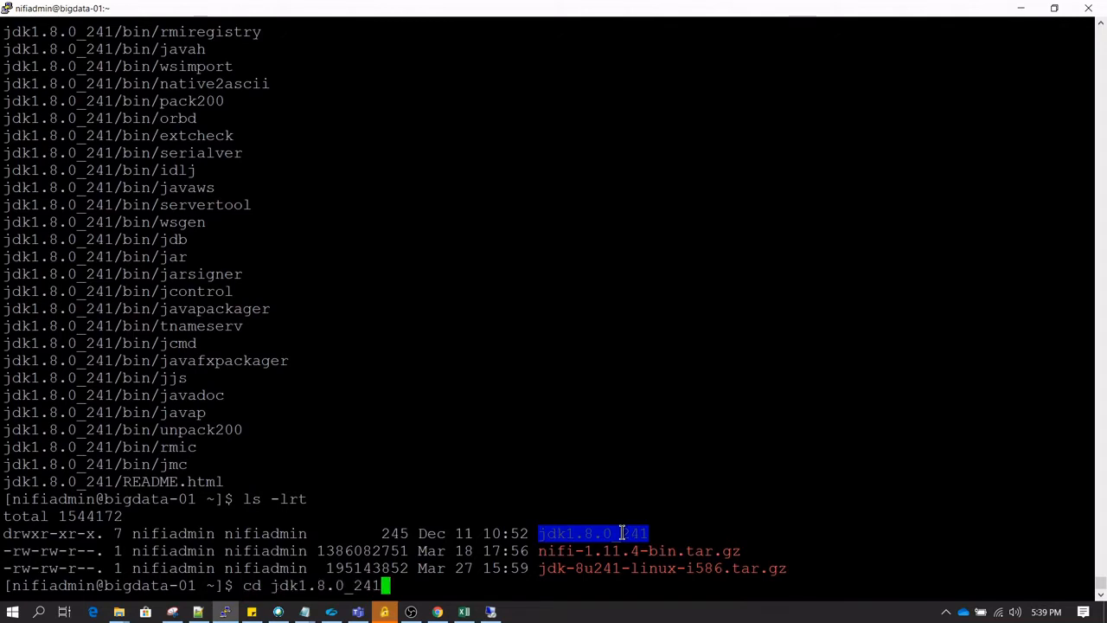
{"action": "key", "text": "Return"}
{"action": "type", "text": "cd bin"}
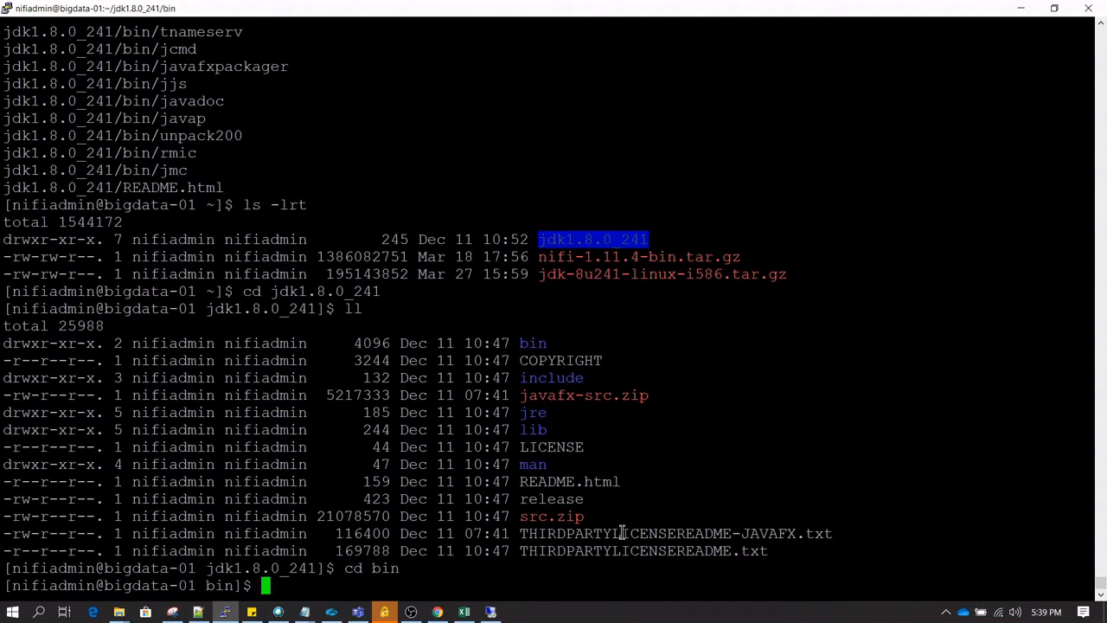
{"action": "type", "text": "ls"}
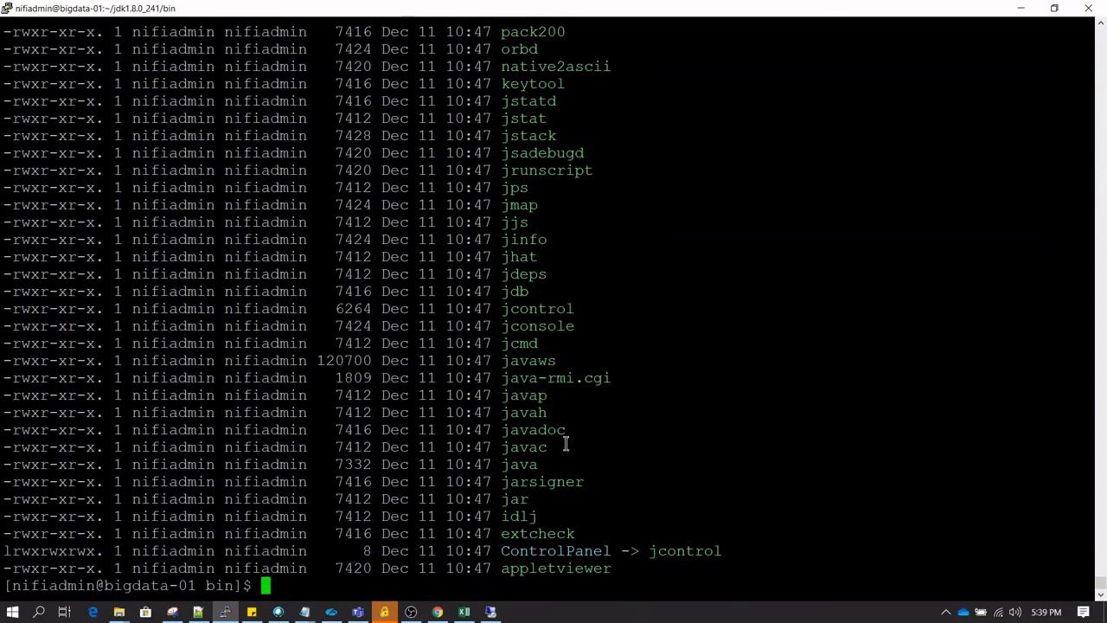
{"action": "double_click", "coordinate": [519, 465]}
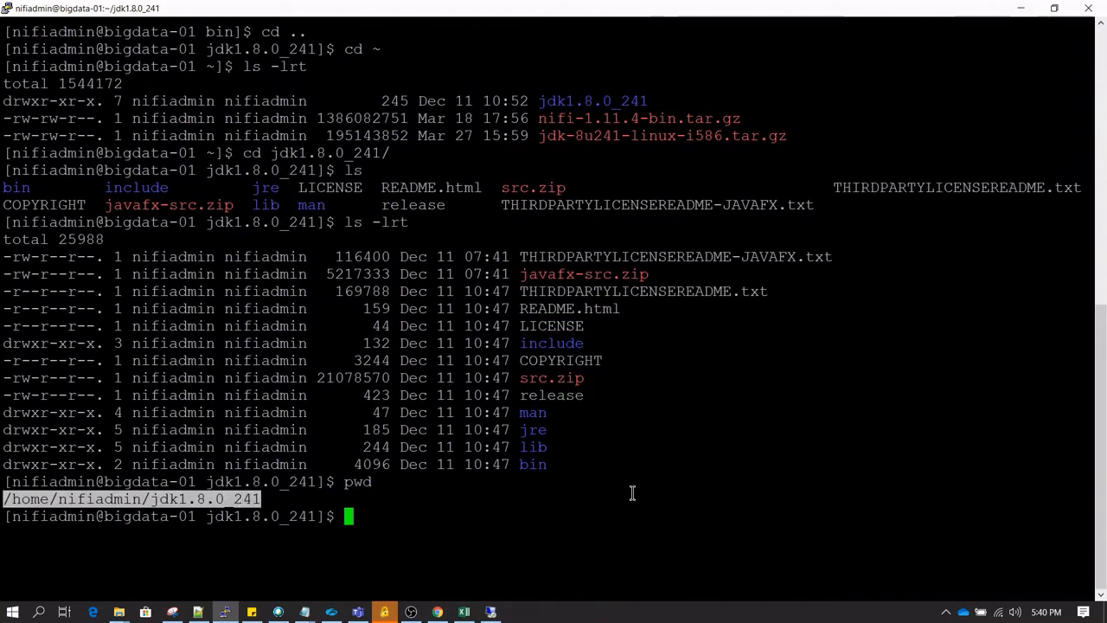
- Export JAVA_HOME=/home/nifiadmin/jdk1.8.0_241
{"action": "type", "text": "export"}
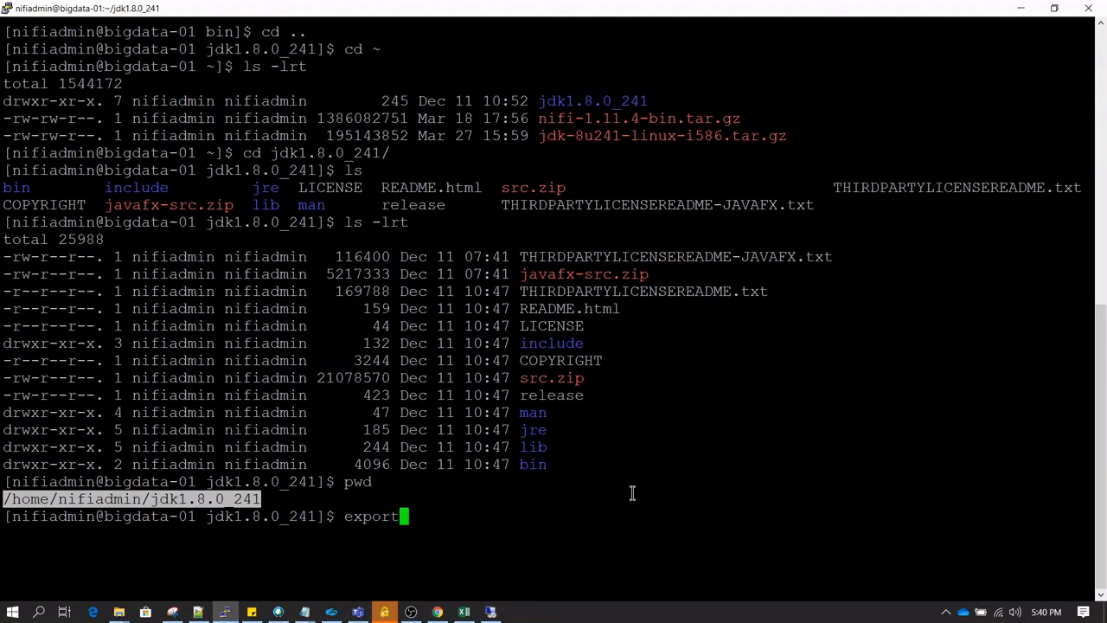
{"action": "type", "text": "JAVA"}
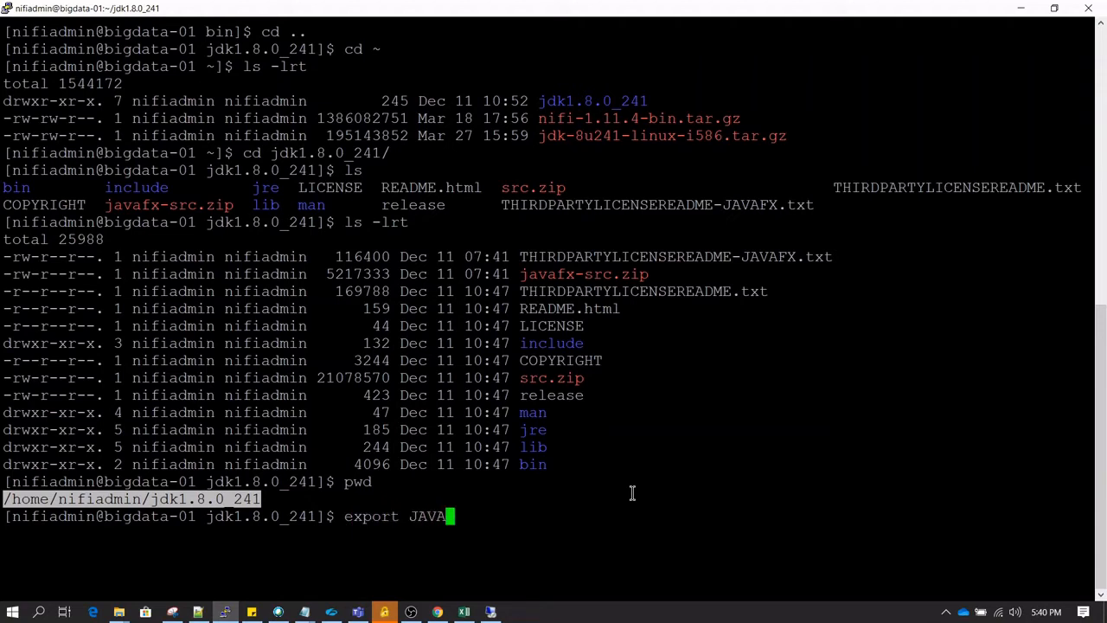
{"action": "type", "text": "_HOME="}
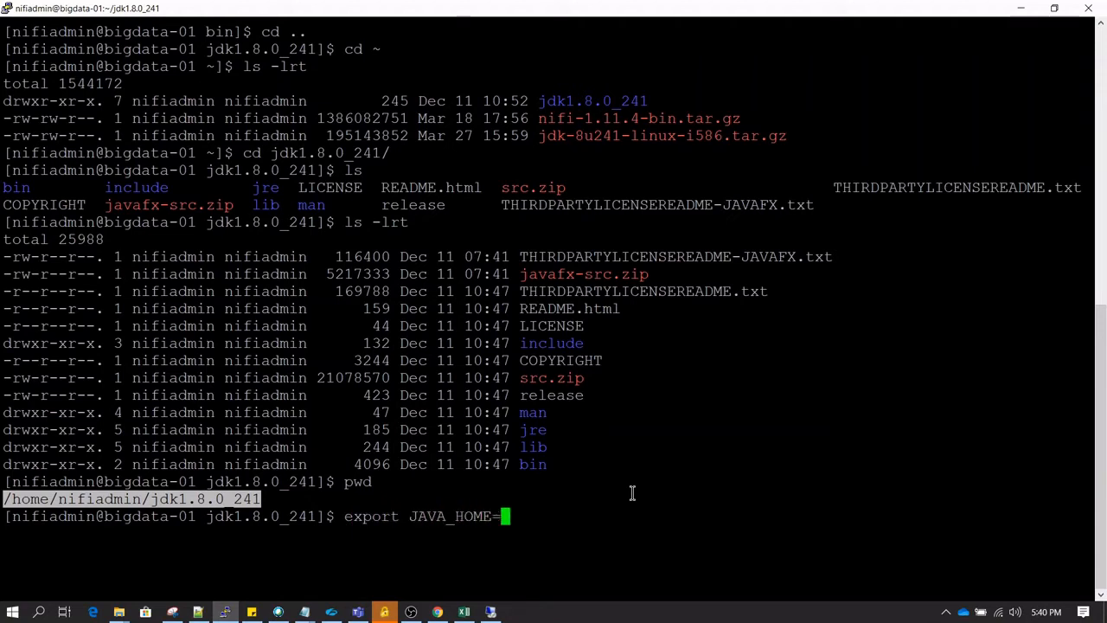
{"action": "type", "text": "/home/nifiadmin/jdk1.8.0_241"}
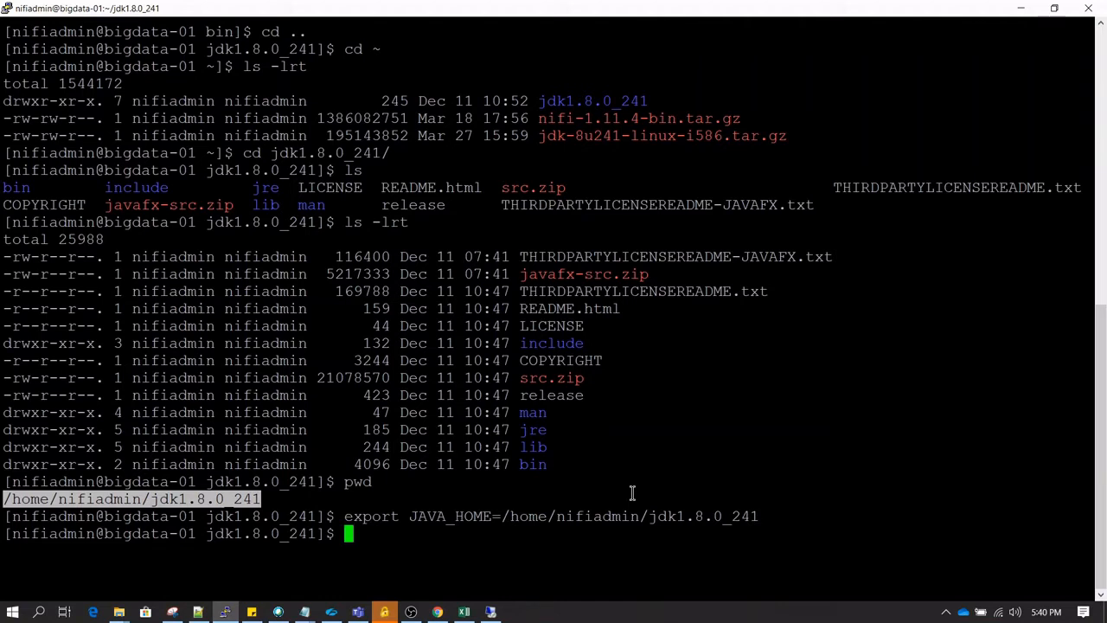
- Export PATH=$PATH:$JAVA_HOME/bin and run java to confirm it works
{"action": "type", "text": "EXPO"}
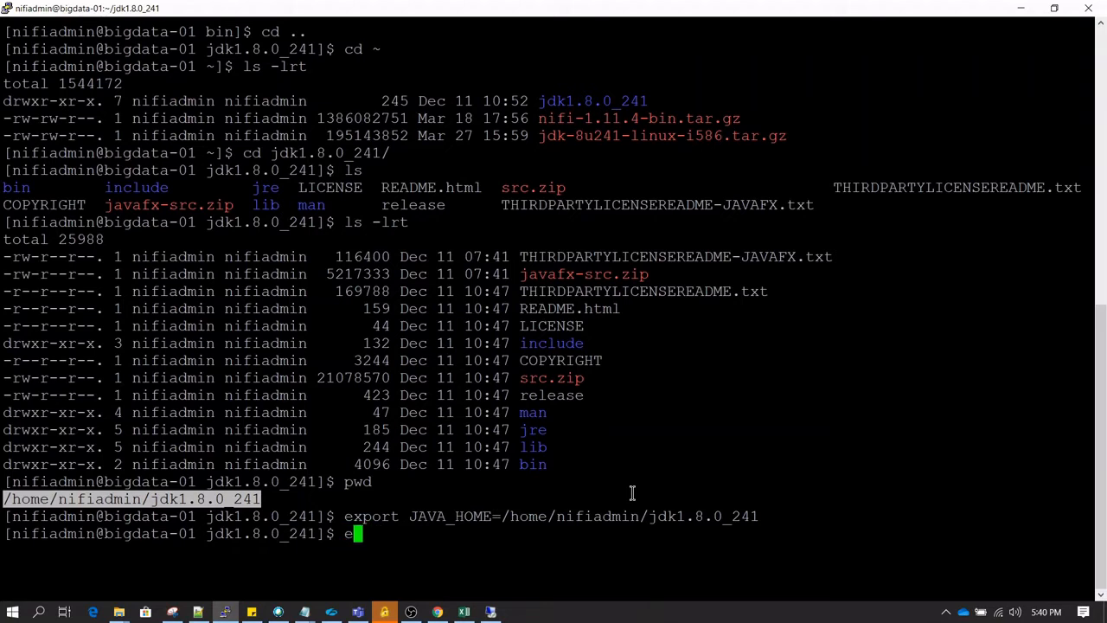
{"action": "type", "text": "xport PA"}
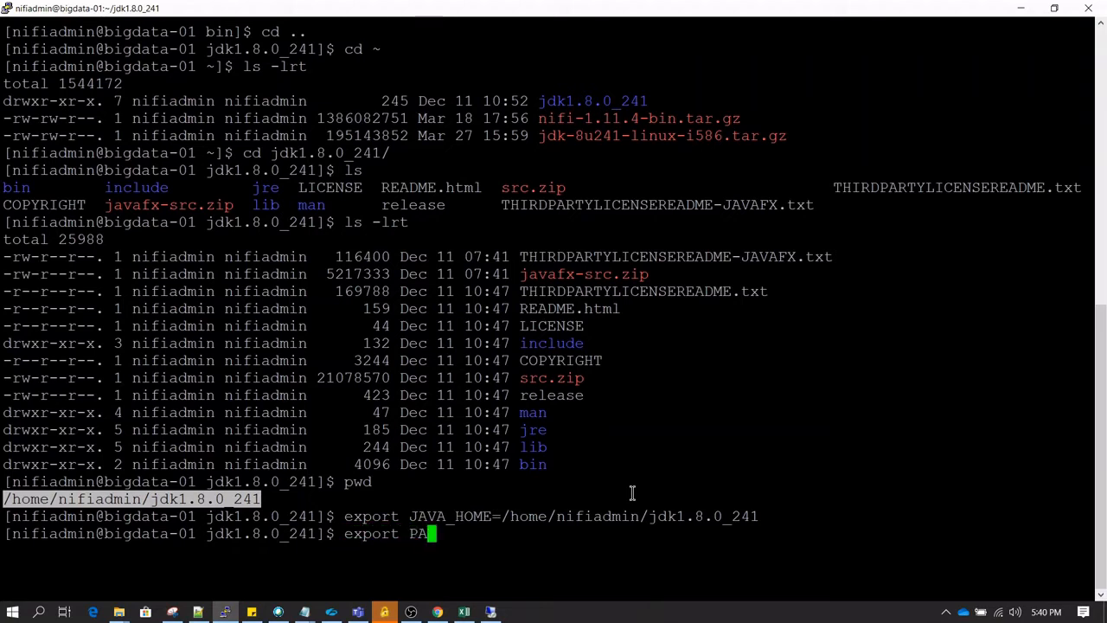
{"action": "type", "text": "TH=$"}
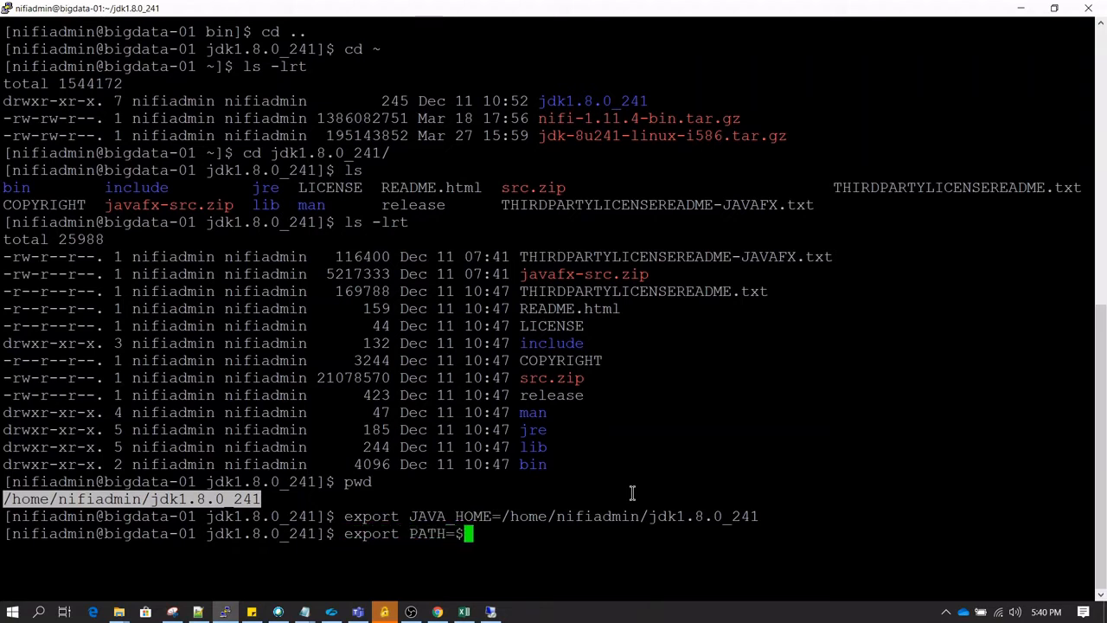
{"action": "type", "text": "PATH"}
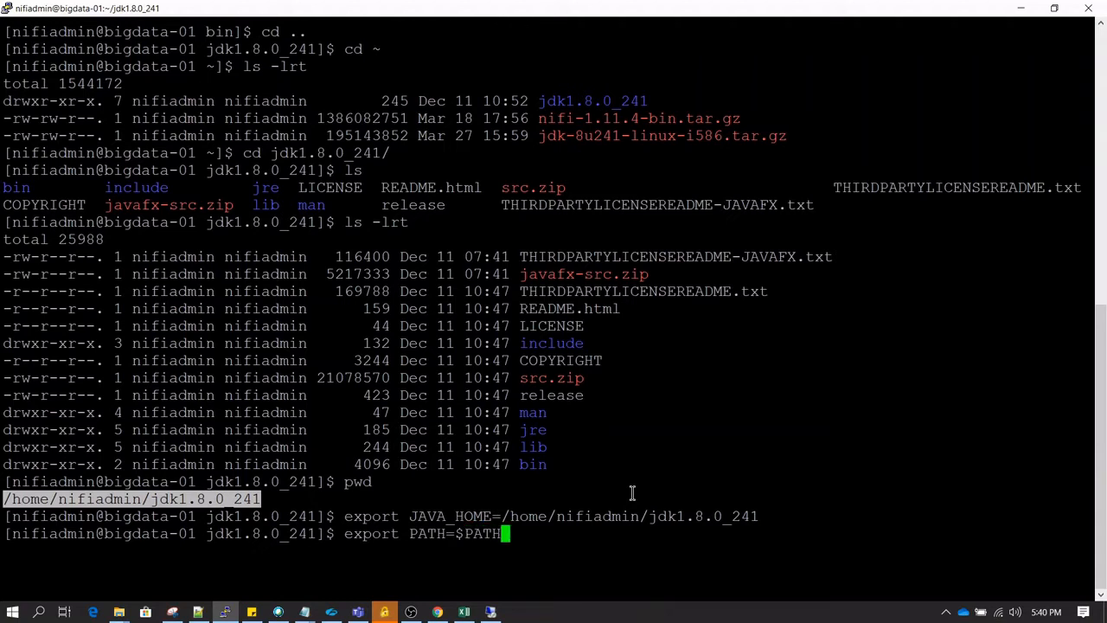
{"action": "type", "text": ":$"}
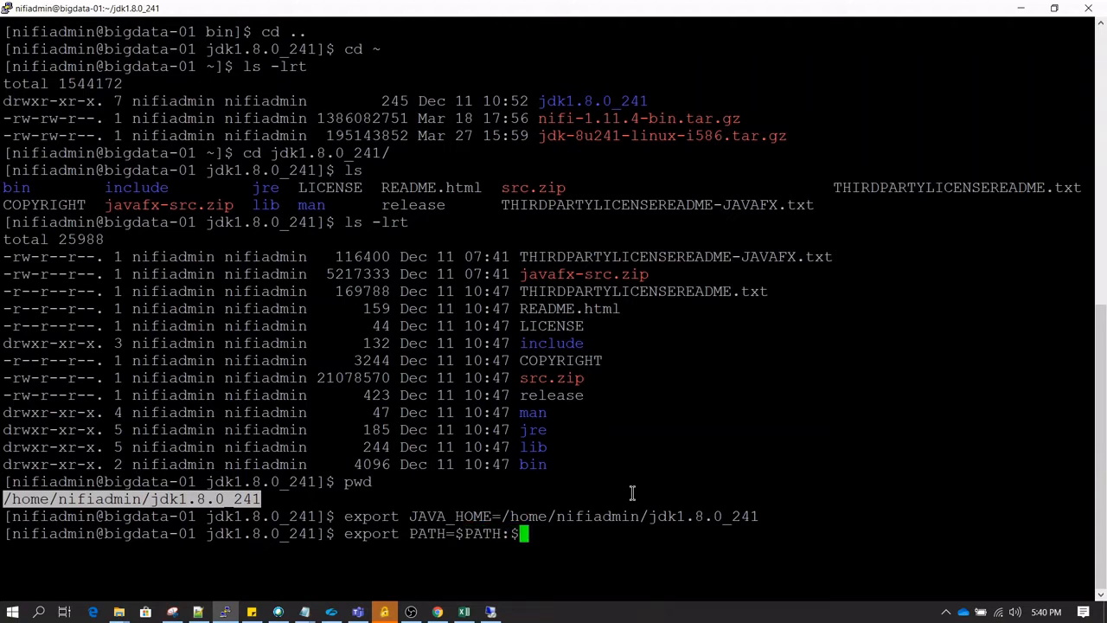
{"action": "type", "text": "JAVA_HO"}
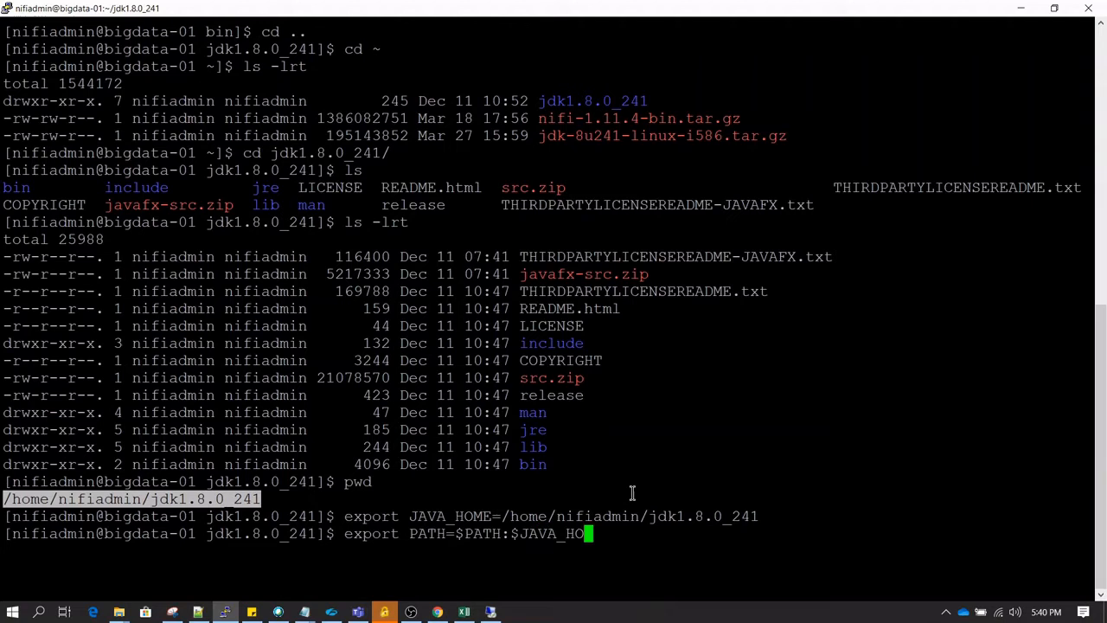
{"action": "type", "text": "ME"}
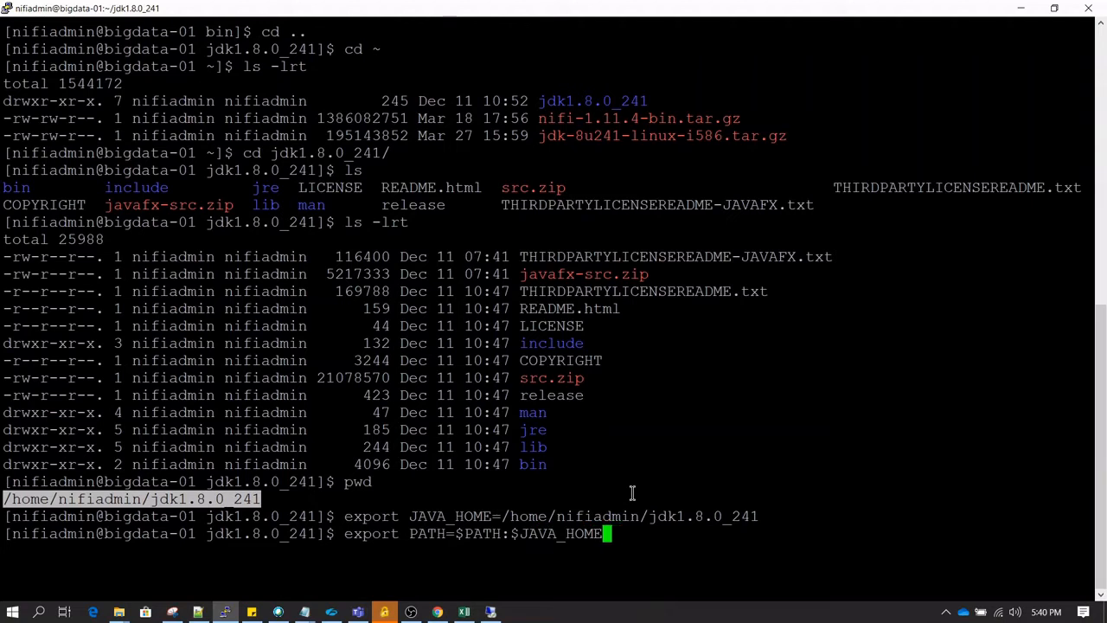
{"action": "type", "text": "/BI"}
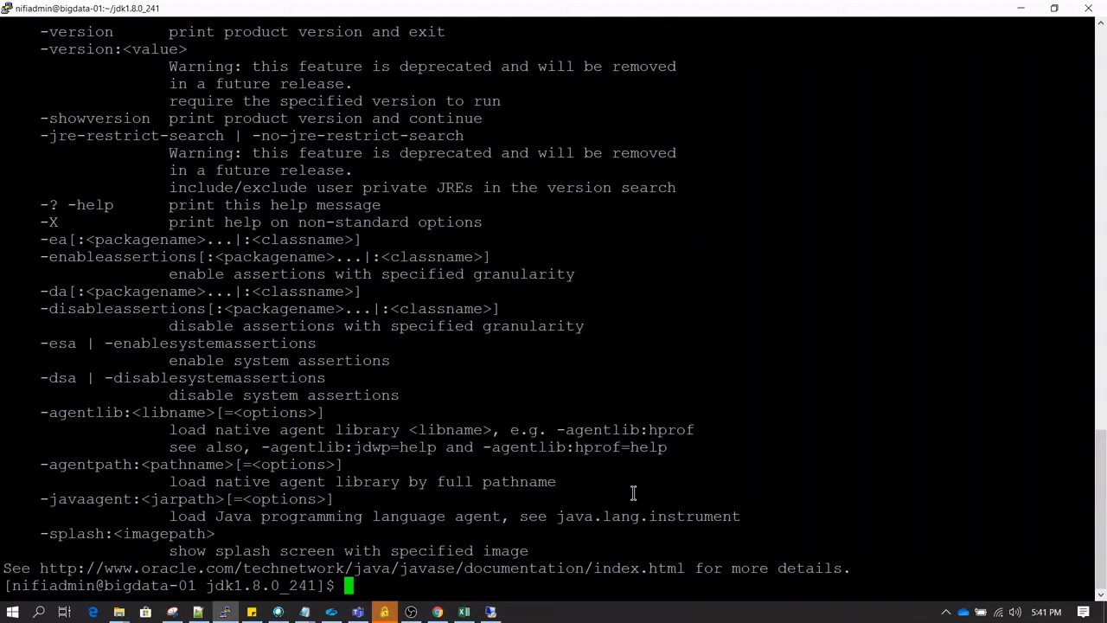
- Clear the screen, return to the home folder, and list it with ls -lrt
{"action": "type", "text": "cle"}
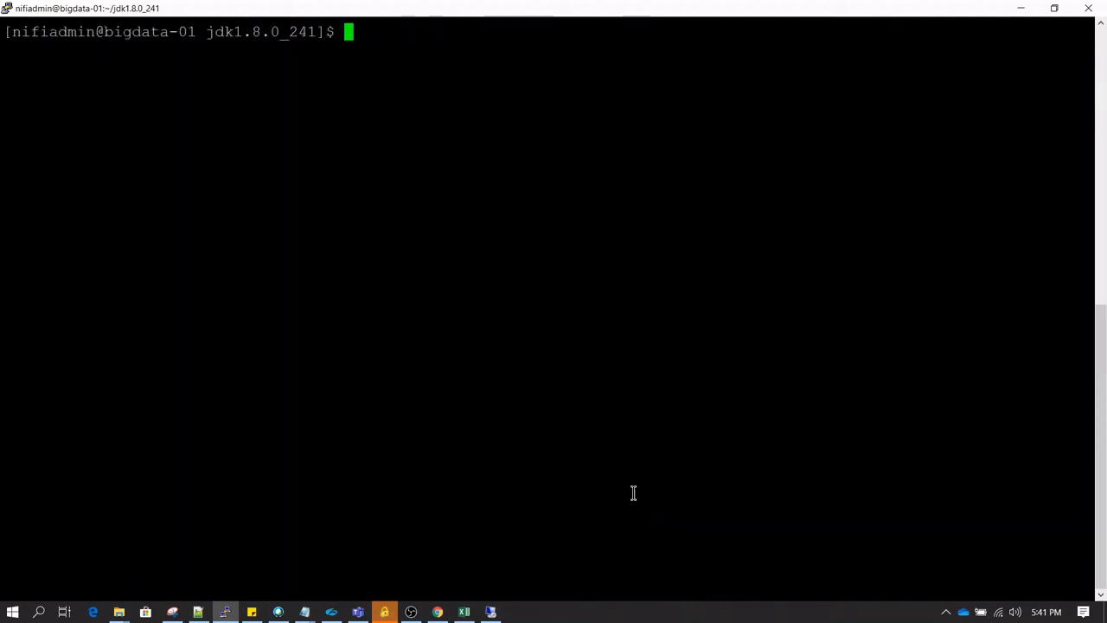
{"action": "type", "text": "cd ~"}
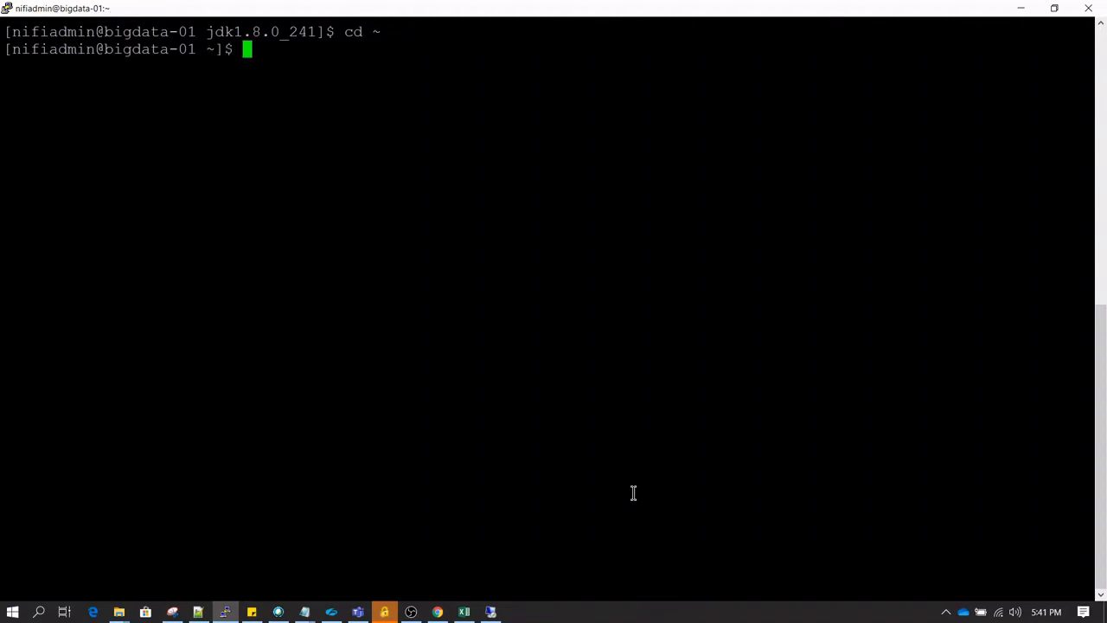
{"action": "type", "text": "pwd"}
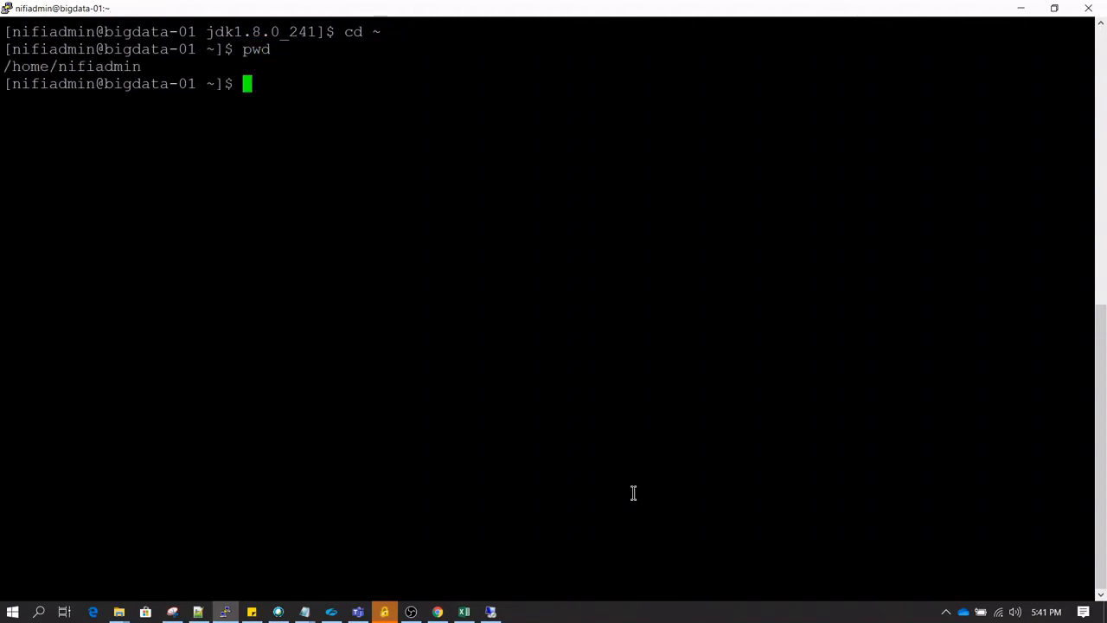
{"action": "type", "text": "ls -lrt"}
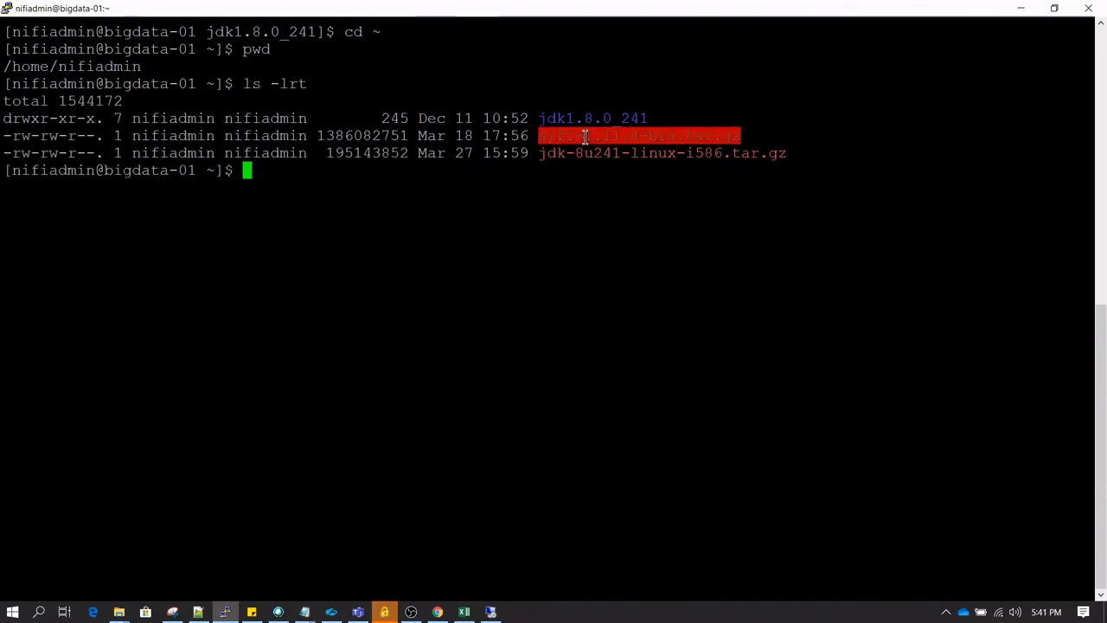
- Extract nifi-1.11.4-bin.tar.gz with tar -xvf and scroll through the extracted files
{"action": "type", "text": "tar -x"}
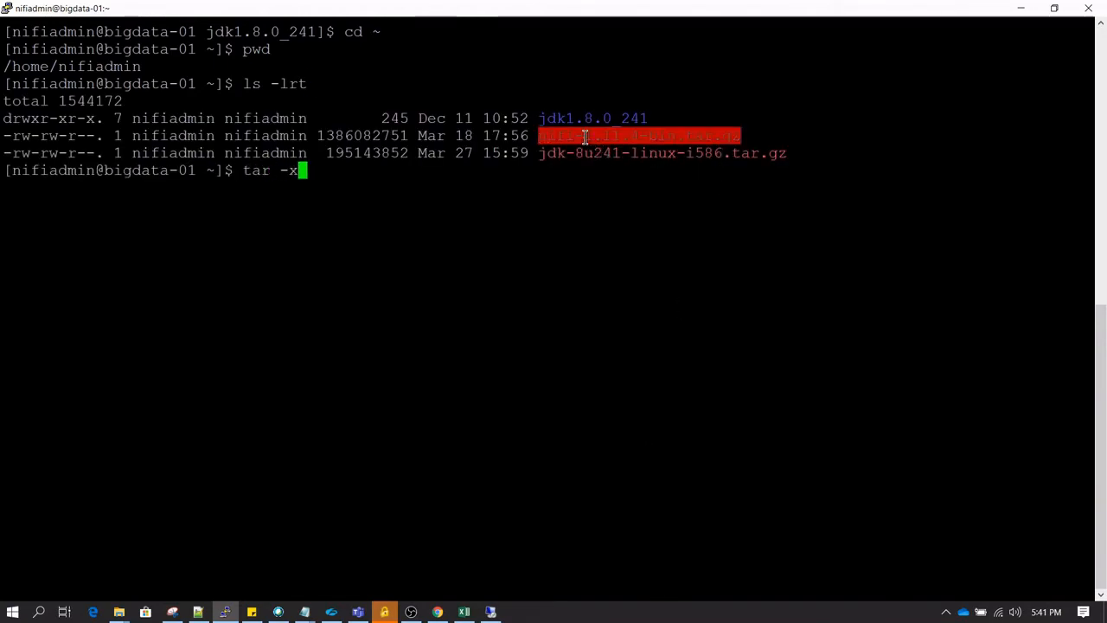
{"action": "type", "text": "vf"}
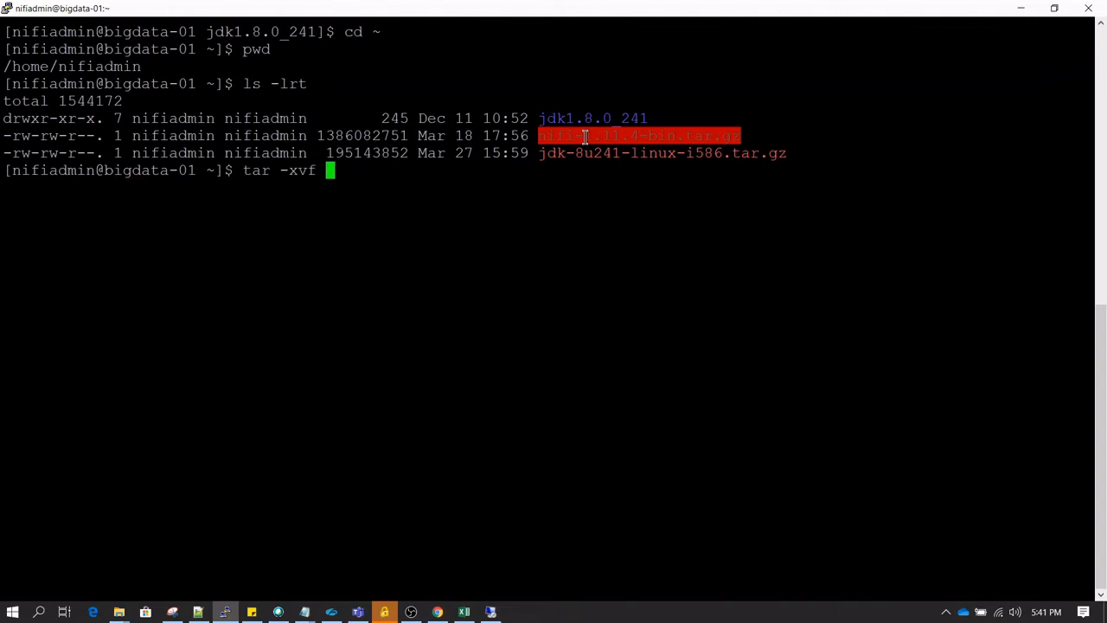
{"action": "type", "text": "nifi-1.11.4-bin.tar.gz"}
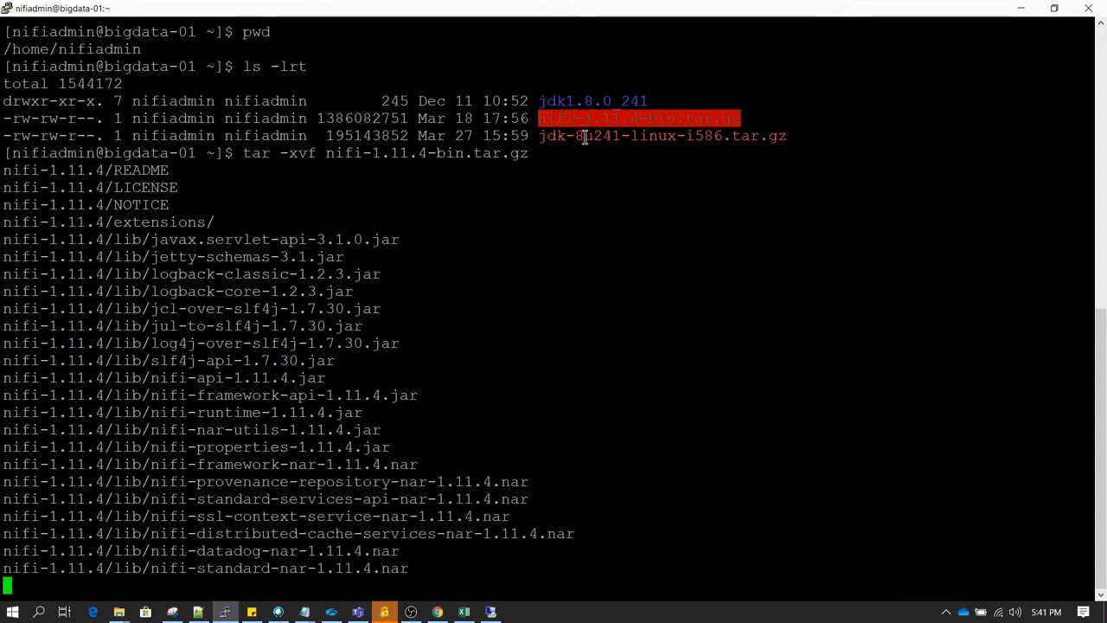
{"action": "scroll", "scroll_direction": "down", "scroll_amount": 3}
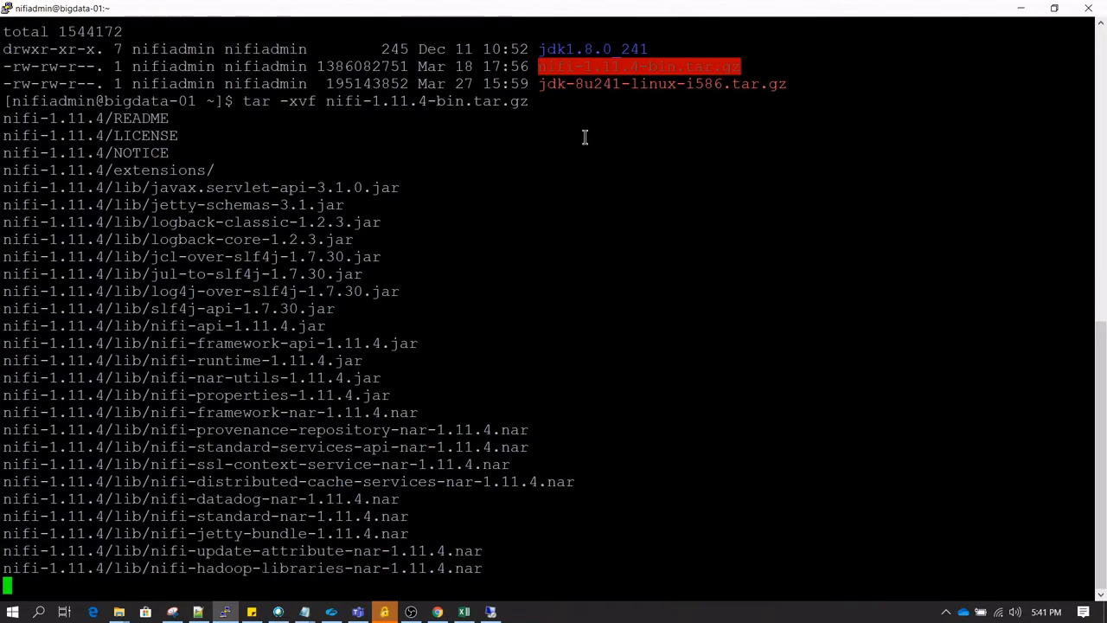
{"action": "scroll", "scroll_direction": "down", "scroll_amount": 3}
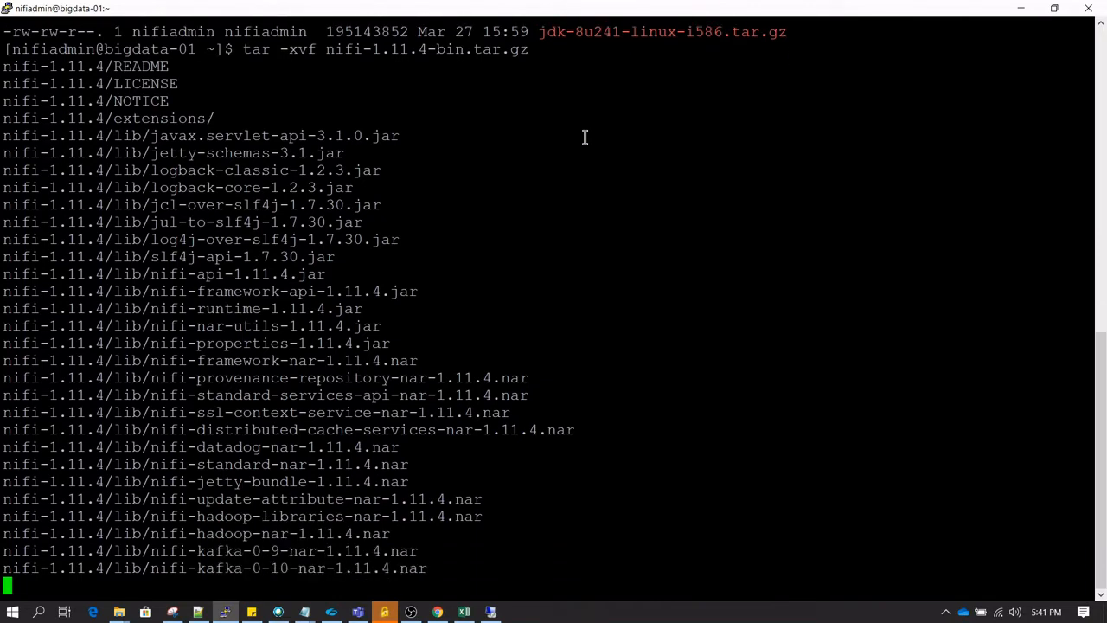
{"action": "scroll", "scroll_direction": "down", "scroll_amount": 3}
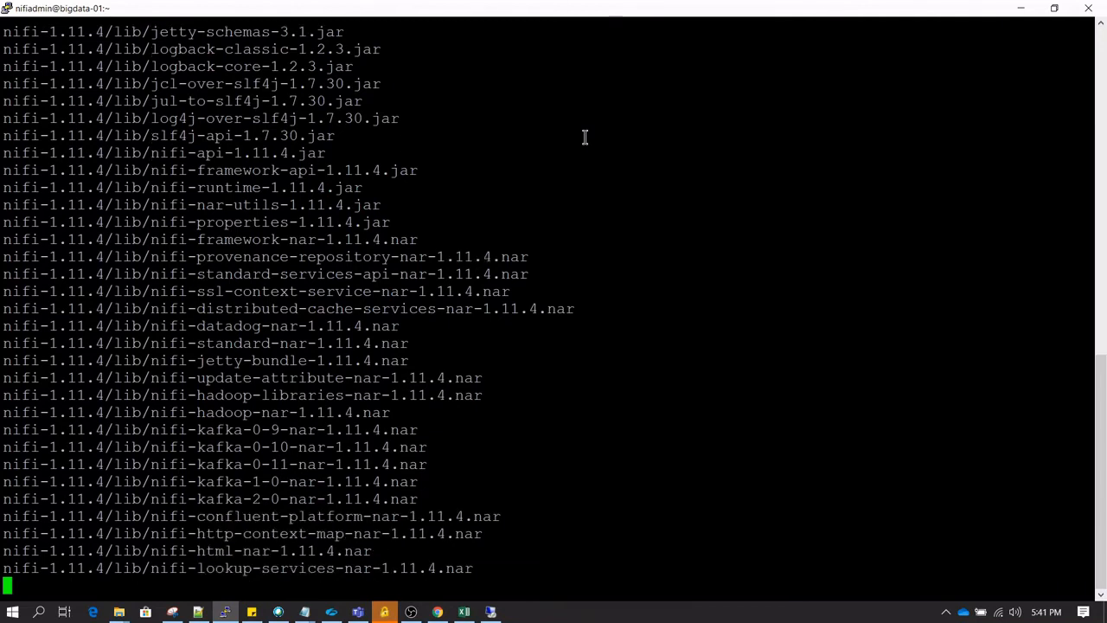
{"action": "scroll", "scroll_direction": "down", "scroll_amount": 3}
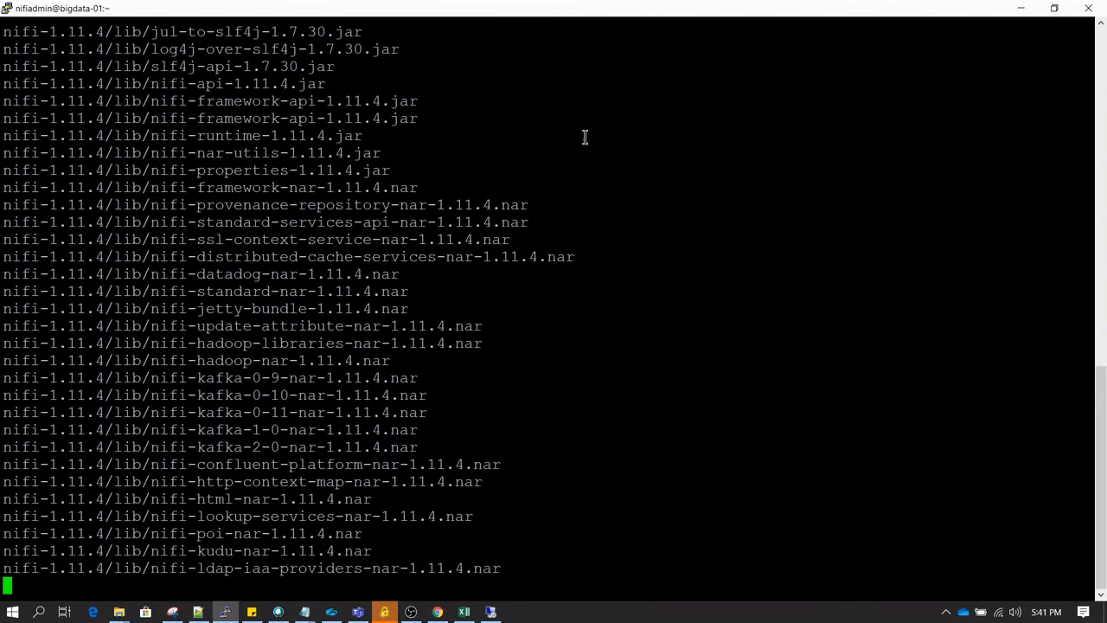
{"action": "scroll", "scroll_direction": "down", "scroll_amount": 3}
{"action": "type", "text": "cd bin"}
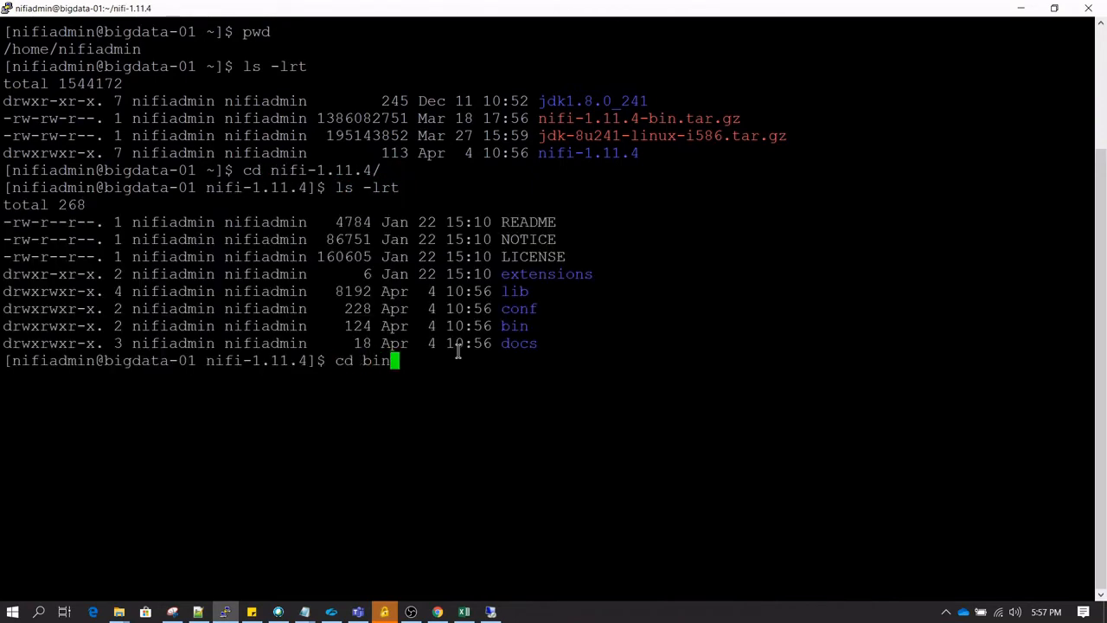
- List the bin folder and launch NiFi with ./nifi.sh start
{"action": "type", "text": "ls -lrt"}
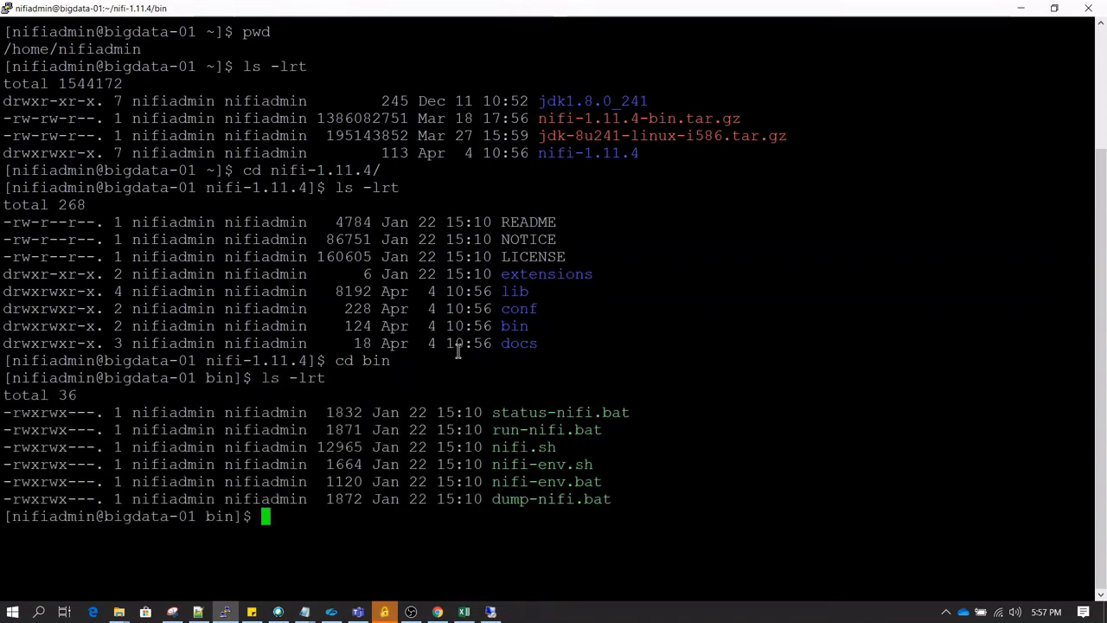
{"action": "type", "text": "./nifi"}
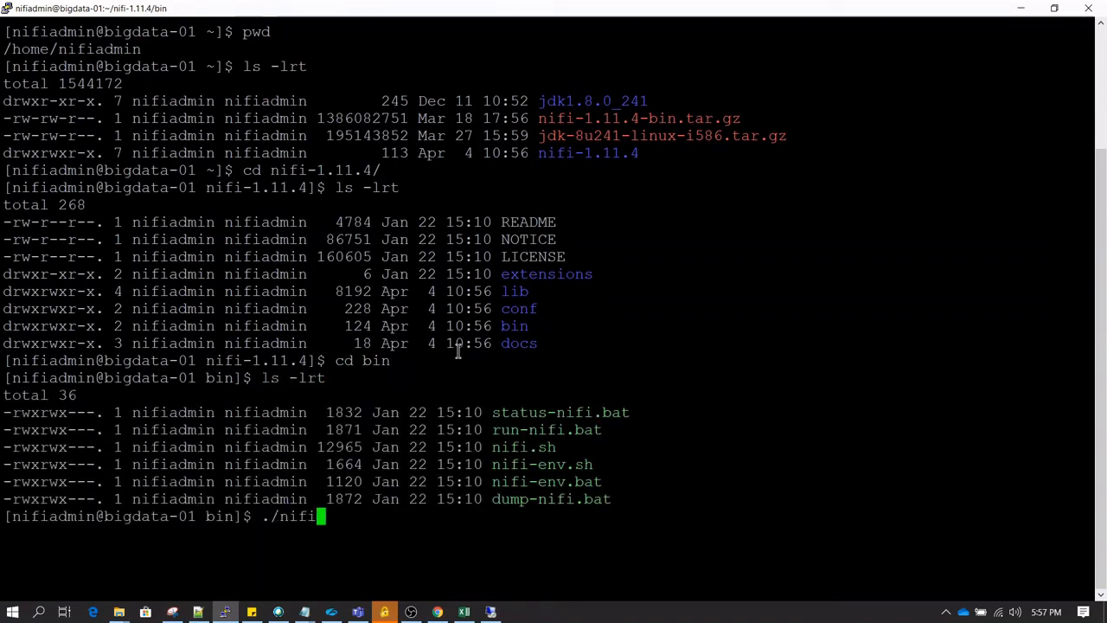
{"action": "type", "text": ".sh start"}
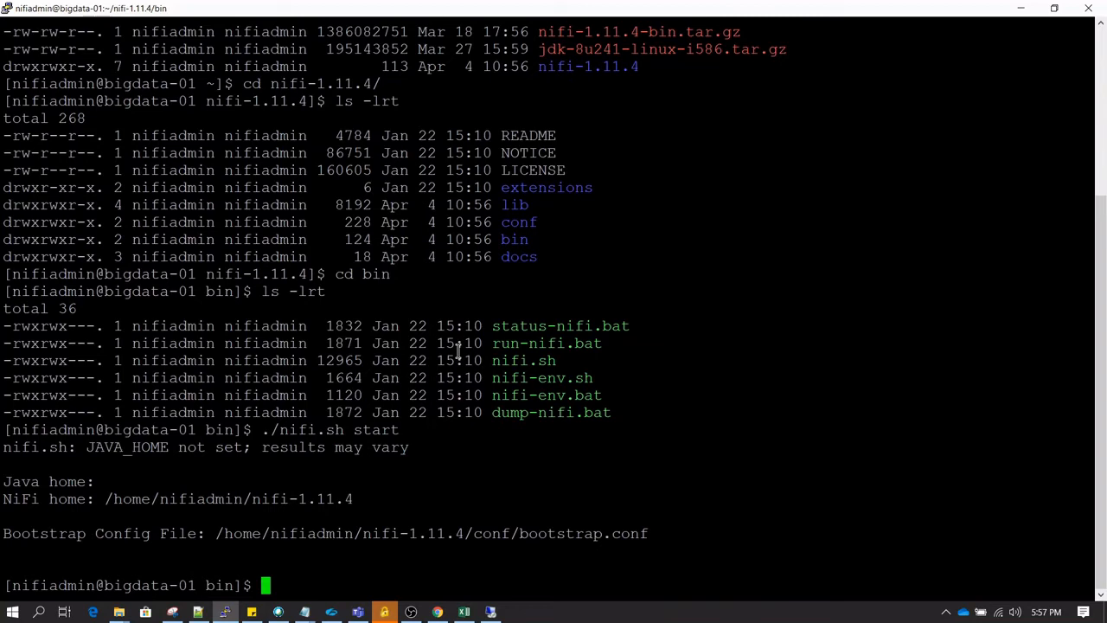
- Go to the logs folder, list it, and tail -f nifi-app.log
{"action": "type", "text": "cd ../"}
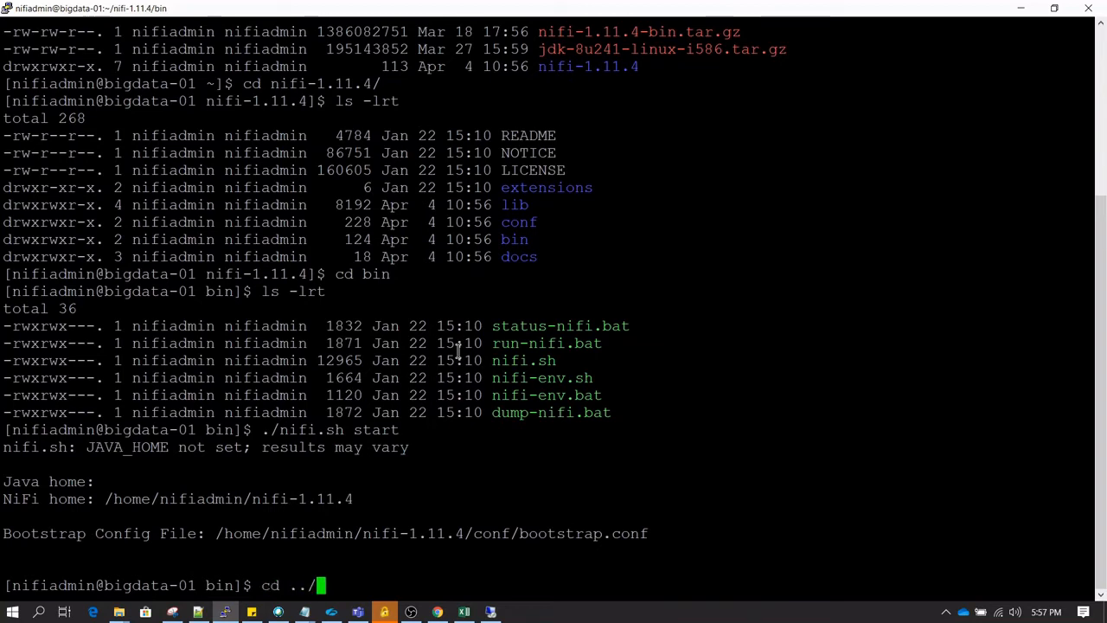
{"action": "type", "text": "logs"}
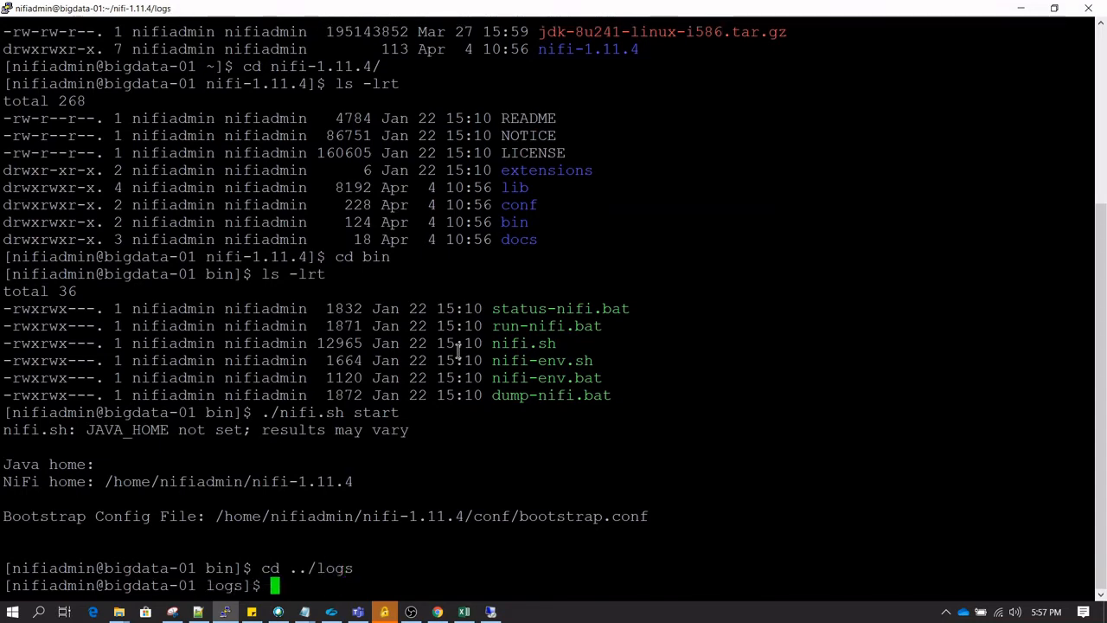
{"action": "type", "text": "pwd"}
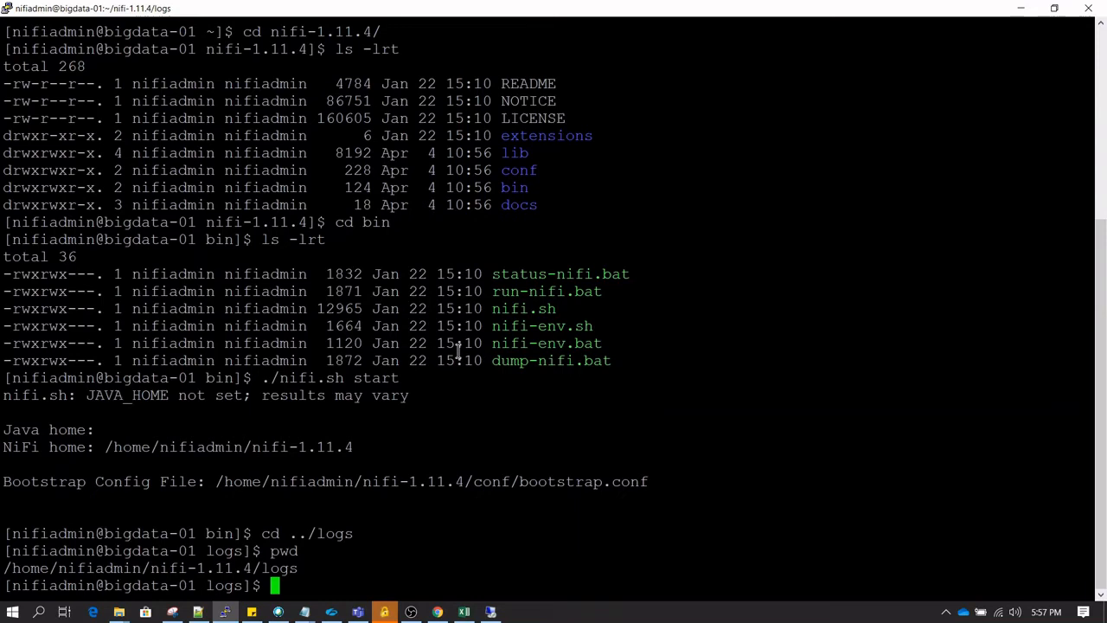
{"action": "type", "text": "ls -lrt"}
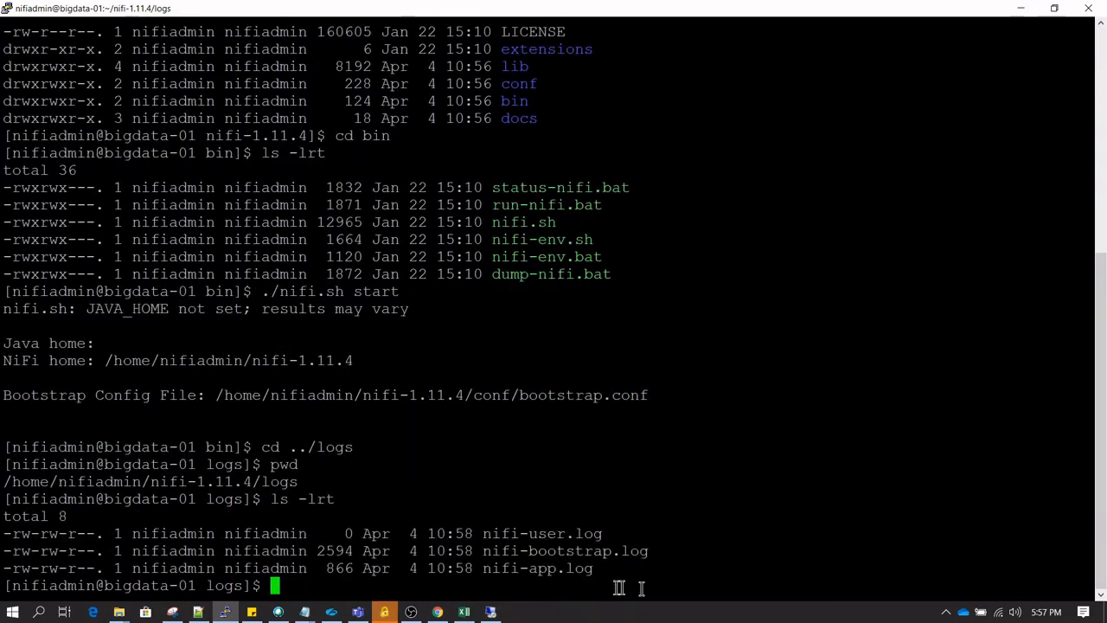
{"action": "double_click", "coordinate": [538, 569]}
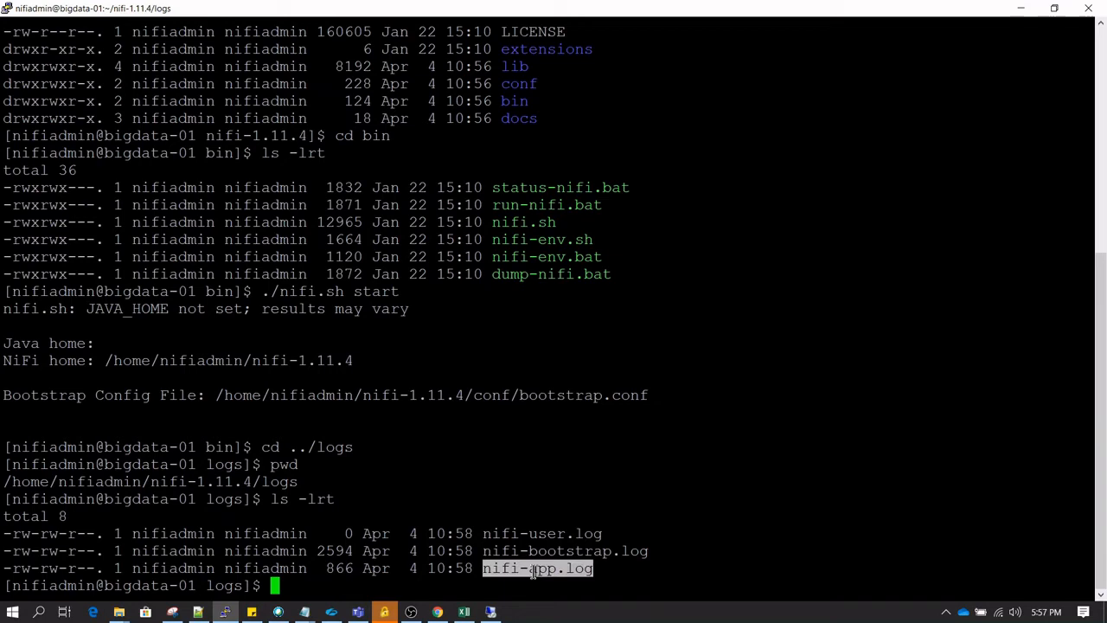
{"action": "type", "text": "tail -f nifi-app.log"}
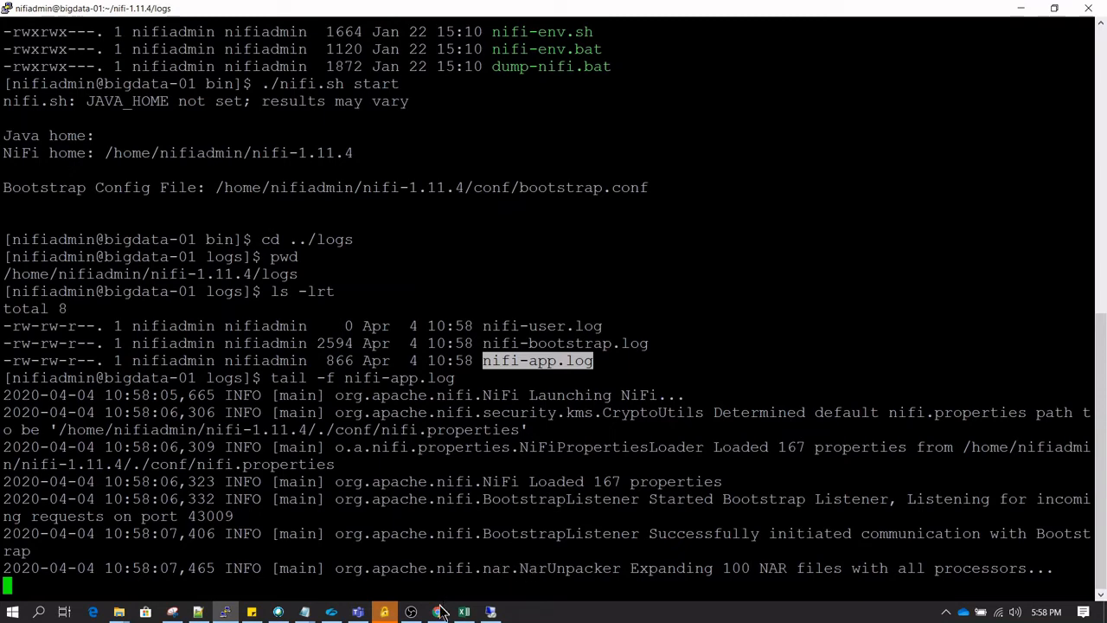
- Copy the VM's public IP 51.143.33.248 from the Azure portal into a new Chrome tab
{"action": "left_click", "coordinate": [437, 612]}
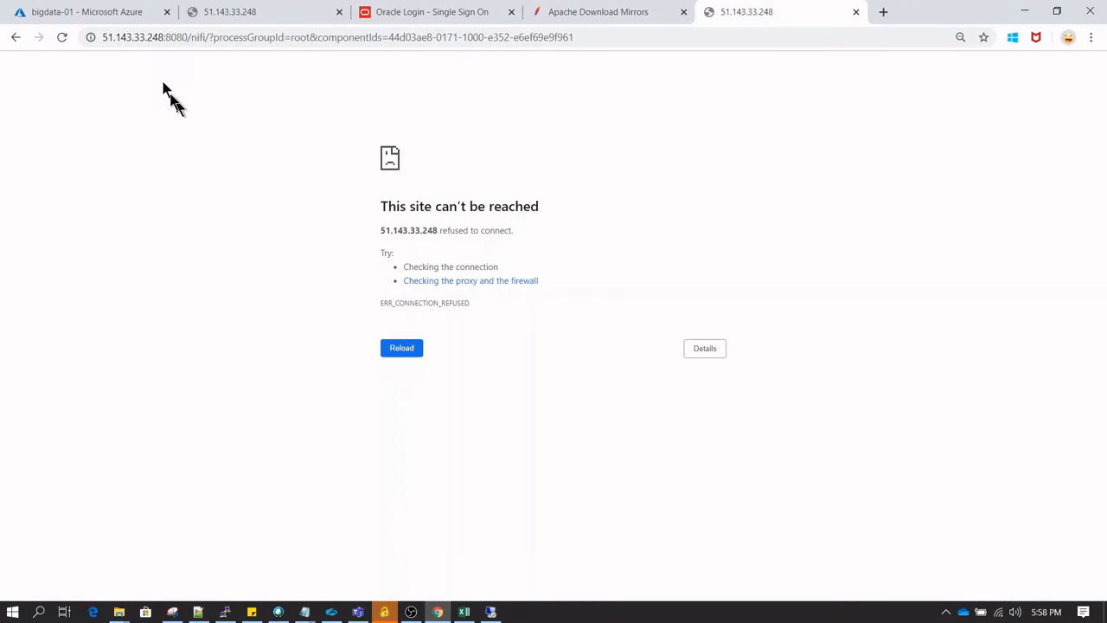
{"action": "left_click", "coordinate": [86, 12]}
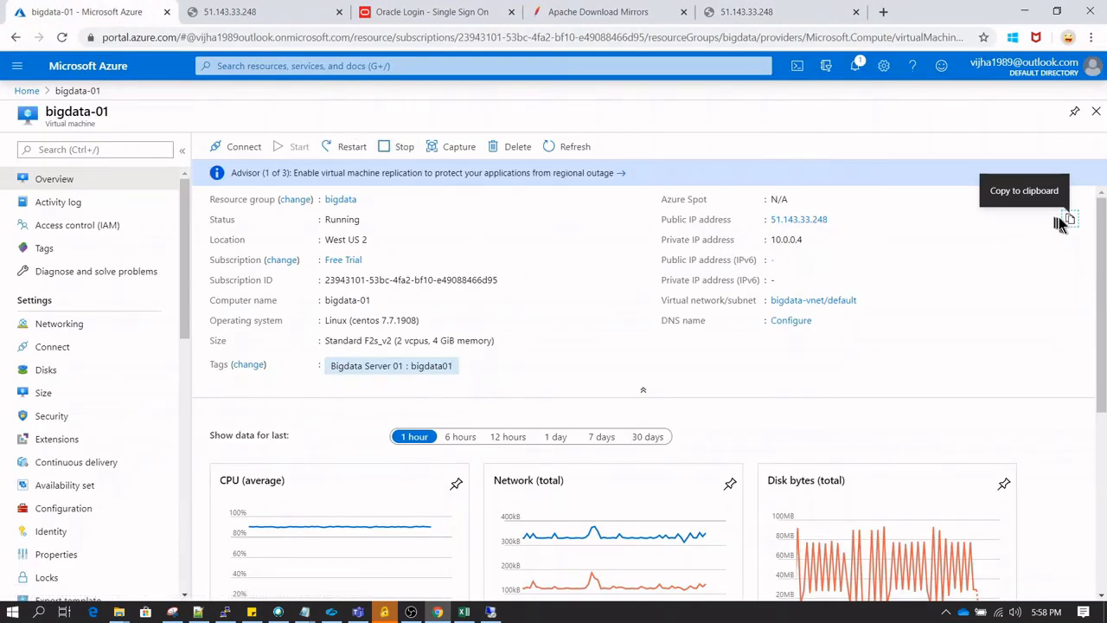
{"action": "left_click", "coordinate": [1070, 219]}
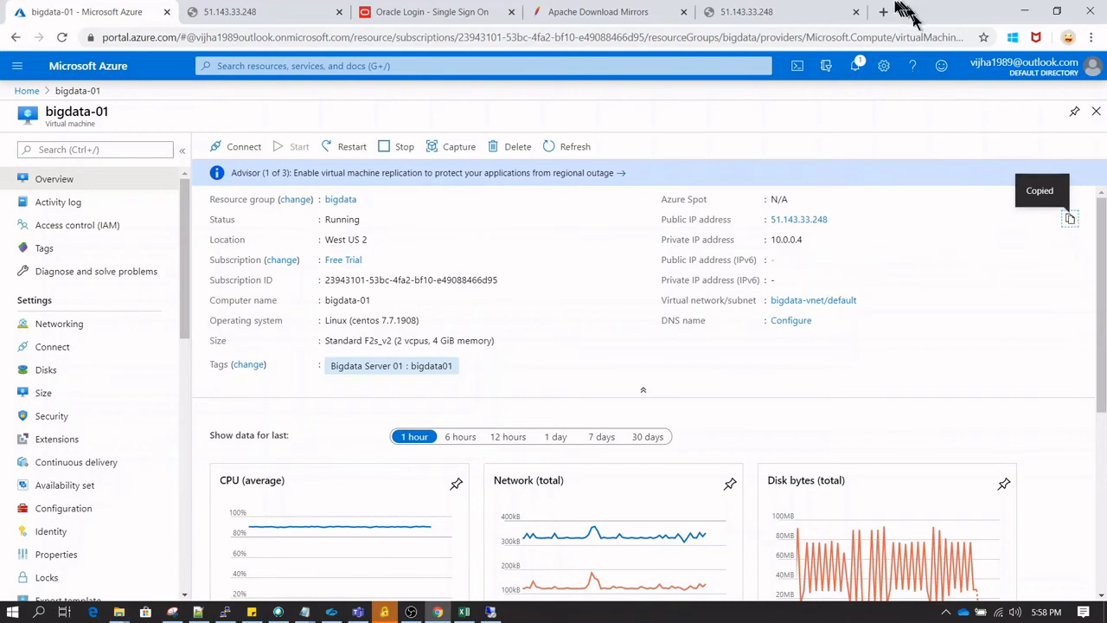
{"action": "left_click", "coordinate": [883, 11]}
{"action": "type", "text": "51.143.33.248:8080"}
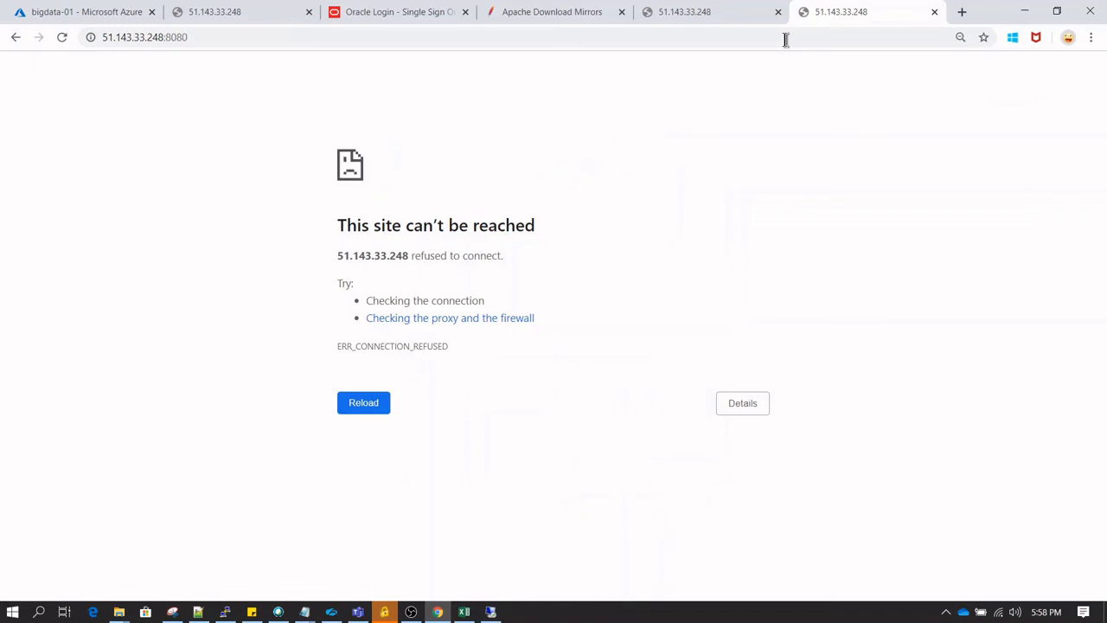
{"action": "mouse_move", "coordinate": [302, 362]}
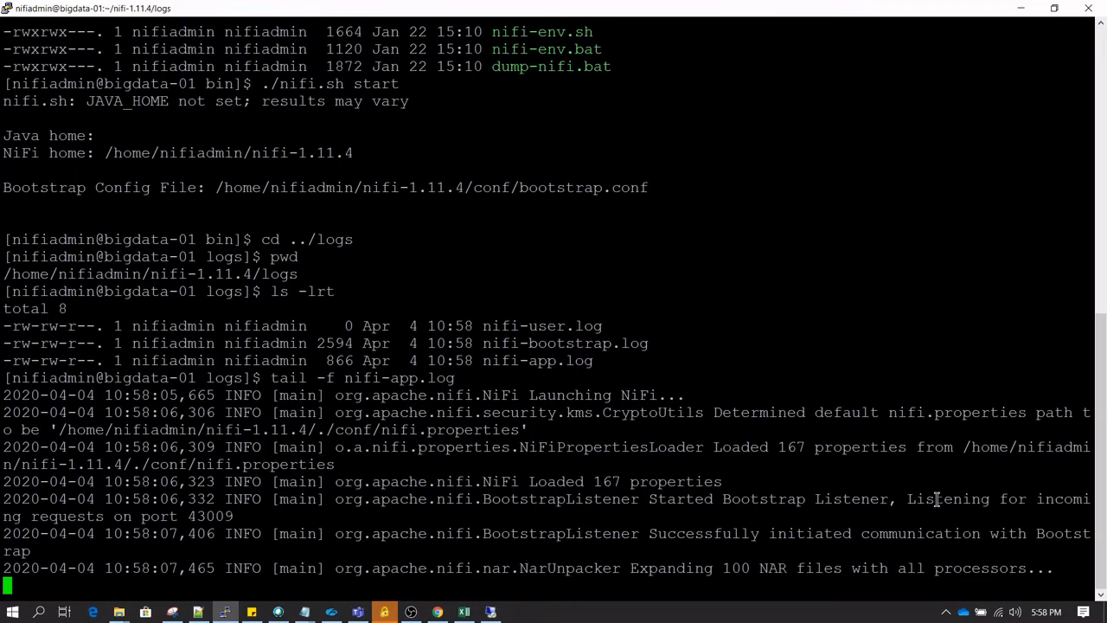
- Stop the log tail, change directories, and tail nifi-app.log again with tail -f
{"action": "key", "text": "ctrl+c"}
{"action": "type", "text": "ls"}
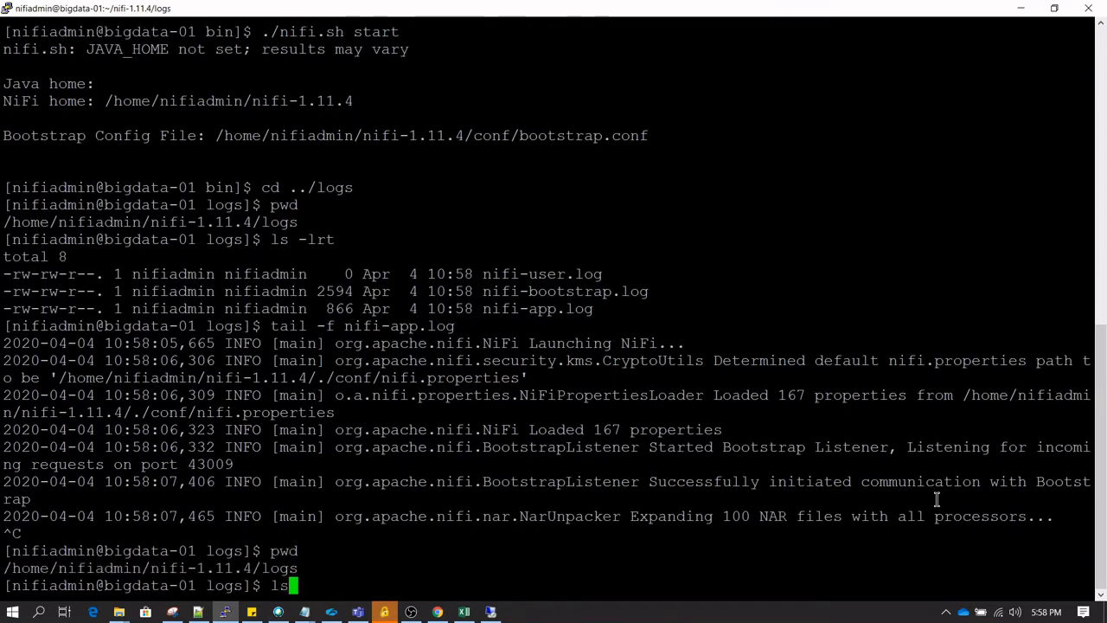
{"action": "type", "text": "cd .."}
{"action": "type", "text": "ls -lrt"}
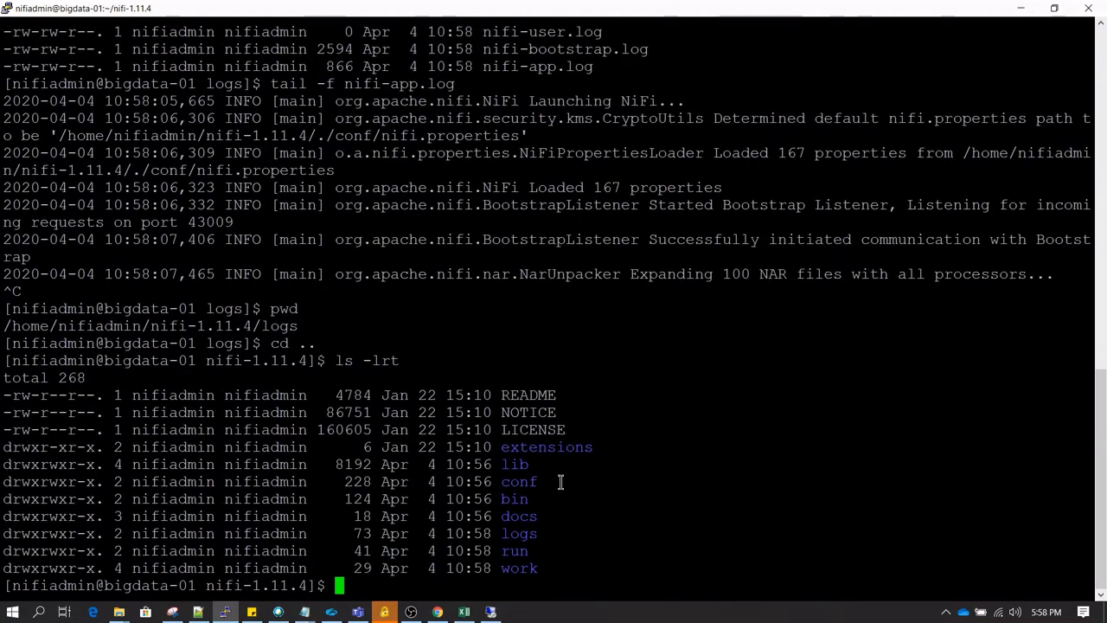
{"action": "mouse_move", "coordinate": [619, 532]}
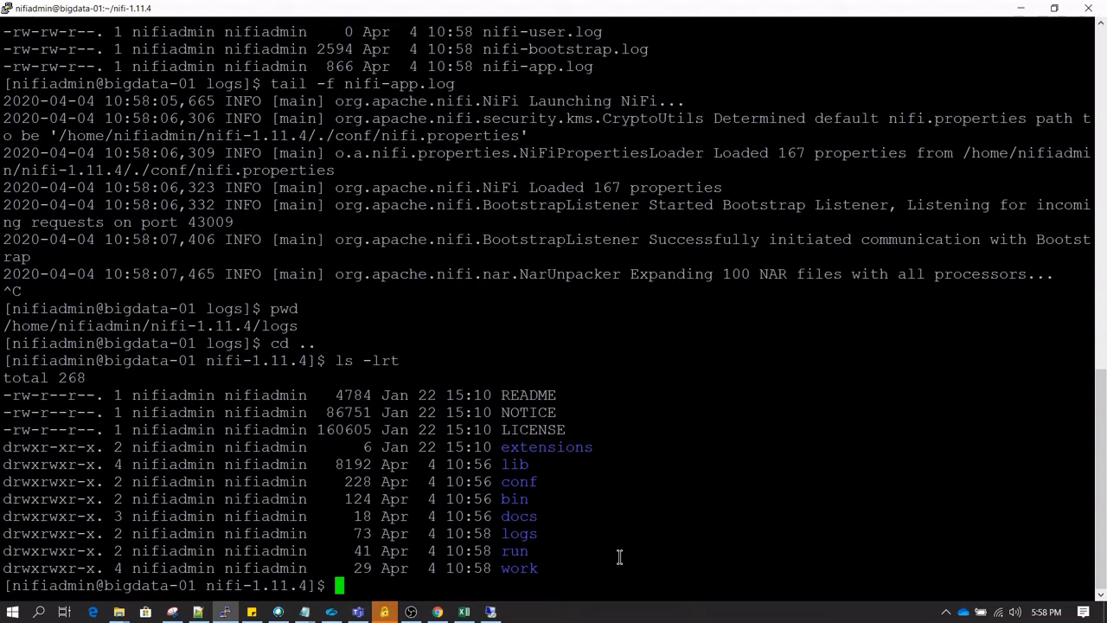
{"action": "type", "text": "cd logs"}
{"action": "type", "text": "ls -lr"}
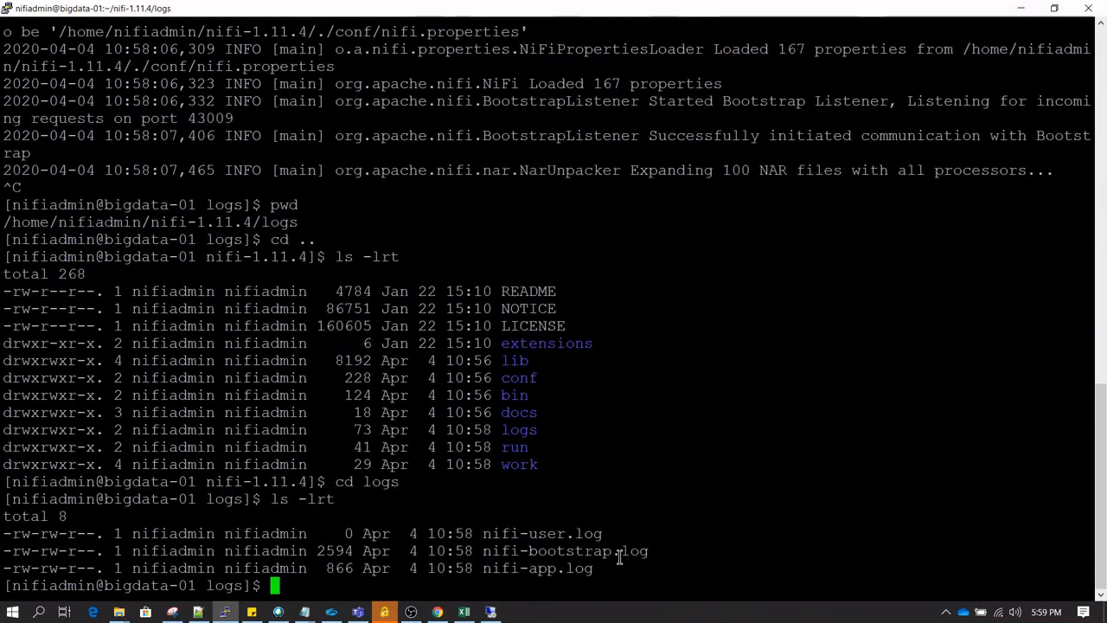
{"action": "type", "text": "tail -f nifi-app.log"}
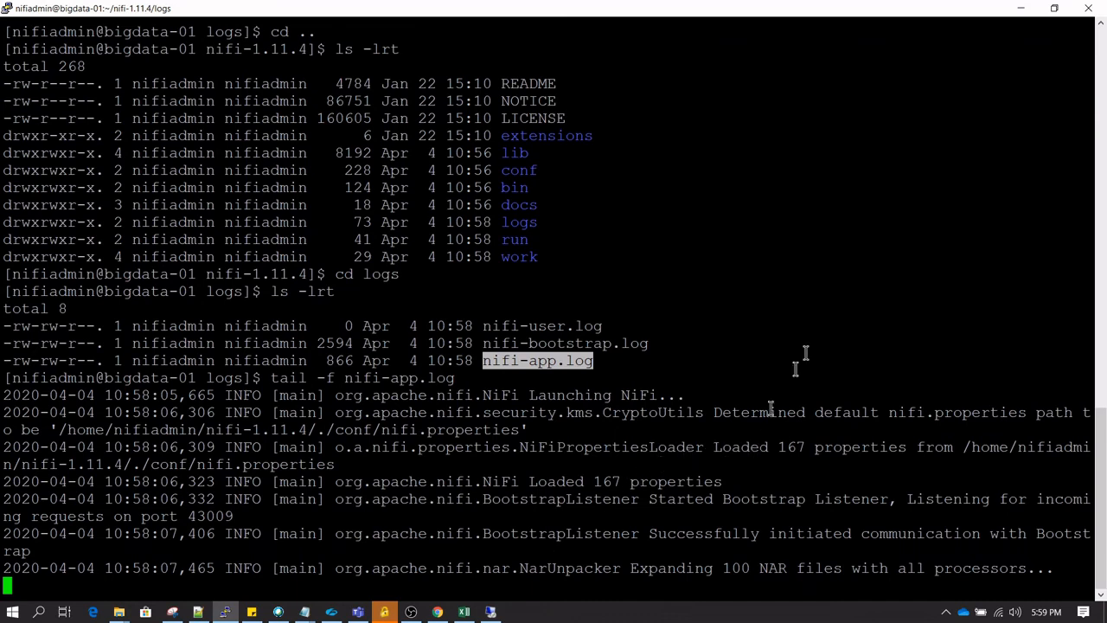
{"action": "mouse_move", "coordinate": [855, 299]}
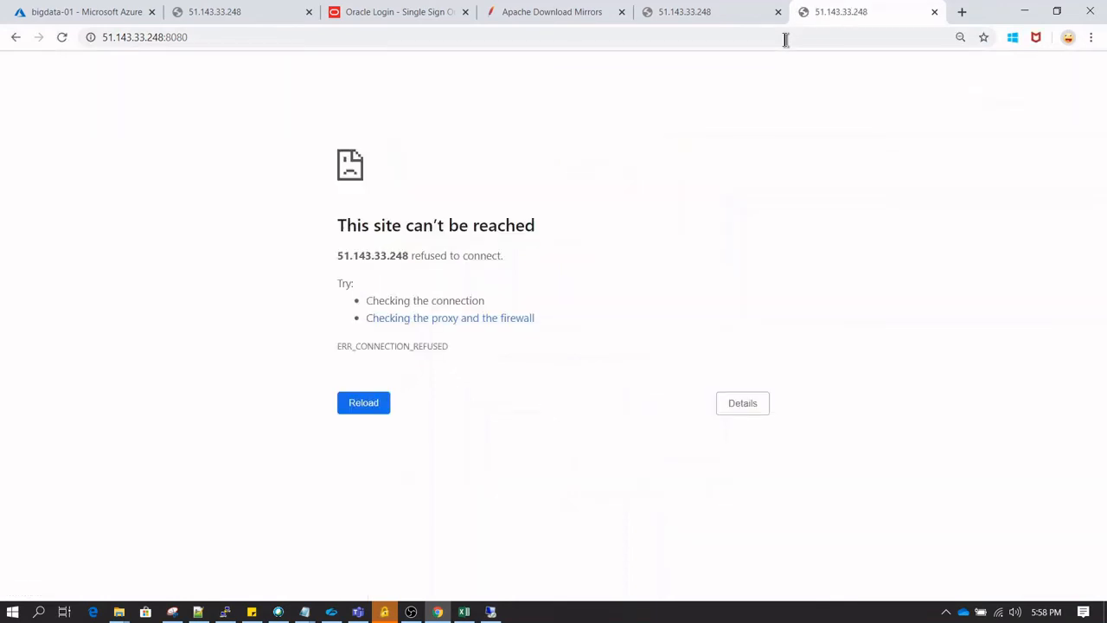
{"action": "mouse_move", "coordinate": [238, 579]}
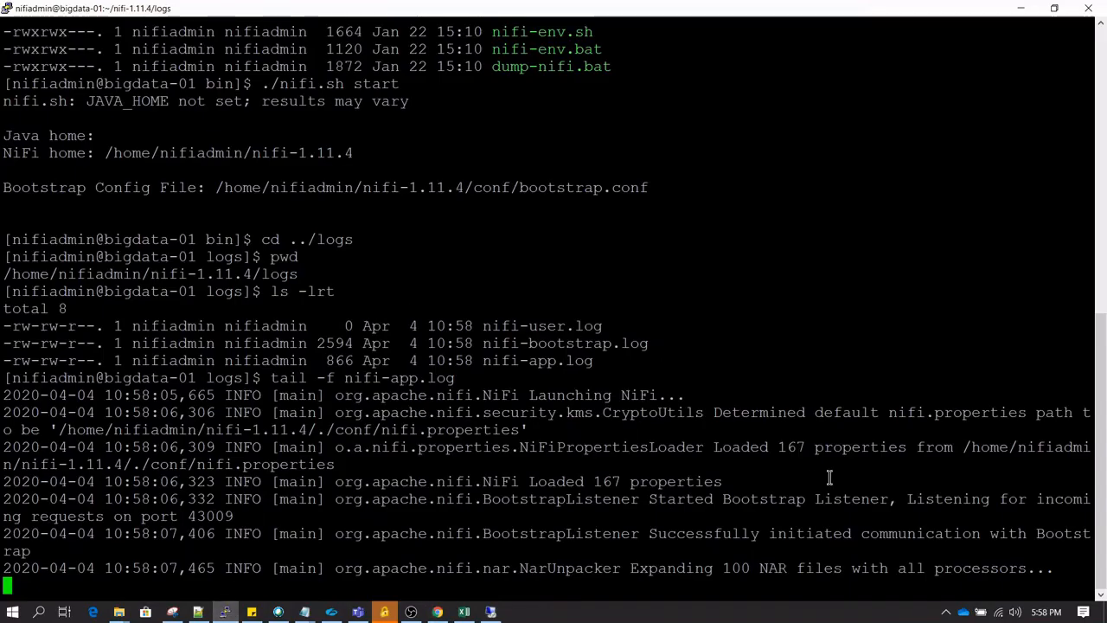
{"action": "mouse_move", "coordinate": [936, 499]}
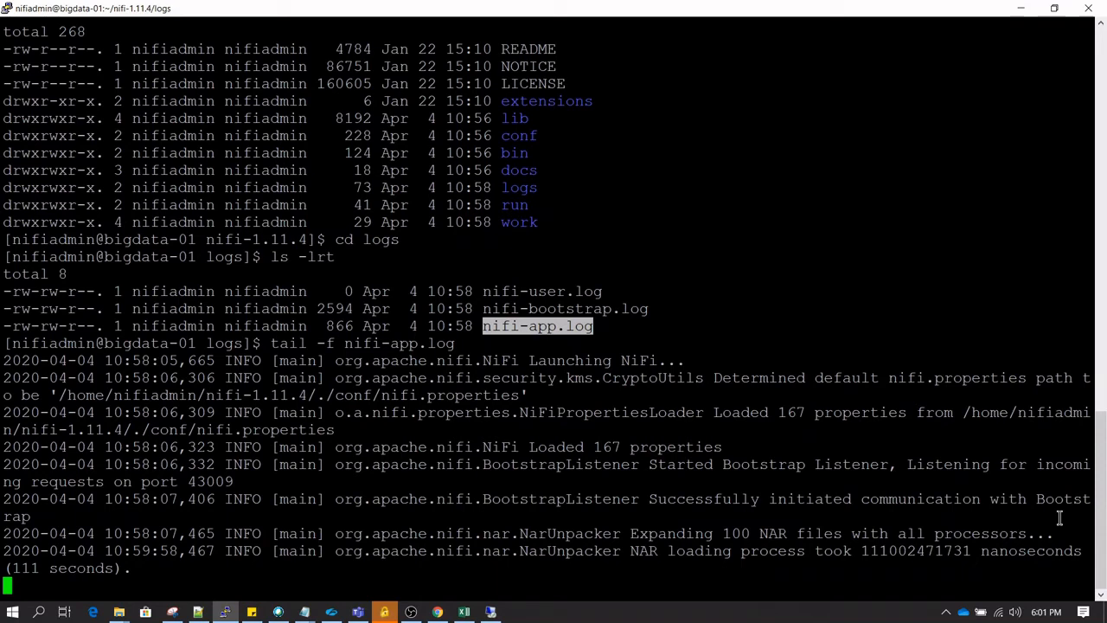
{"action": "mouse_move", "coordinate": [728, 516]}
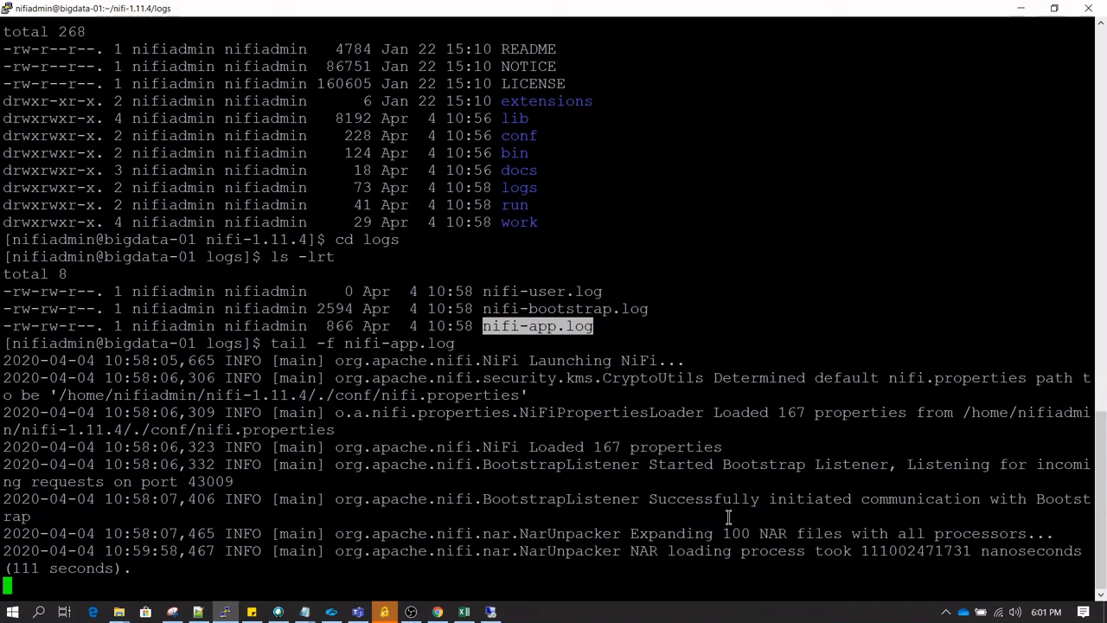
- Stop tailing, go up to nifi-1.11.4, and list it with ls -lrt
{"action": "key", "text": "ctrl+c"}
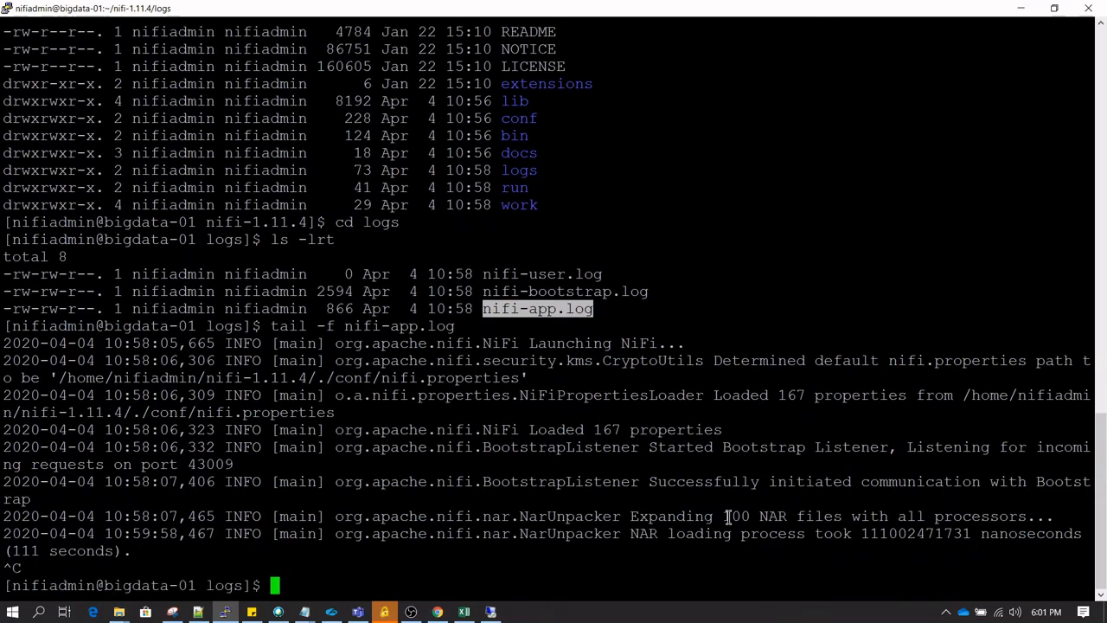
{"action": "type", "text": "cd .."}
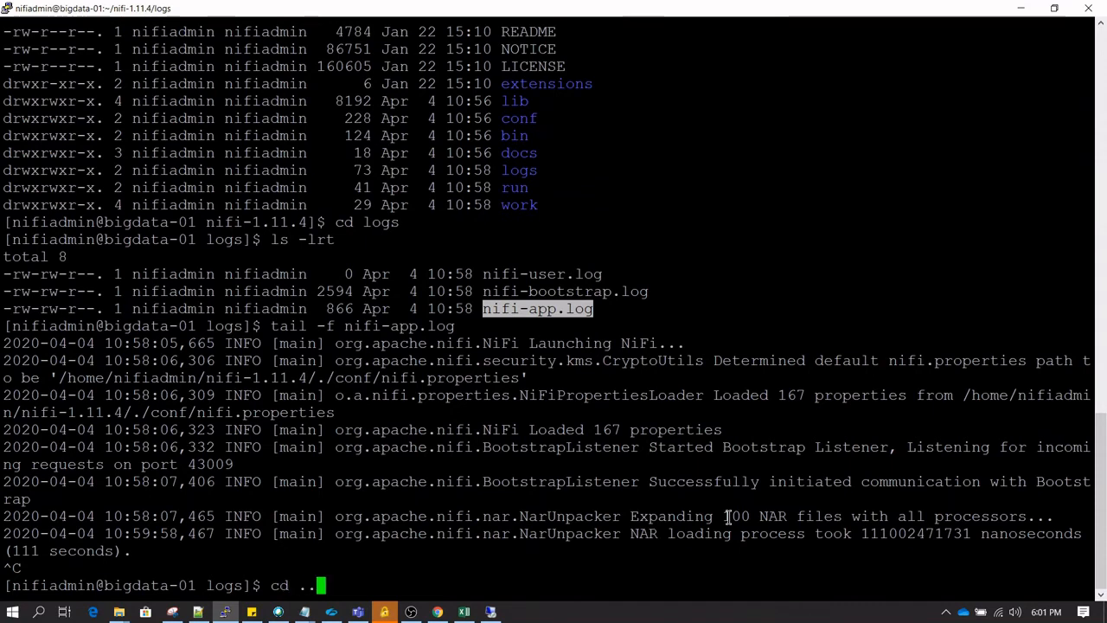
{"action": "type", "text": "ls -lrt"}
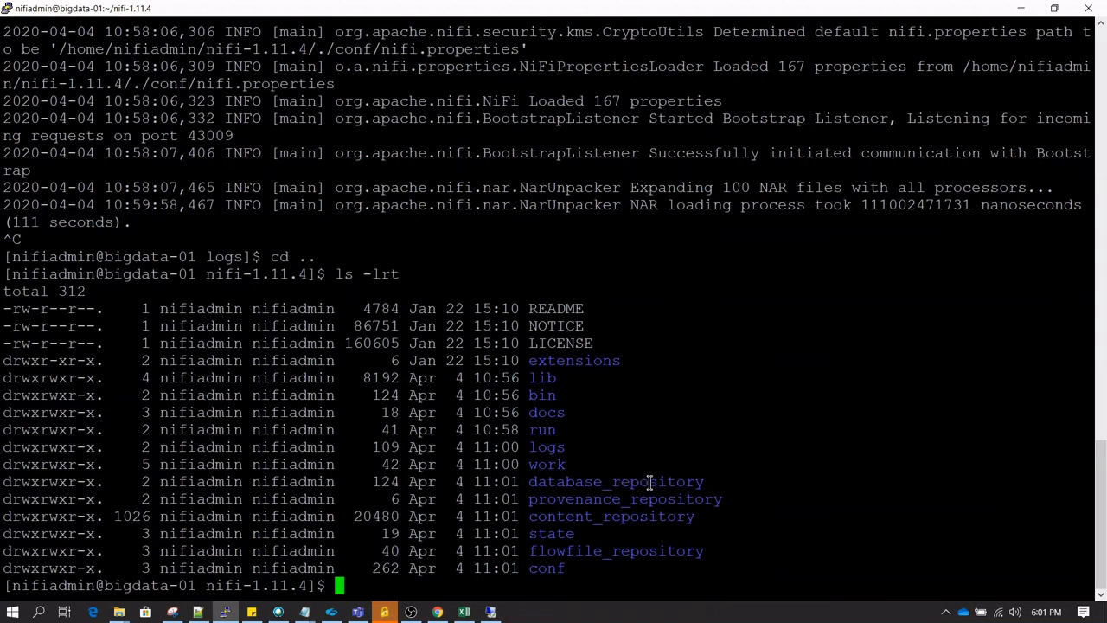
{"action": "mouse_move", "coordinate": [759, 518]}
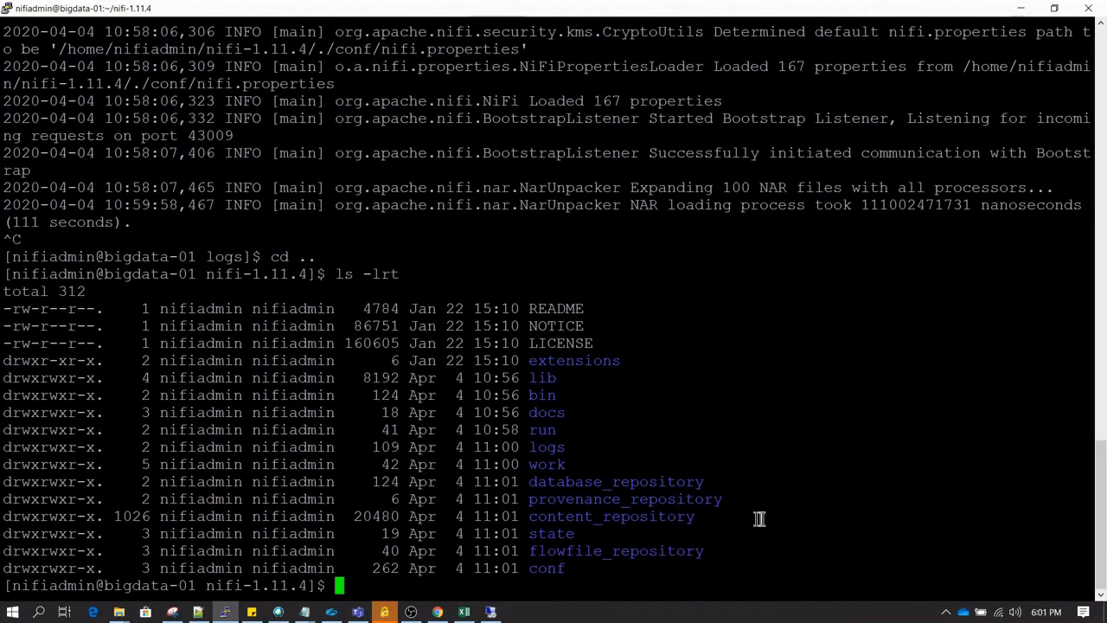
- In the logs folder, tail nifi-app.log until the UI is reported on port 8080
{"action": "type", "text": "cd"}
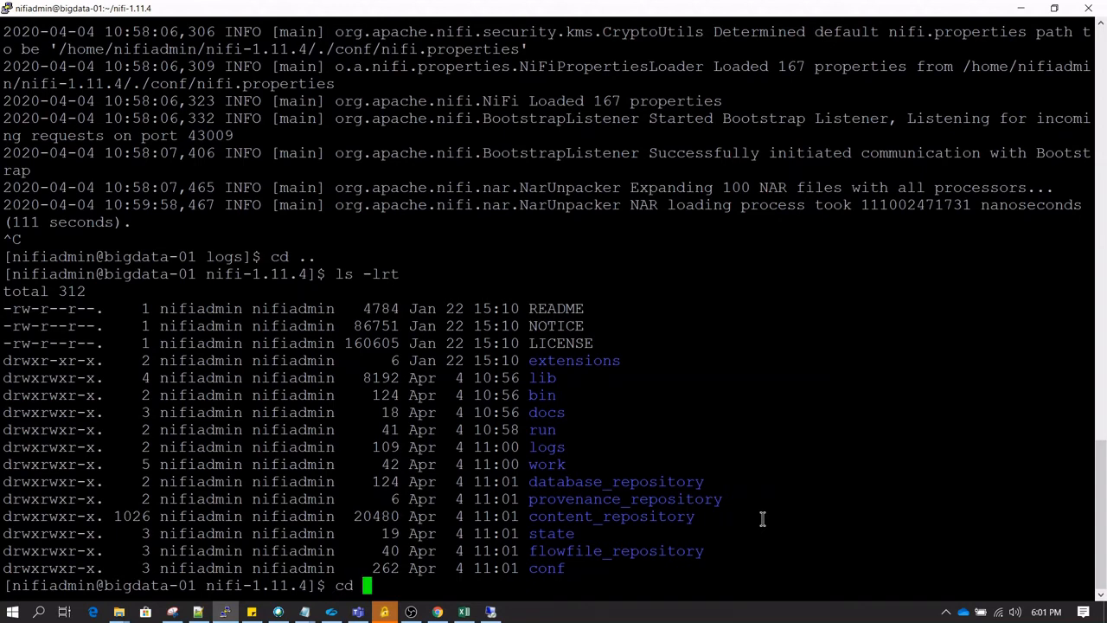
{"action": "type", "text": "logs"}
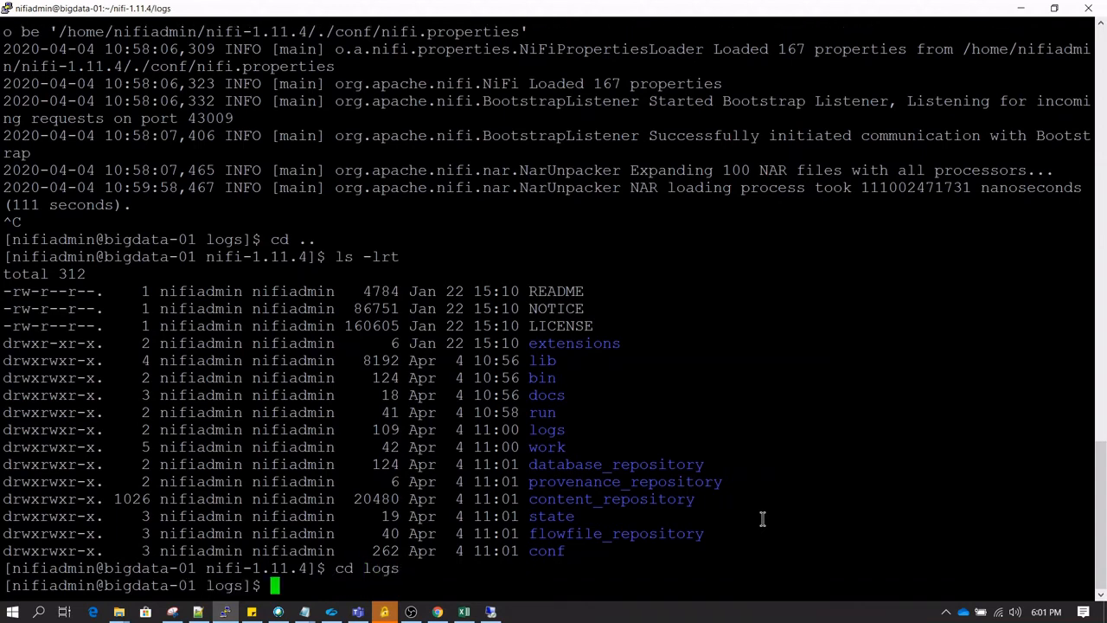
{"action": "type", "text": "ls -lrt"}
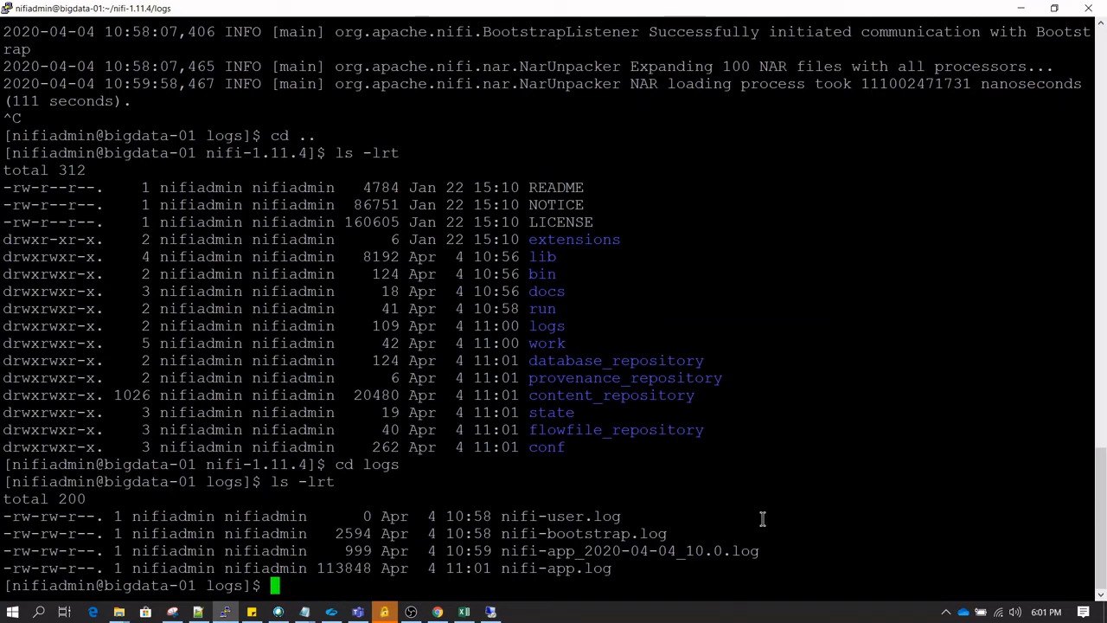
{"action": "type", "text": "tail -f nifi-app.log"}
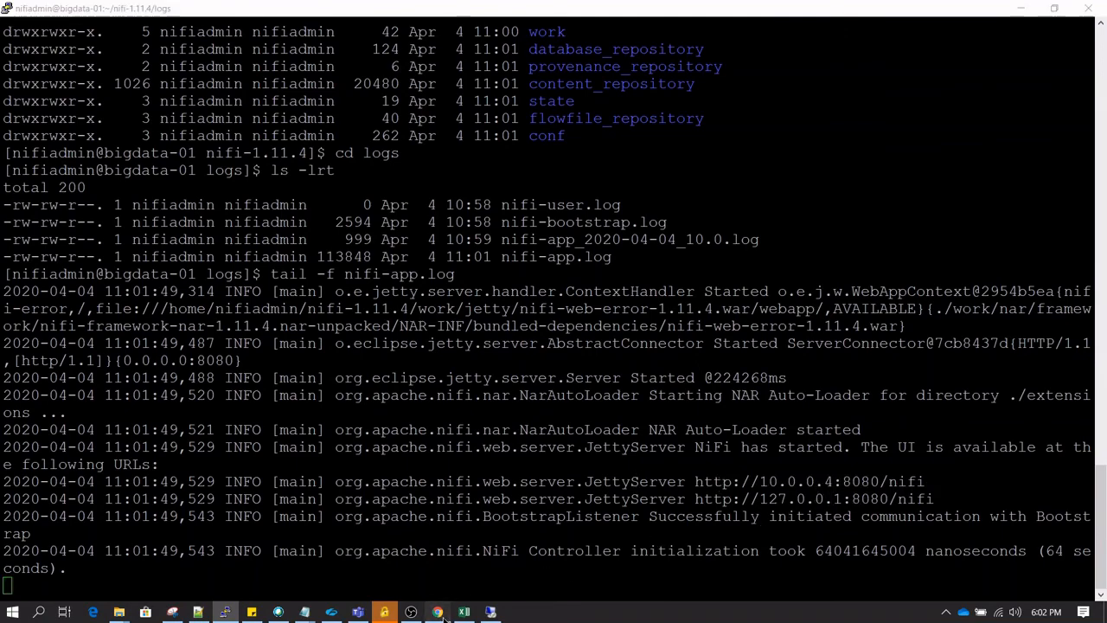
- Add GenerateFlowFile and LogMessage processors to the NiFi canvas
{"action": "left_click", "coordinate": [437, 612]}
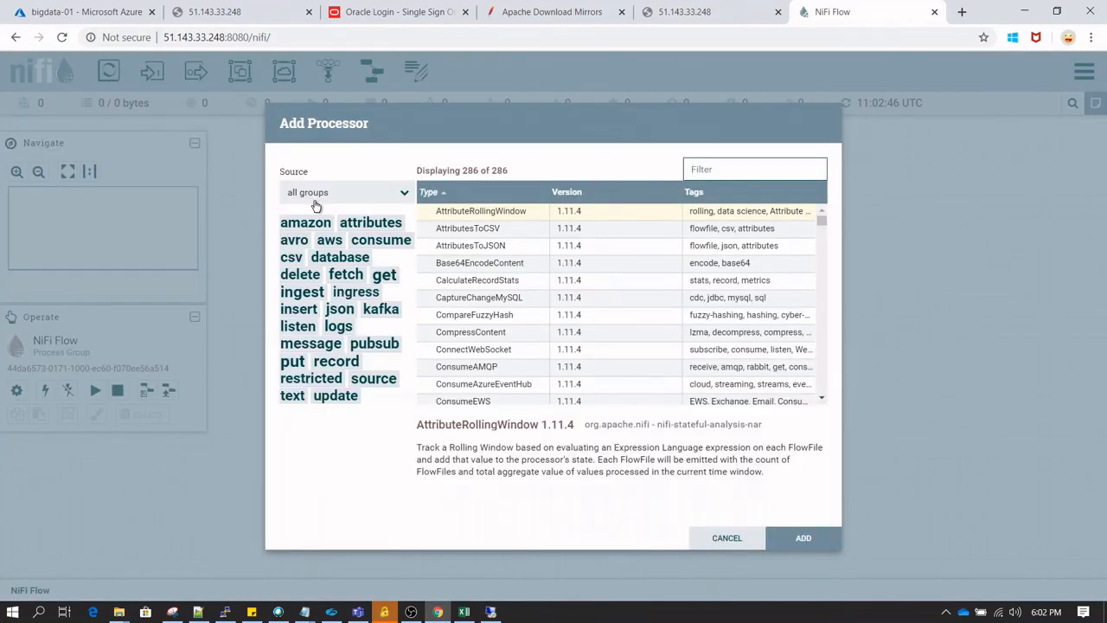
{"action": "type", "text": "generate"}
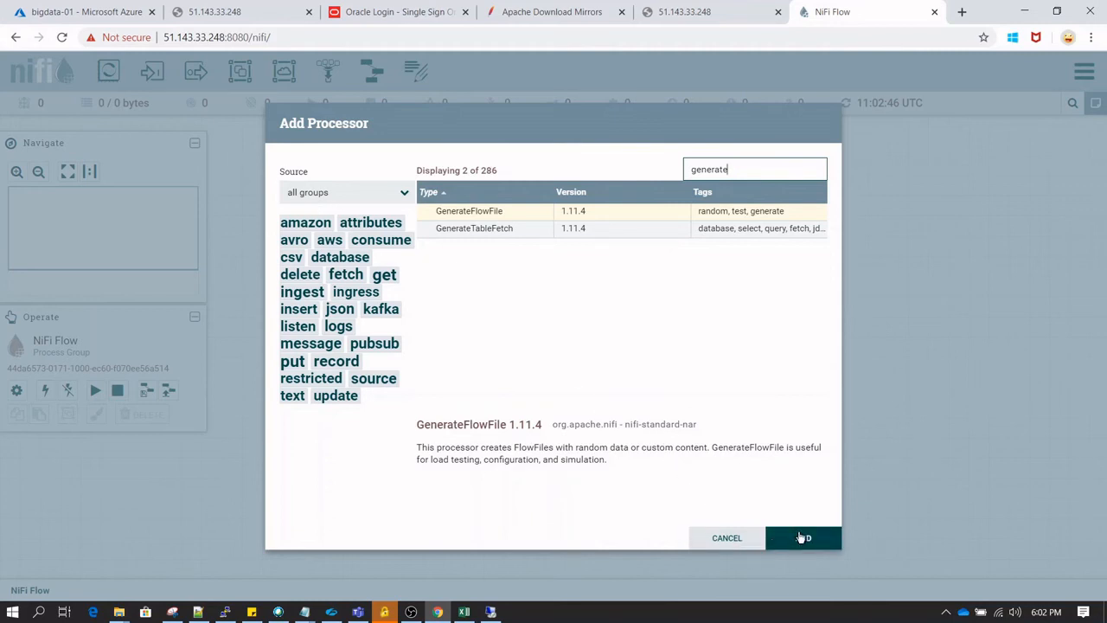
{"action": "left_click", "coordinate": [803, 538]}
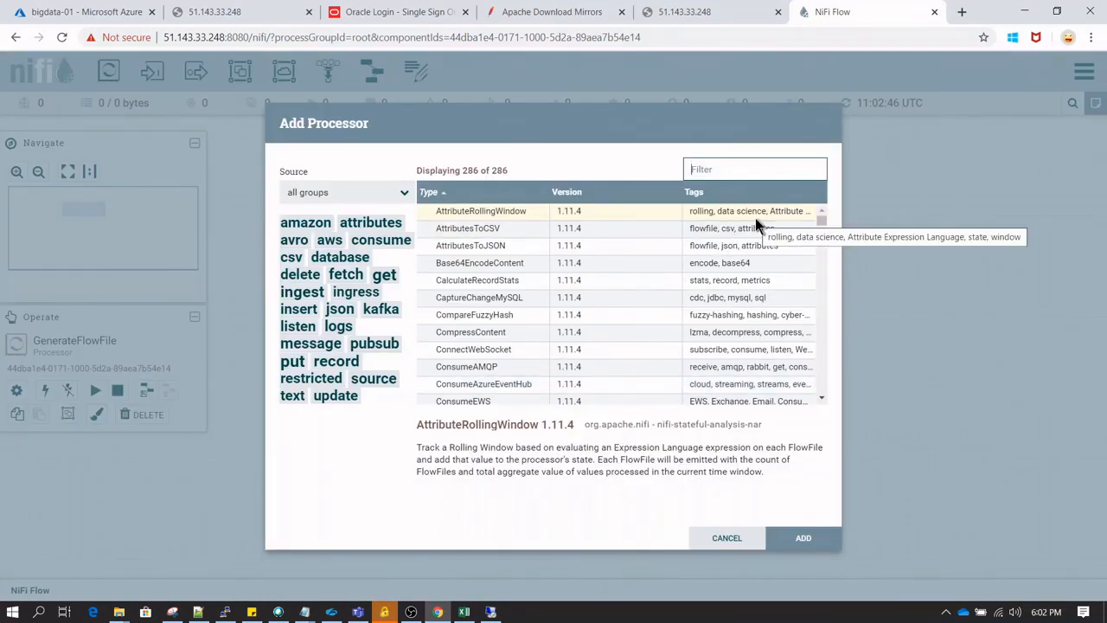
{"action": "type", "text": "logmes"}
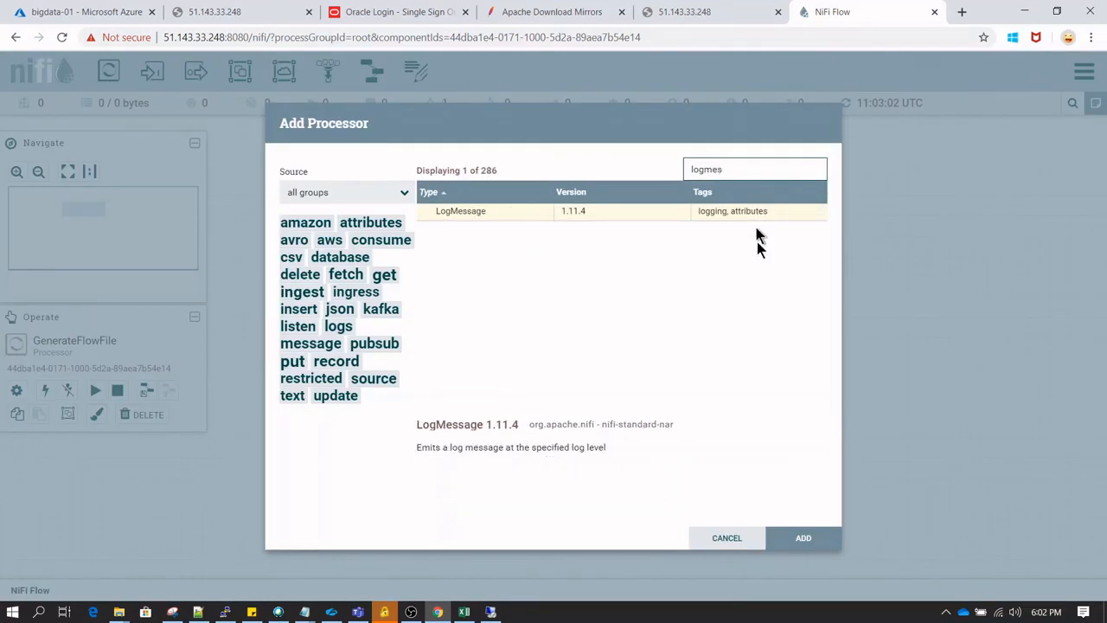
{"action": "left_click", "coordinate": [802, 537]}
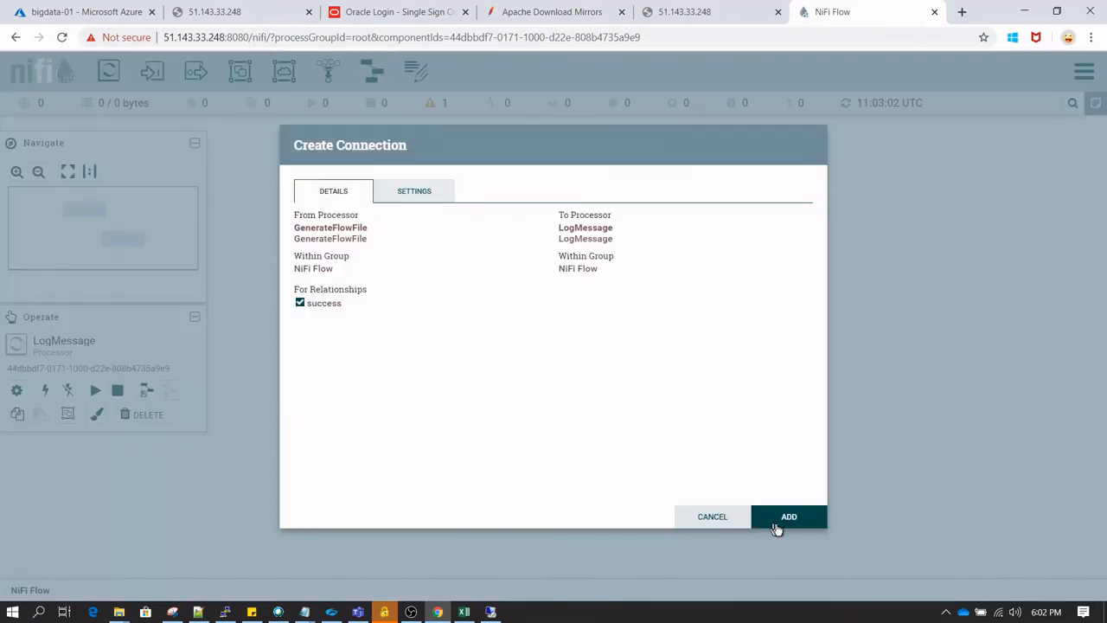
- Add the success connection and auto-terminate LogMessage's success relationship
{"action": "left_click", "coordinate": [788, 516]}
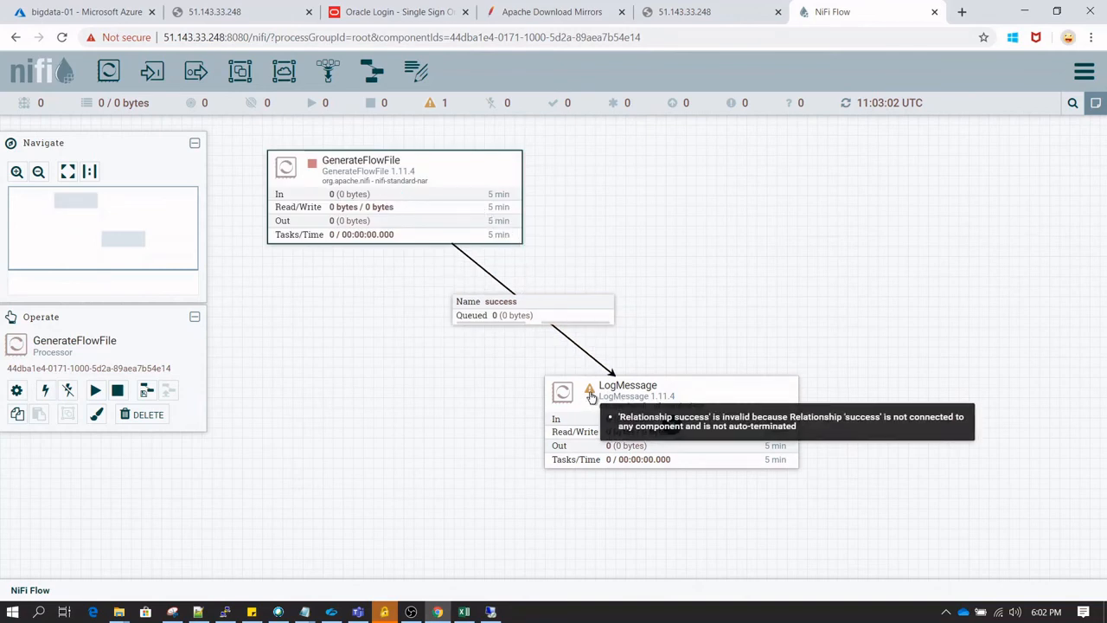
{"action": "mouse_move", "coordinate": [765, 406]}
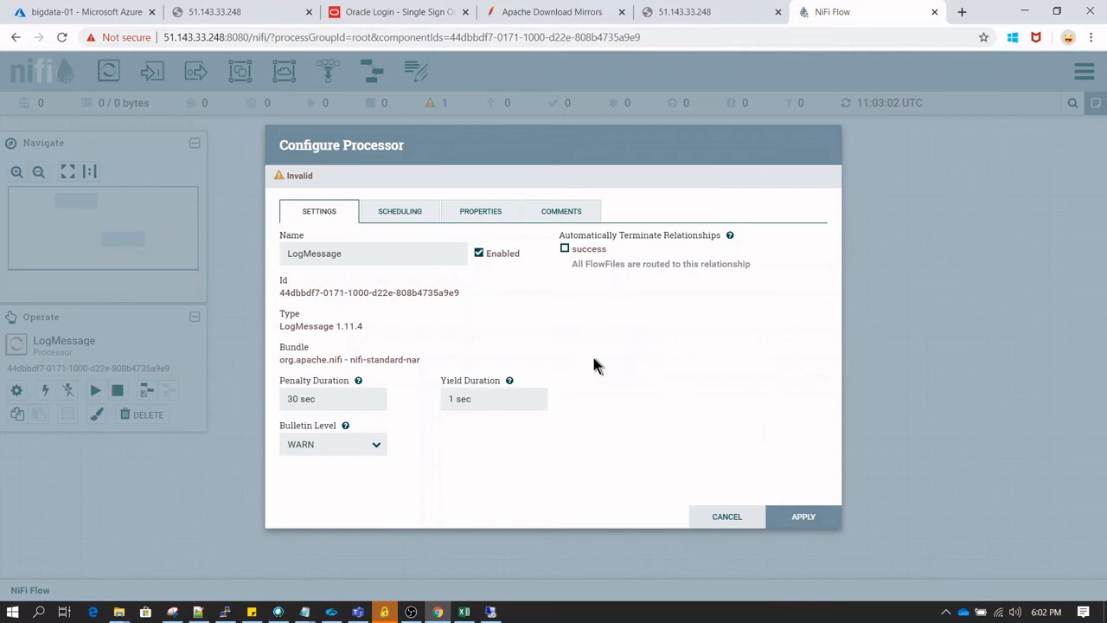
{"action": "left_click", "coordinate": [726, 517]}
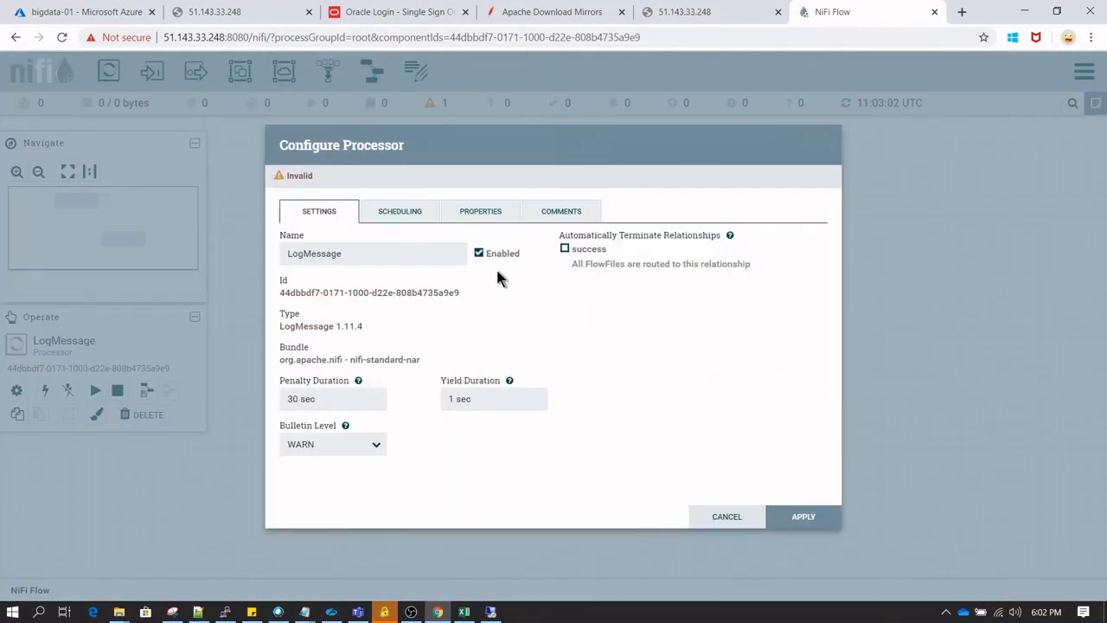
{"action": "mouse_move", "coordinate": [554, 253]}
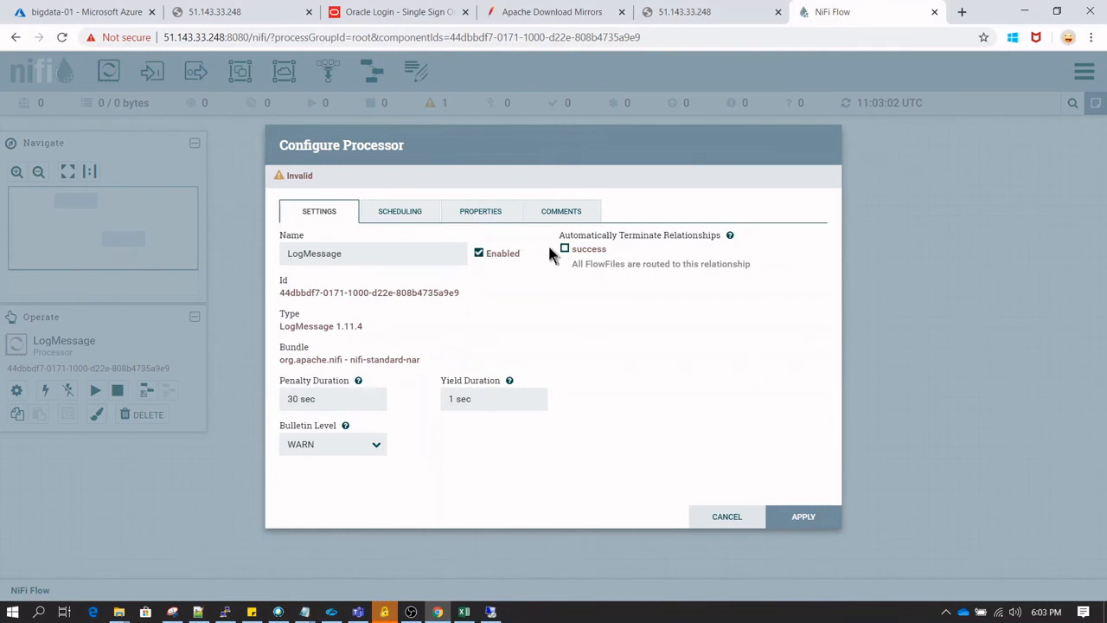
{"action": "left_click", "coordinate": [565, 248]}
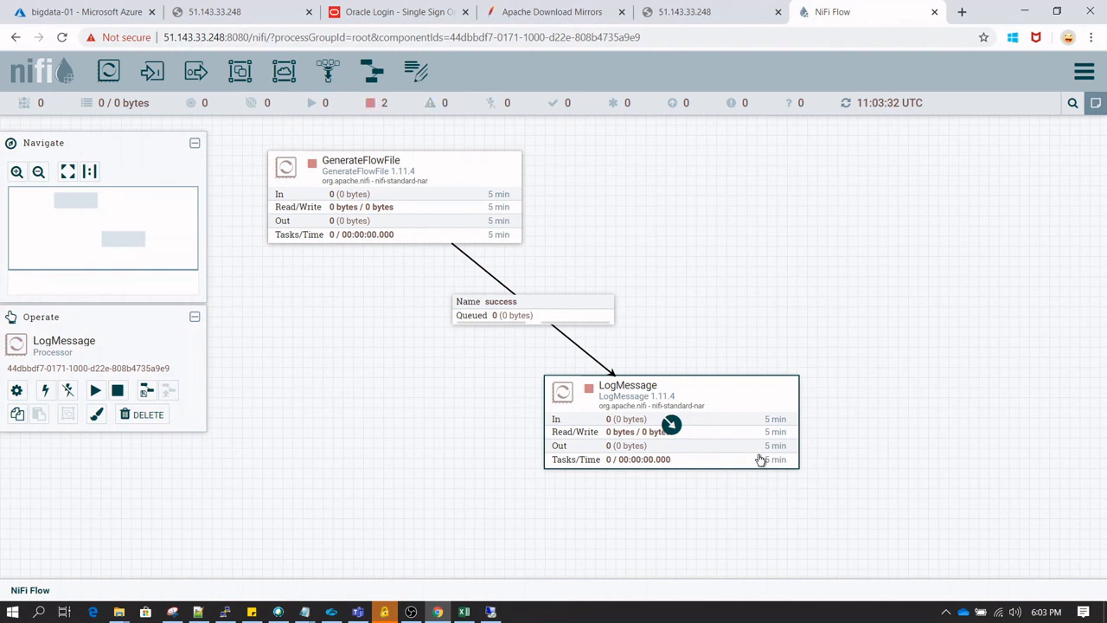
{"action": "mouse_move", "coordinate": [718, 407]}
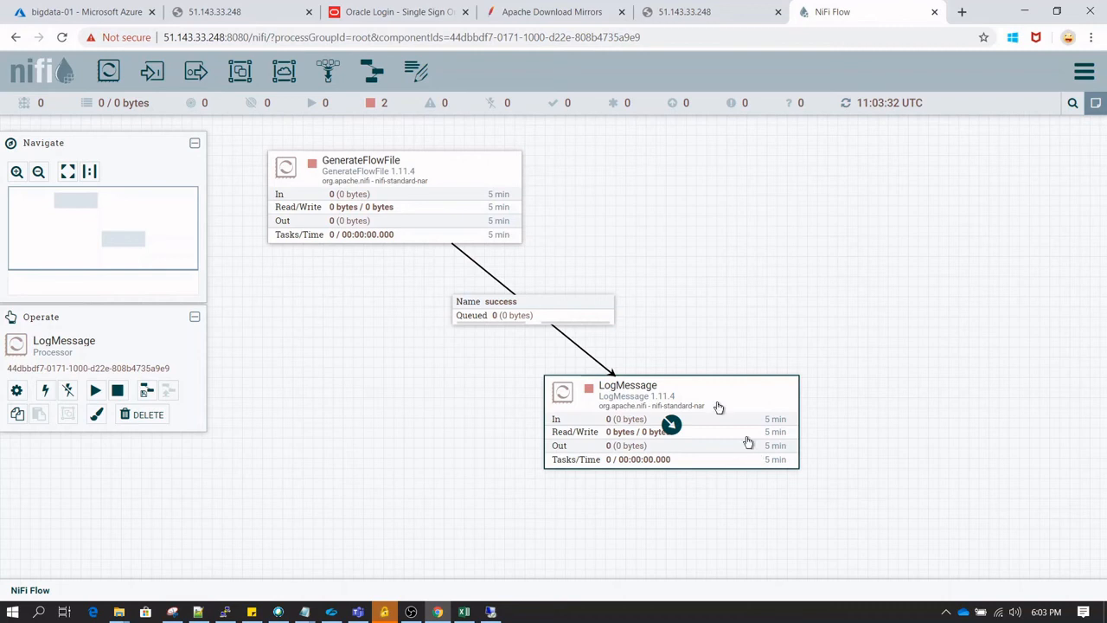
- Set GenerateFlowFile's File Size property to 1KB
{"action": "double_click", "coordinate": [361, 160]}
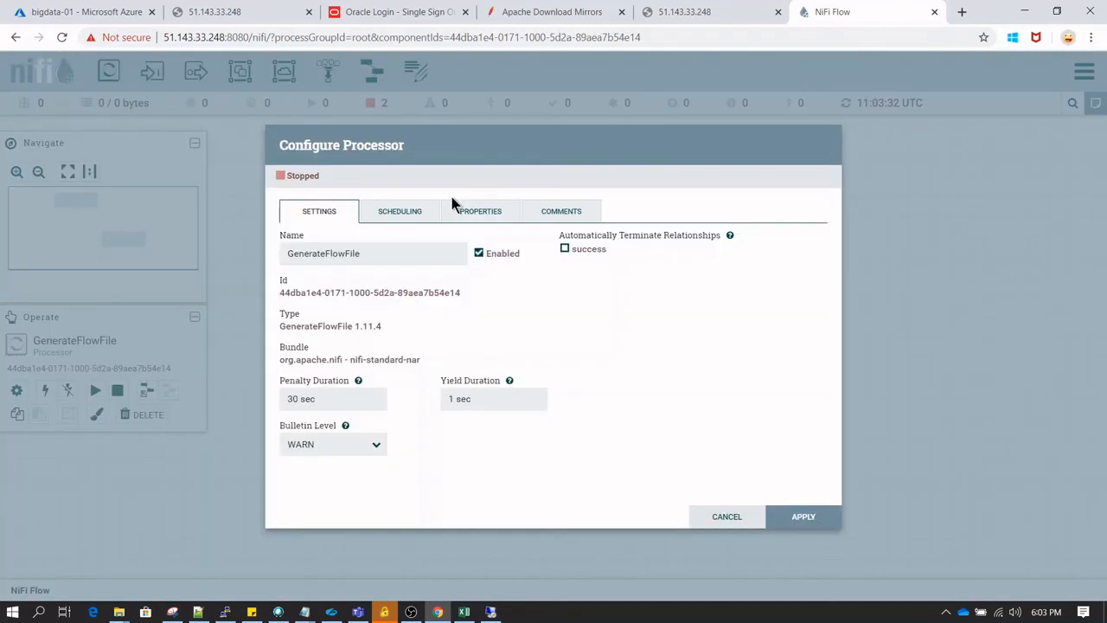
{"action": "left_click", "coordinate": [480, 211]}
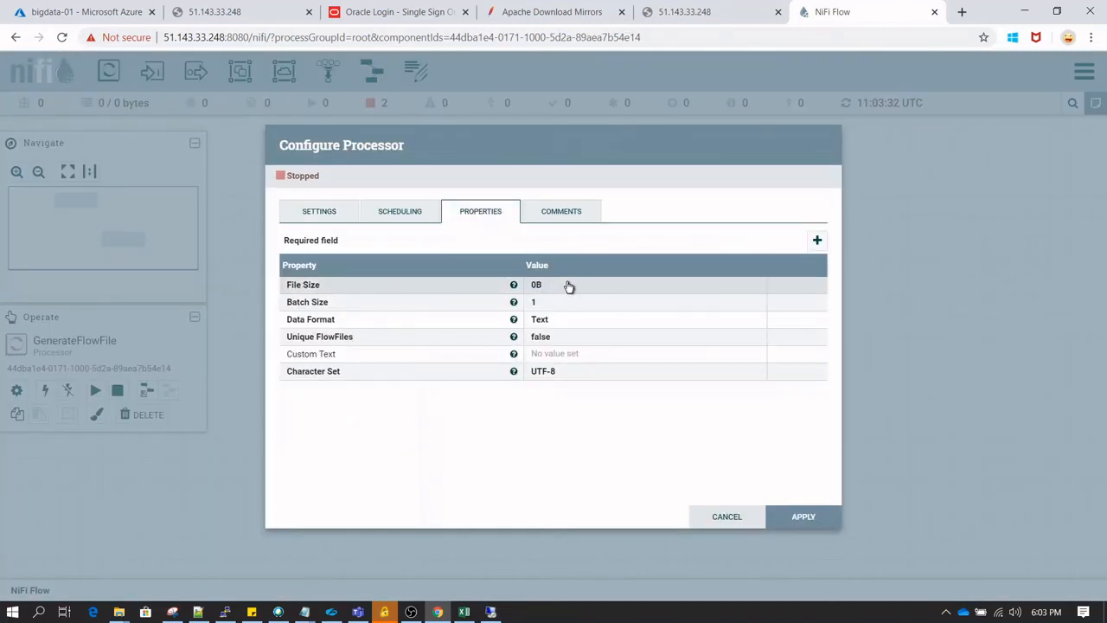
{"action": "left_click", "coordinate": [535, 285]}
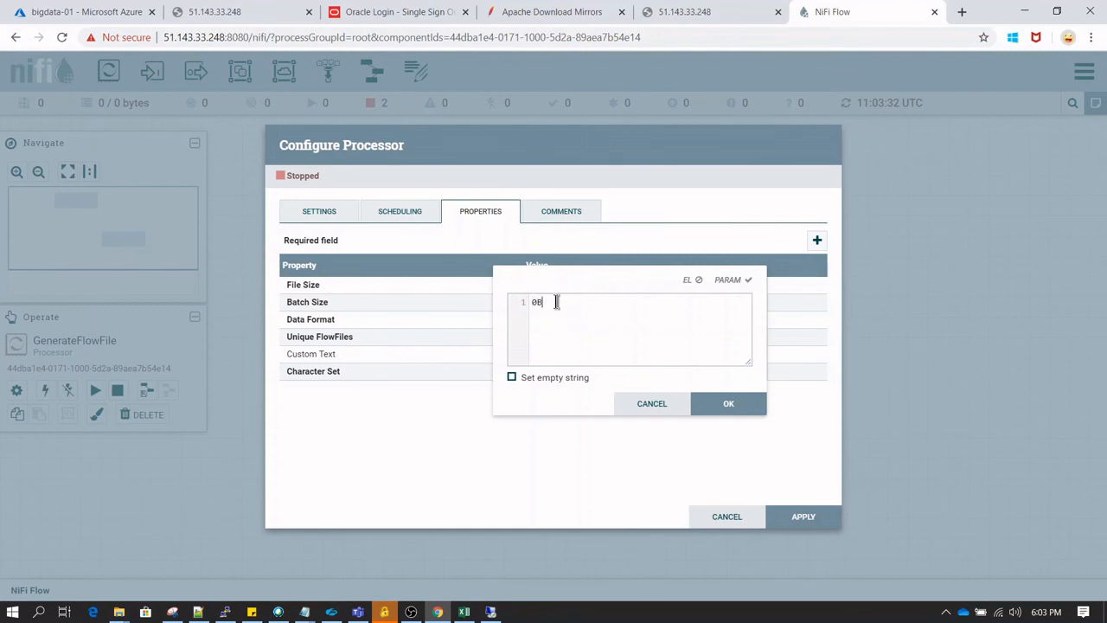
{"action": "type", "text": "1KB"}
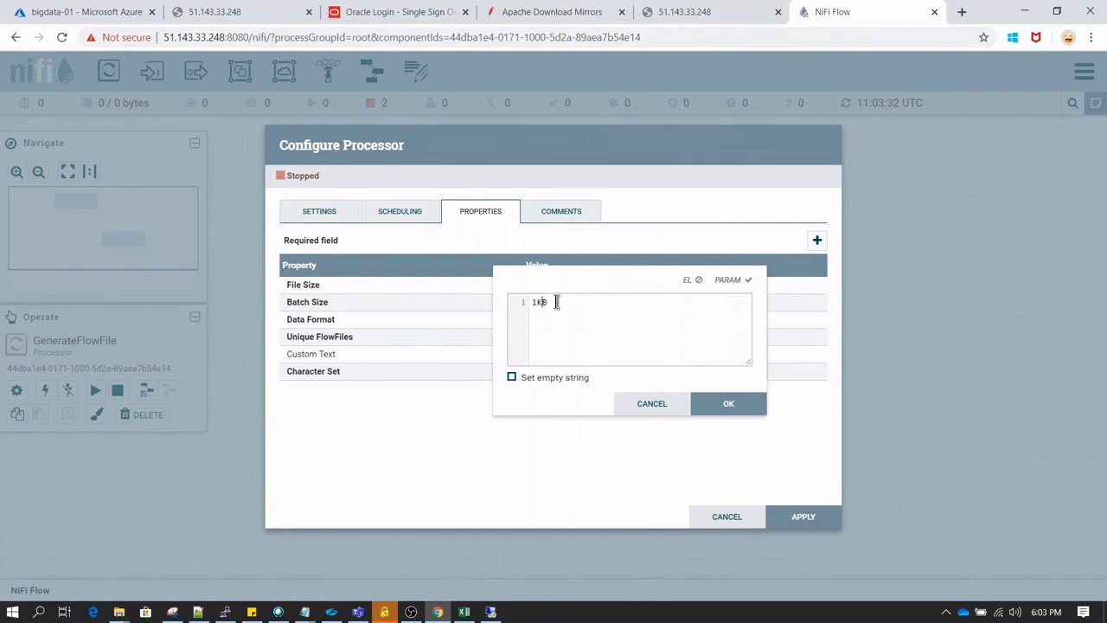
{"action": "left_click", "coordinate": [727, 403]}
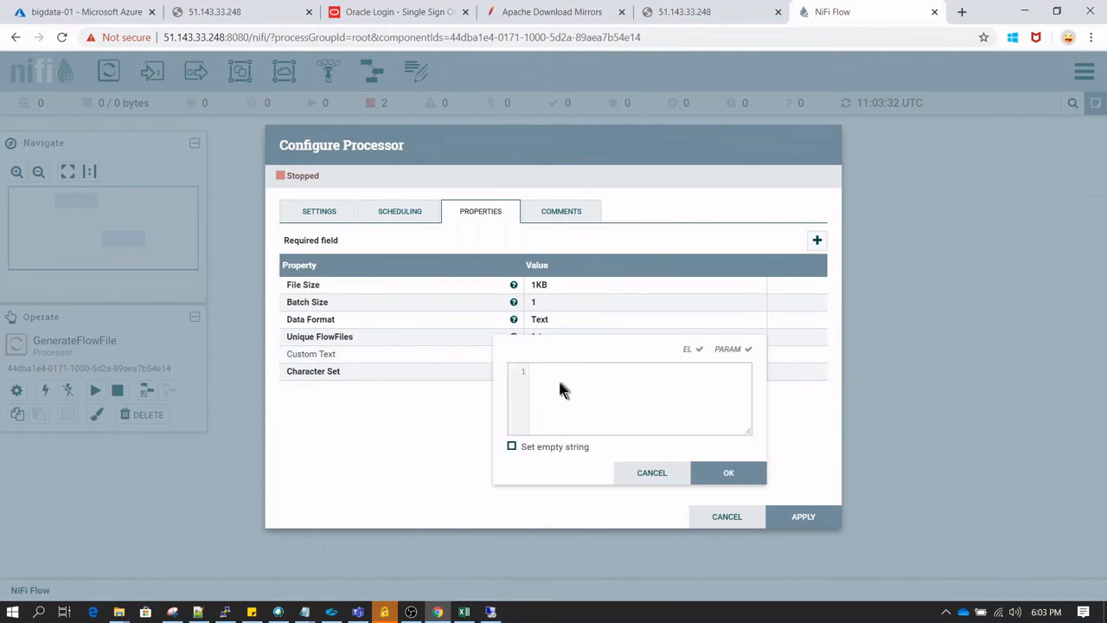
- Enter an employeeid,employeename,salary CSV with john and martin rows as Custom Text and apply
{"action": "type", "text": "emplo"}
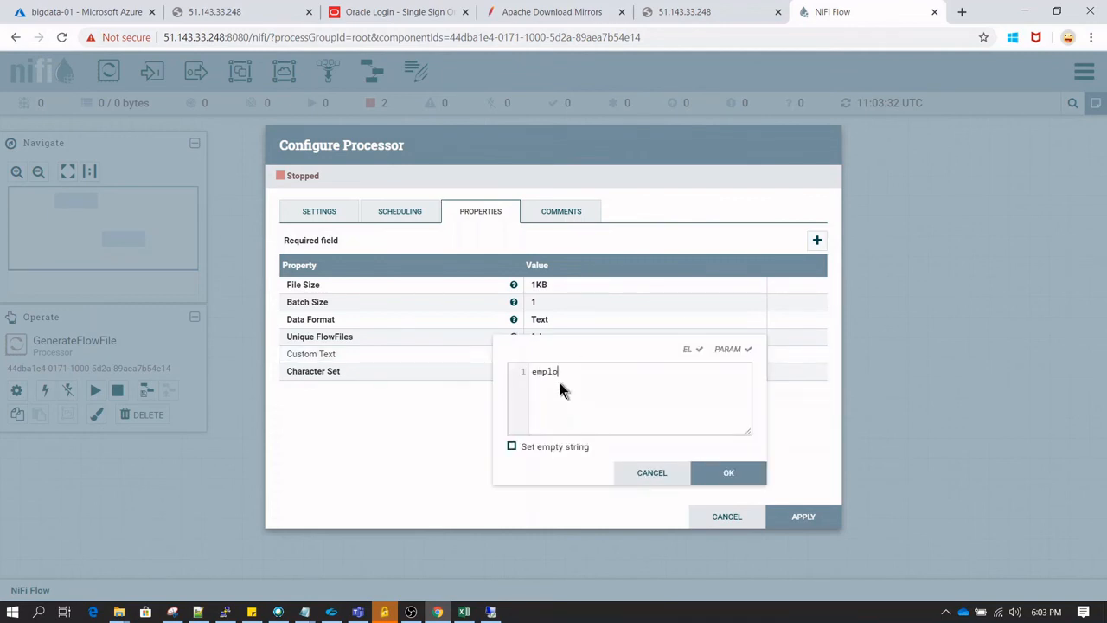
{"action": "type", "text": "yeeid,"}
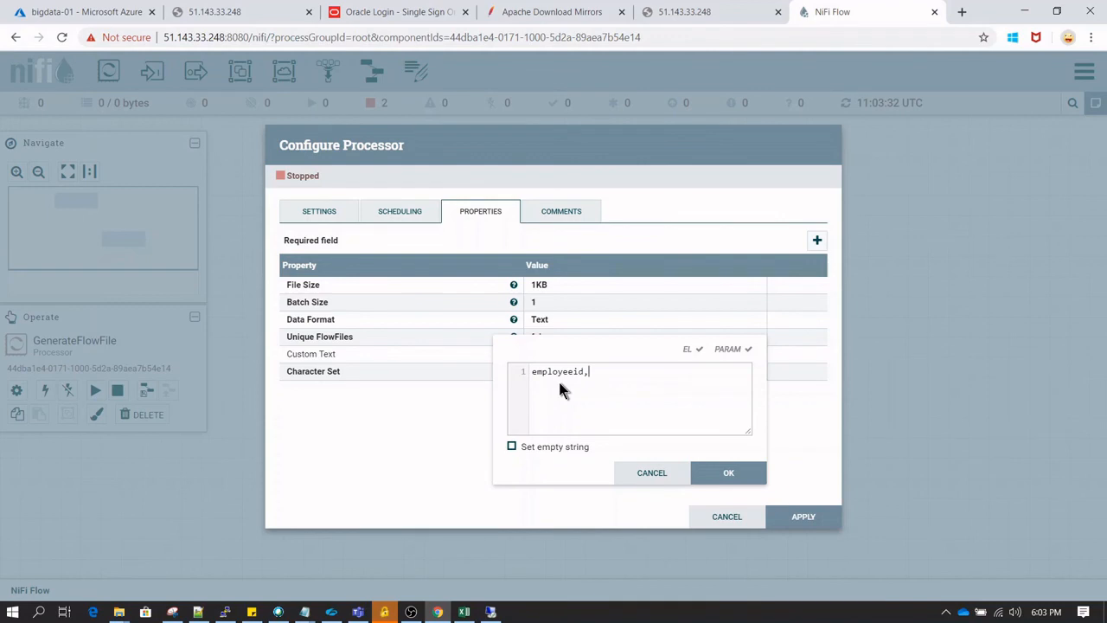
{"action": "type", "text": "employeename,"}
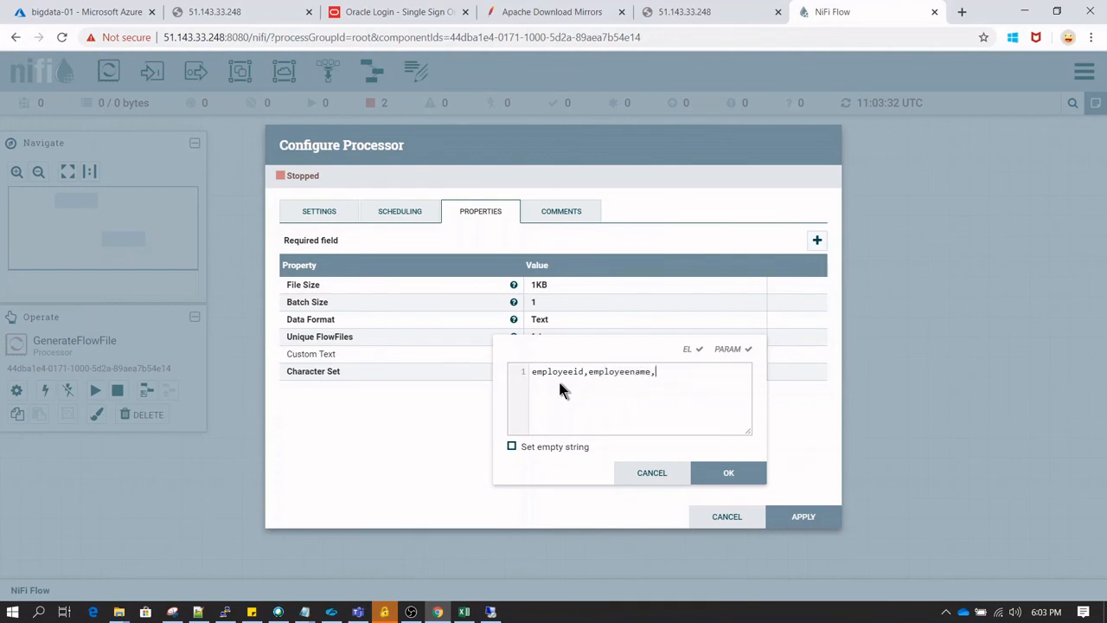
{"action": "type", "text": "salary"}
{"action": "type", "text": "1,j"}
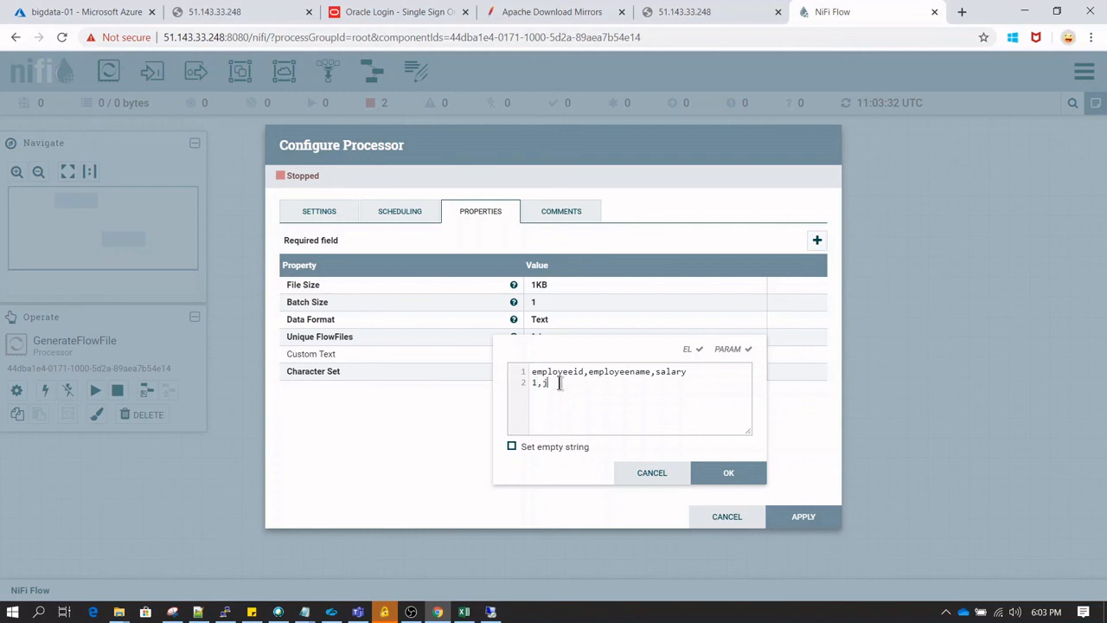
{"action": "type", "text": "ohn,200"}
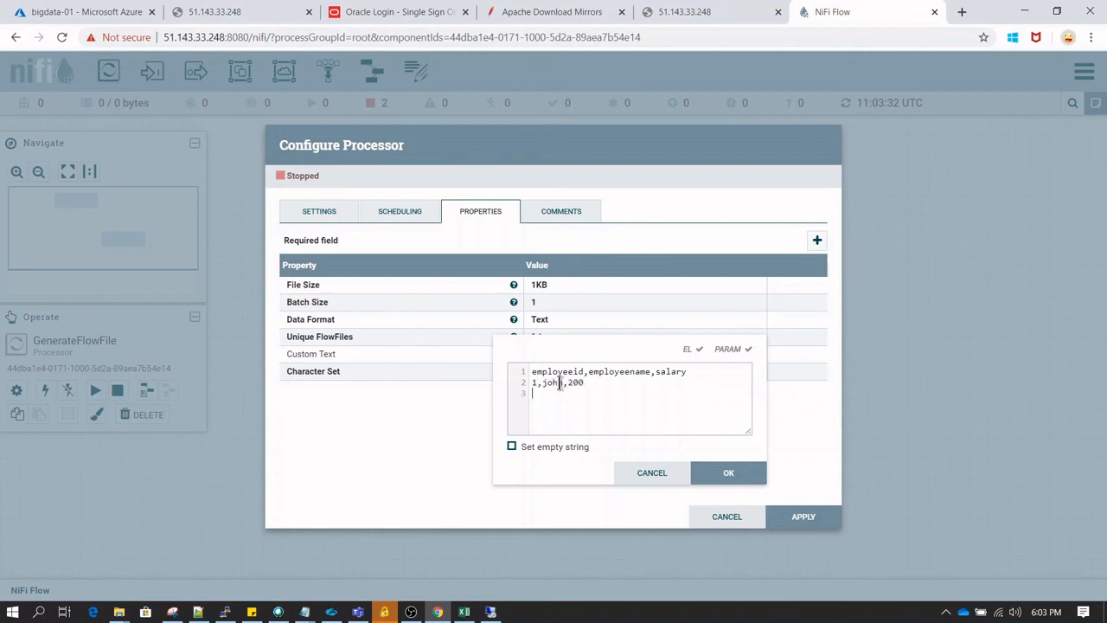
{"action": "type", "text": "2,martin,"}
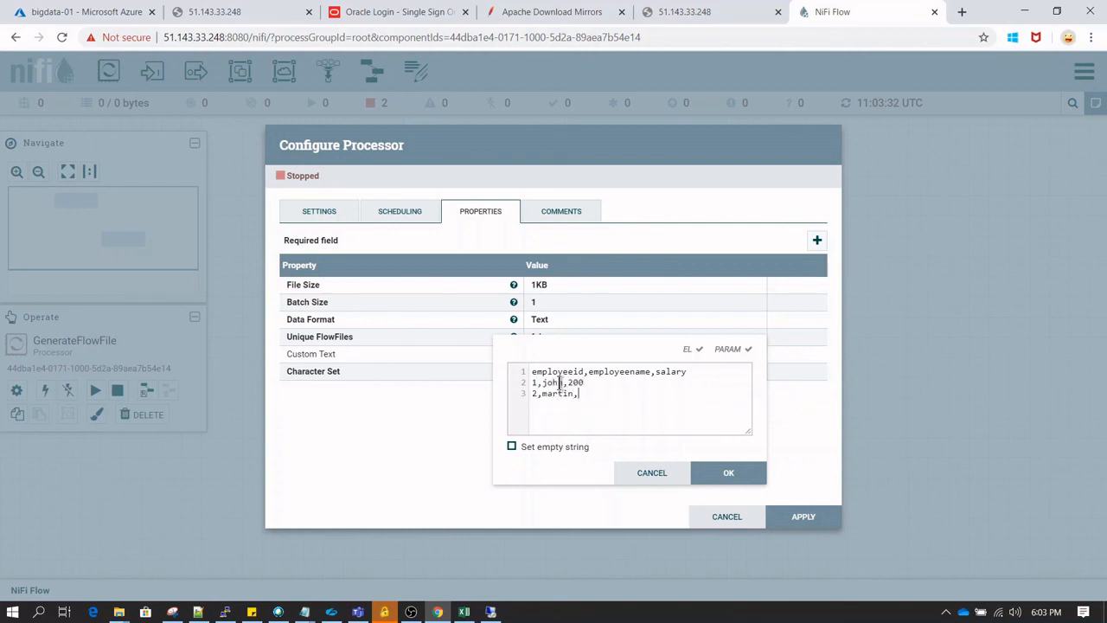
{"action": "type", "text": "300"}
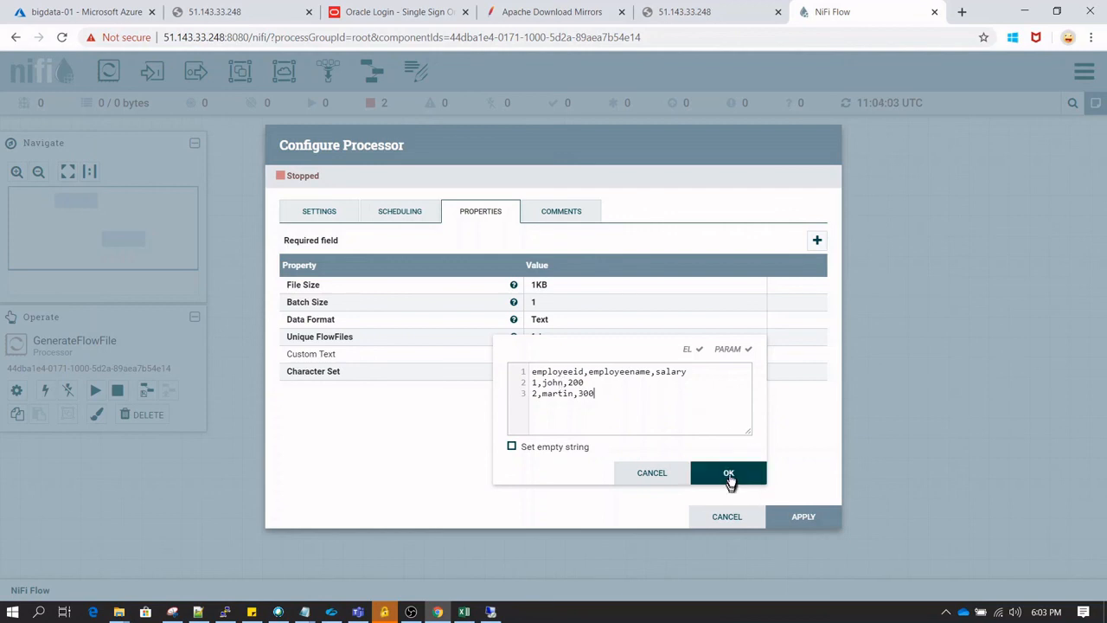
{"action": "left_click", "coordinate": [728, 473]}
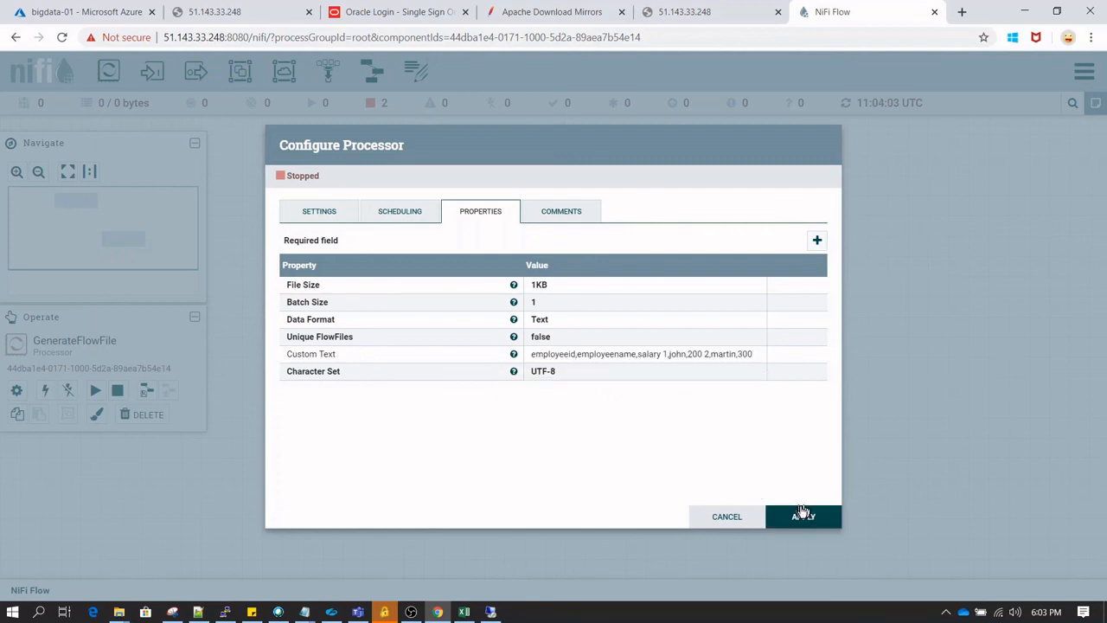
{"action": "left_click", "coordinate": [802, 516]}
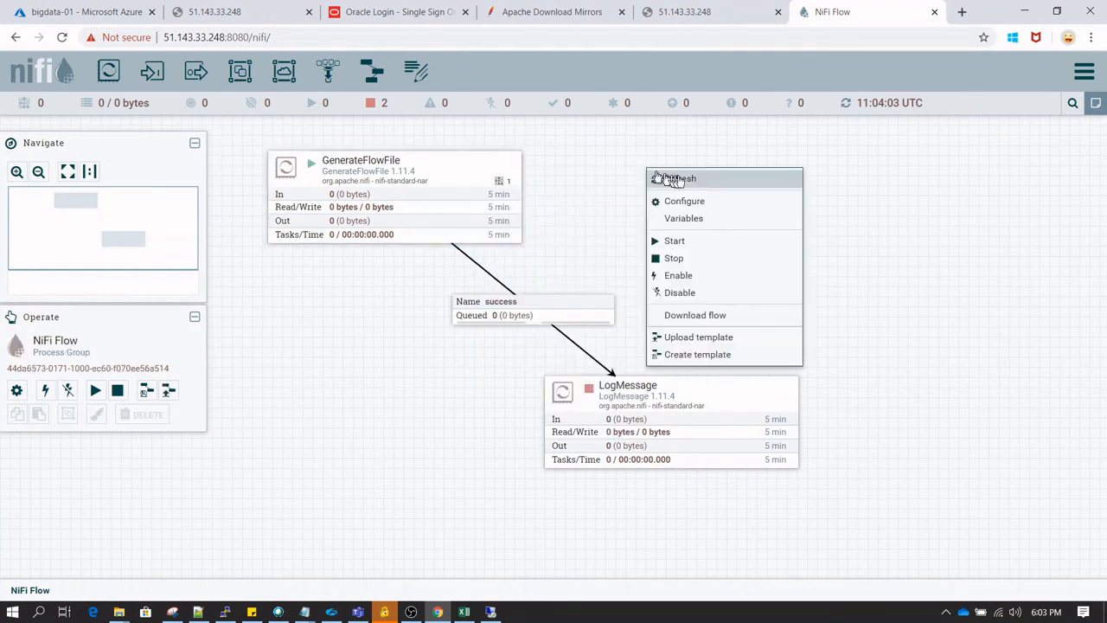
- Refresh the flow and set GenerateFlowFile's Run Schedule to 10 sec
{"action": "left_click", "coordinate": [675, 241]}
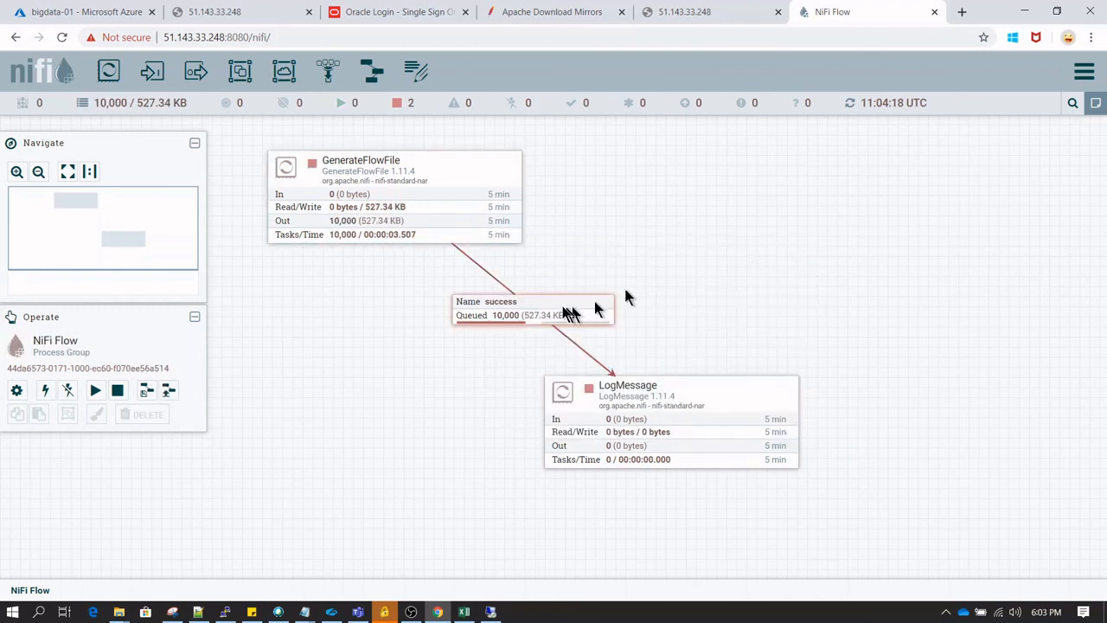
{"action": "mouse_move", "coordinate": [514, 323]}
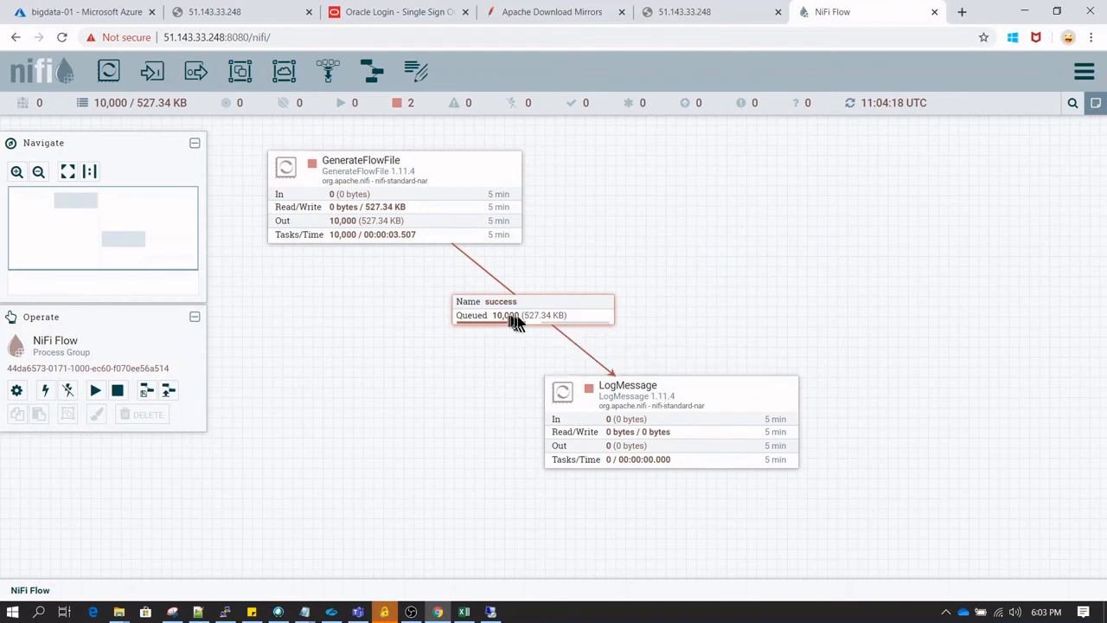
{"action": "left_click", "coordinate": [395, 197]}
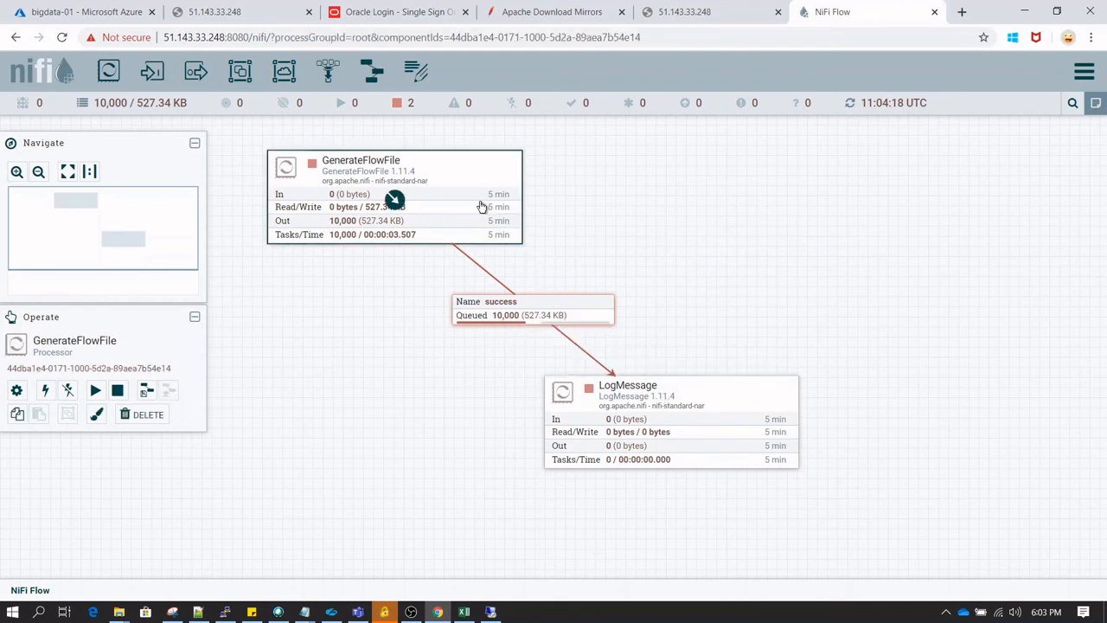
{"action": "double_click", "coordinate": [394, 168]}
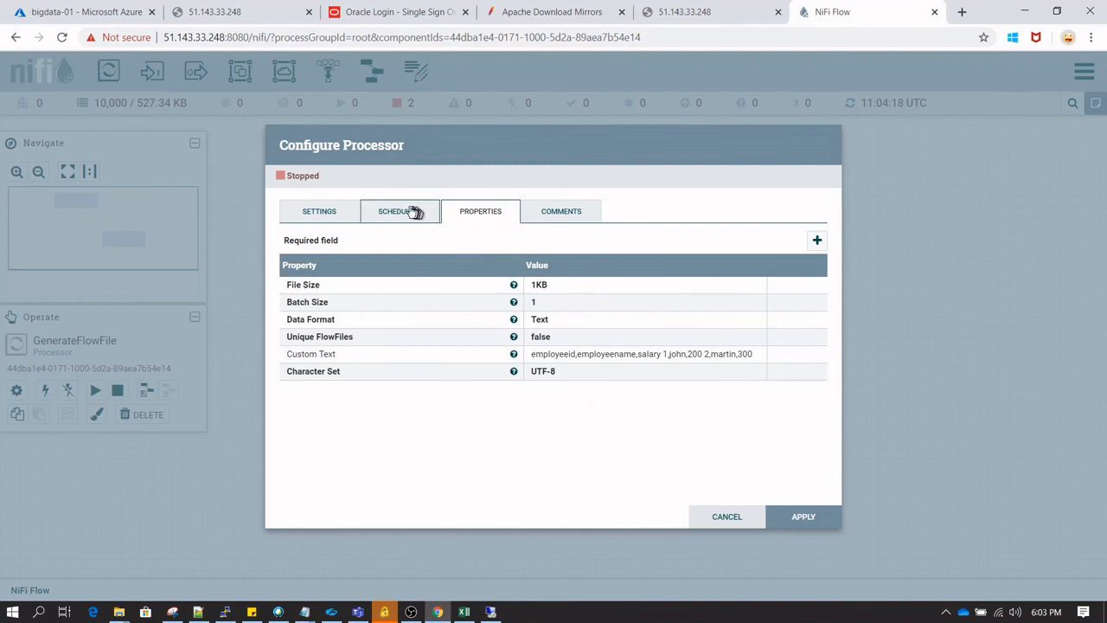
{"action": "left_click", "coordinate": [399, 211]}
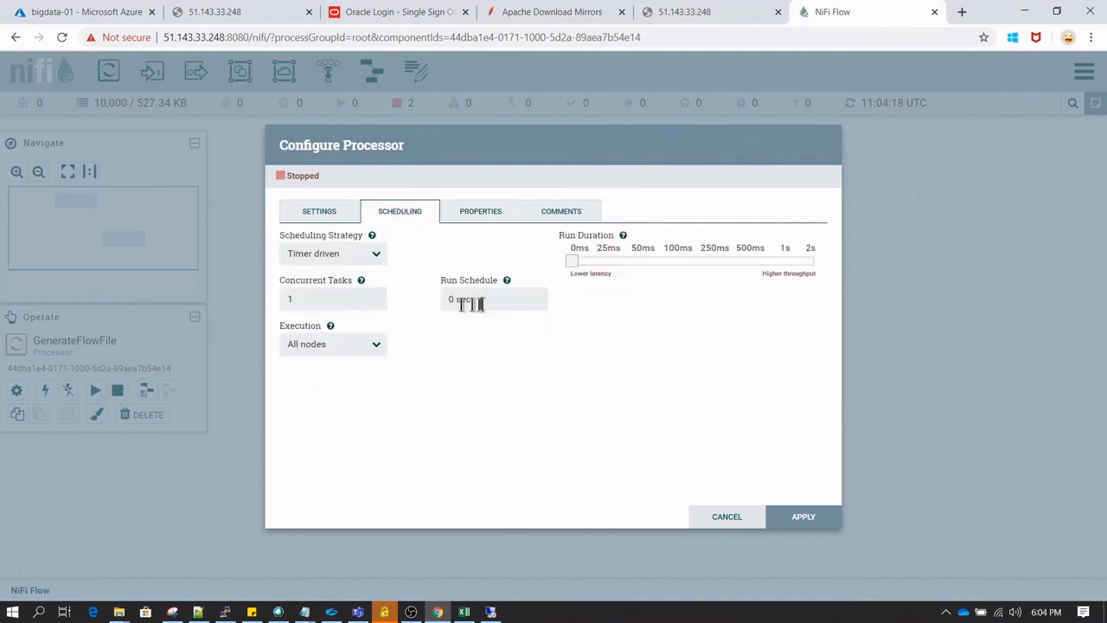
{"action": "left_click", "coordinate": [493, 298]}
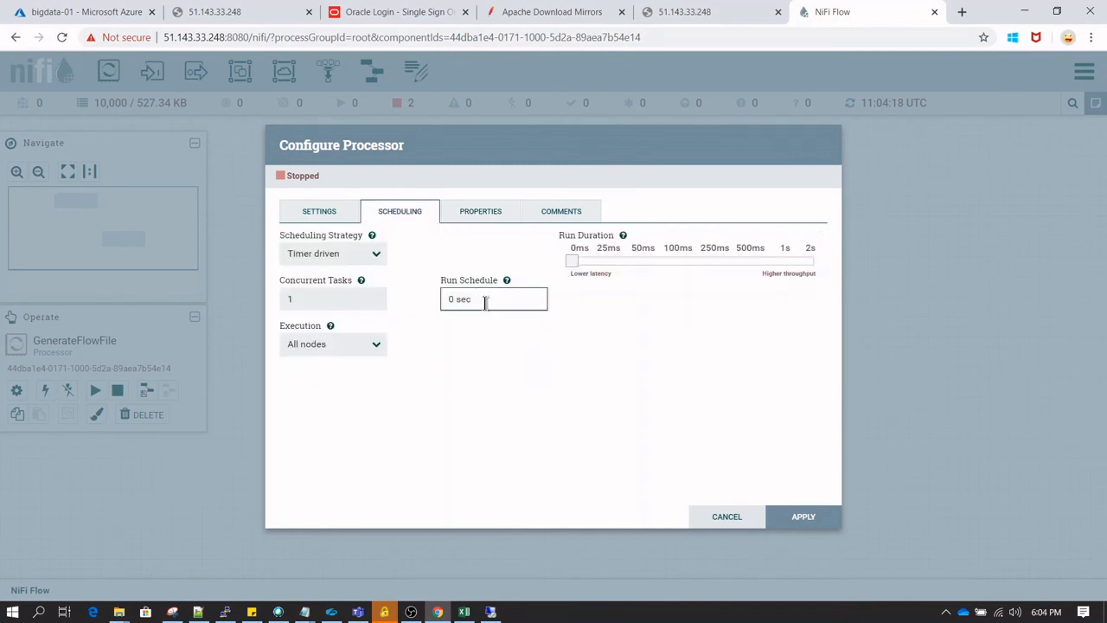
{"action": "type", "text": "10 sec"}
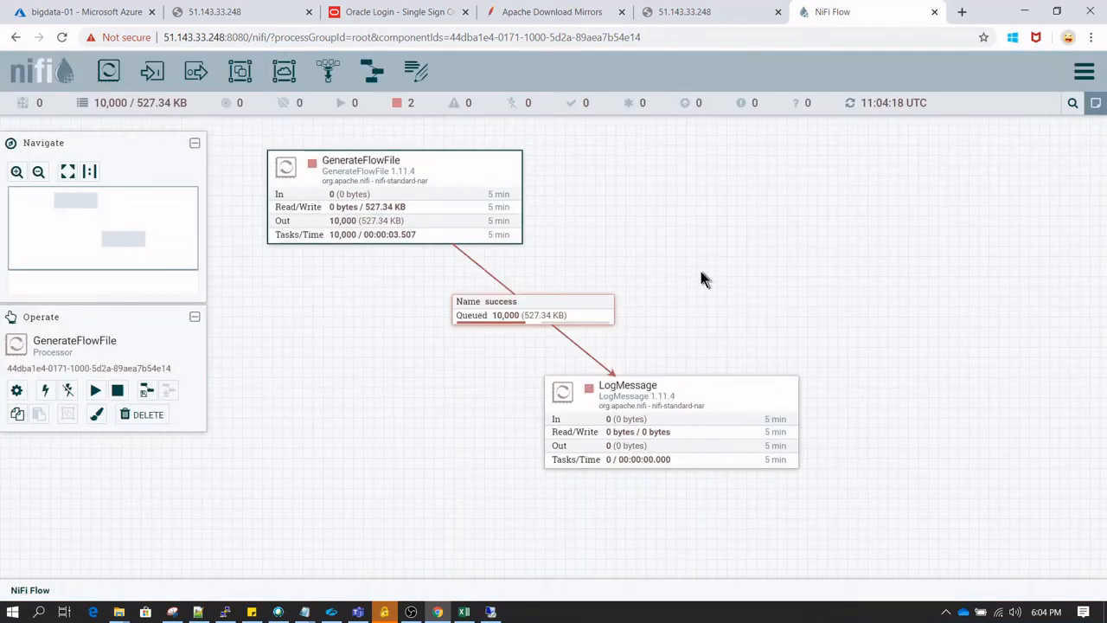
- Empty the success queue and start GenerateFlowFile
{"action": "right_click", "coordinate": [532, 308]}
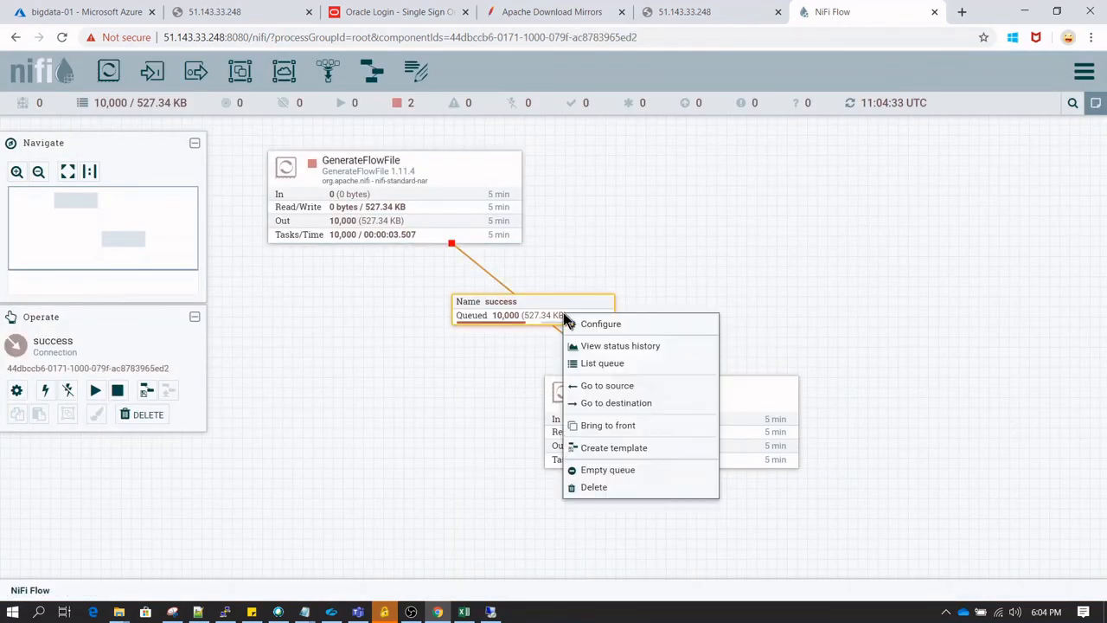
{"action": "mouse_move", "coordinate": [602, 363]}
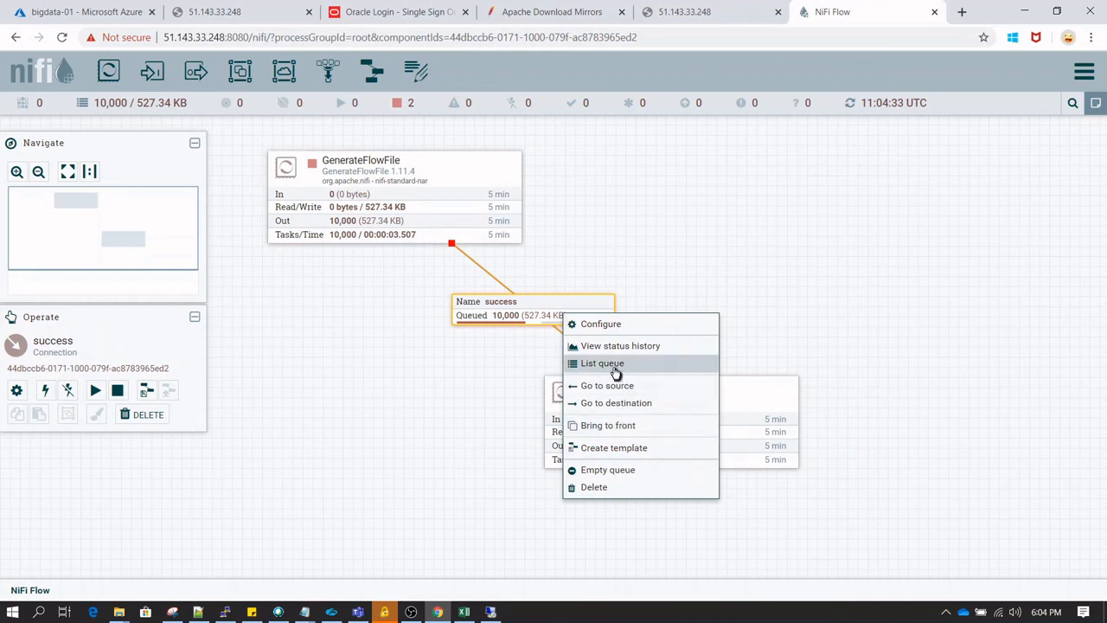
{"action": "left_click", "coordinate": [607, 469]}
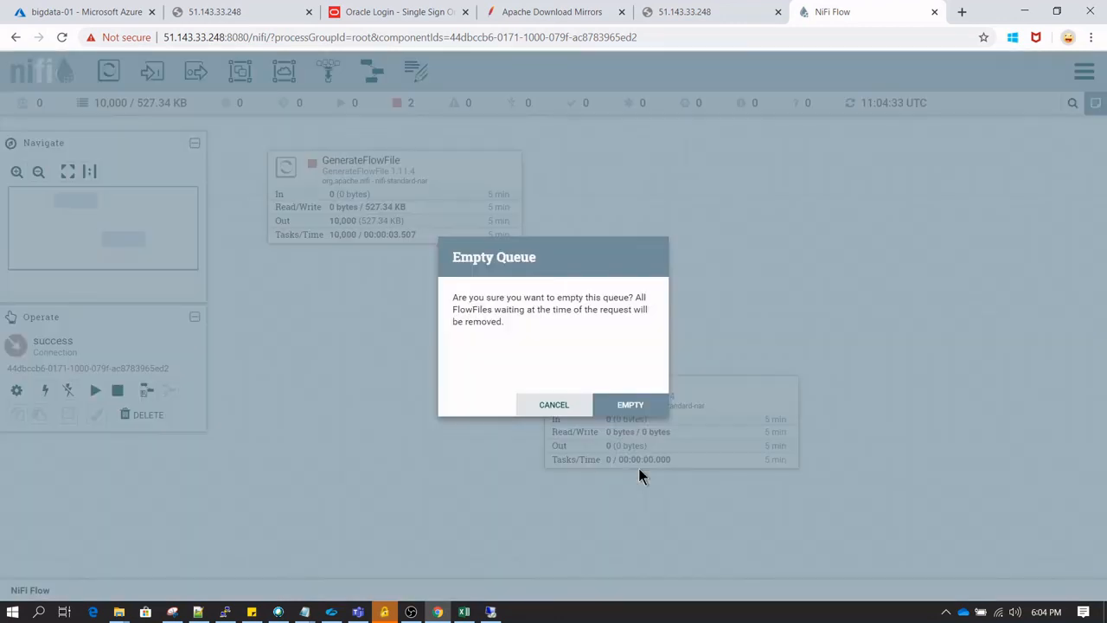
{"action": "left_click", "coordinate": [630, 404]}
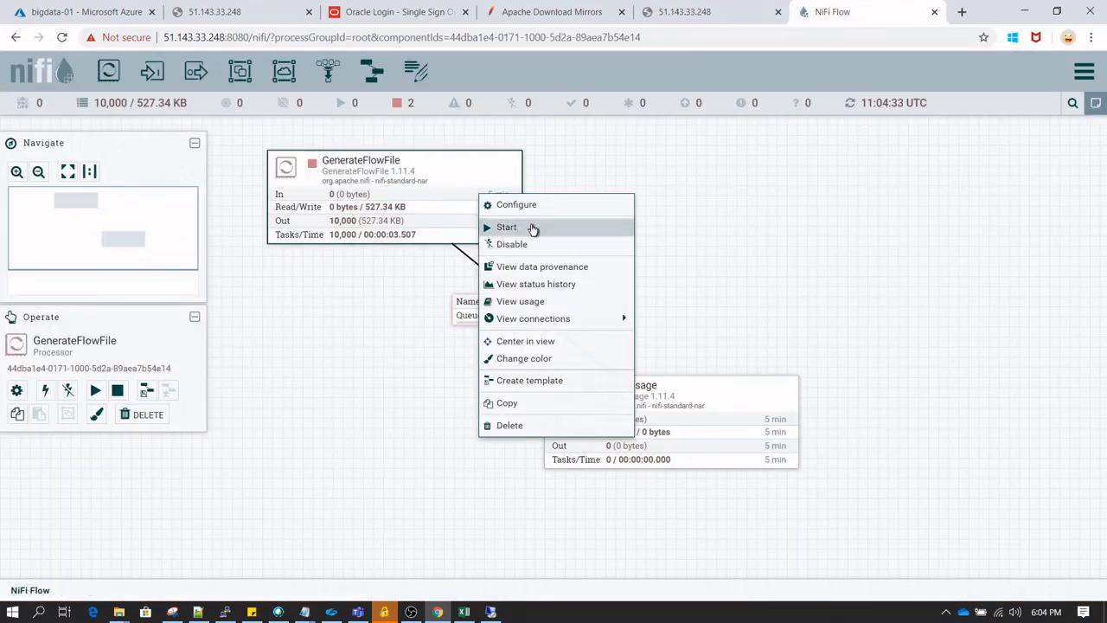
{"action": "left_click", "coordinate": [507, 227]}
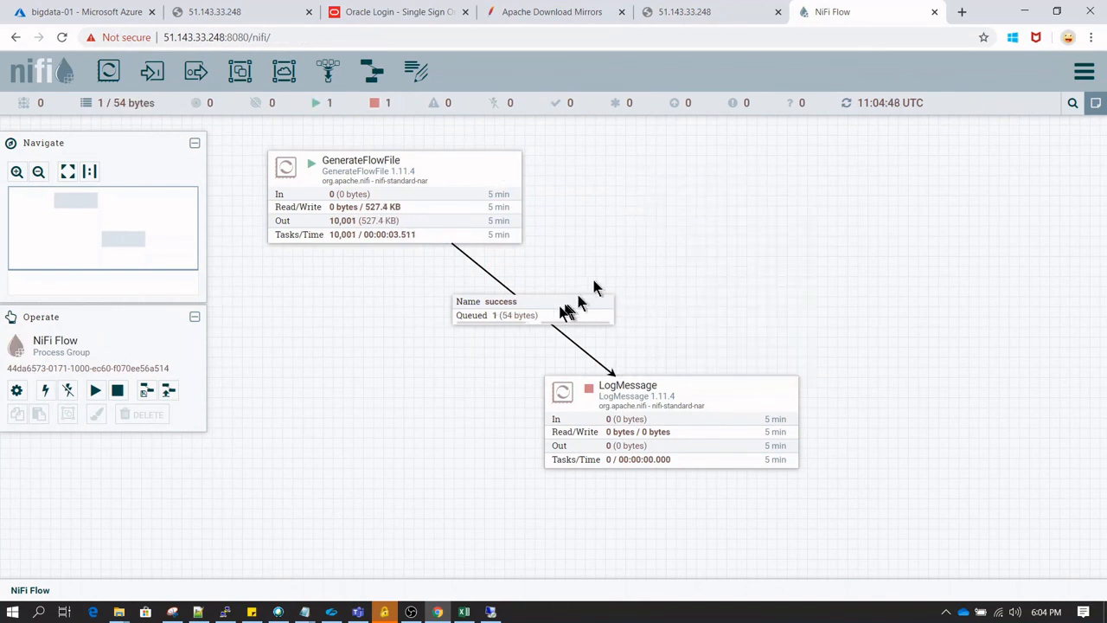
- List the success queue, open the 54-byte flowfile, and close the listing
{"action": "right_click", "coordinate": [532, 308]}
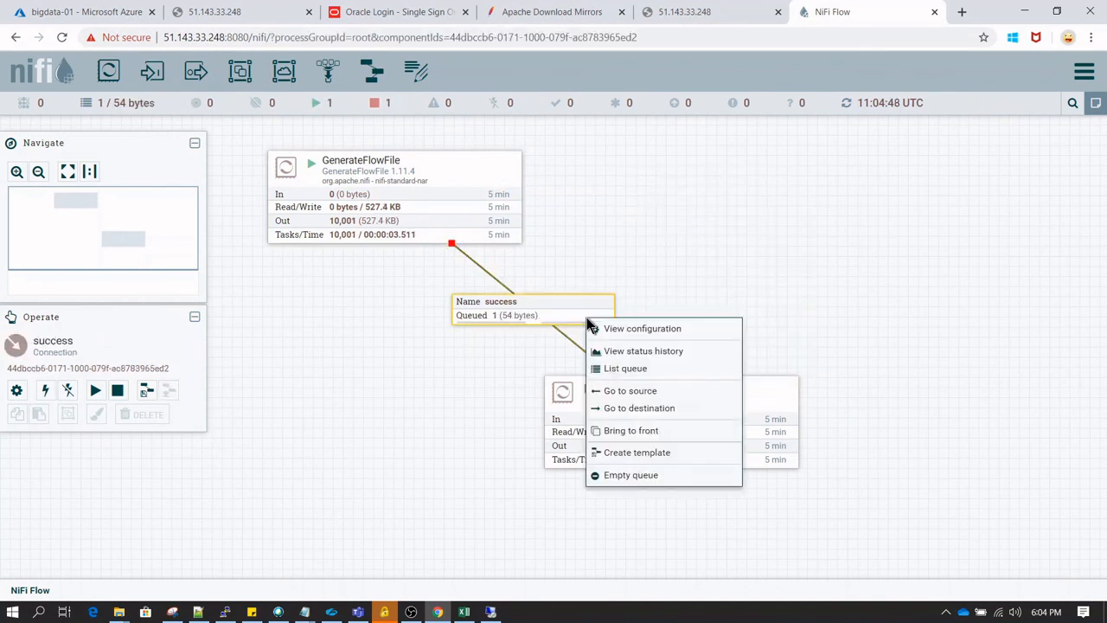
{"action": "left_click", "coordinate": [624, 368]}
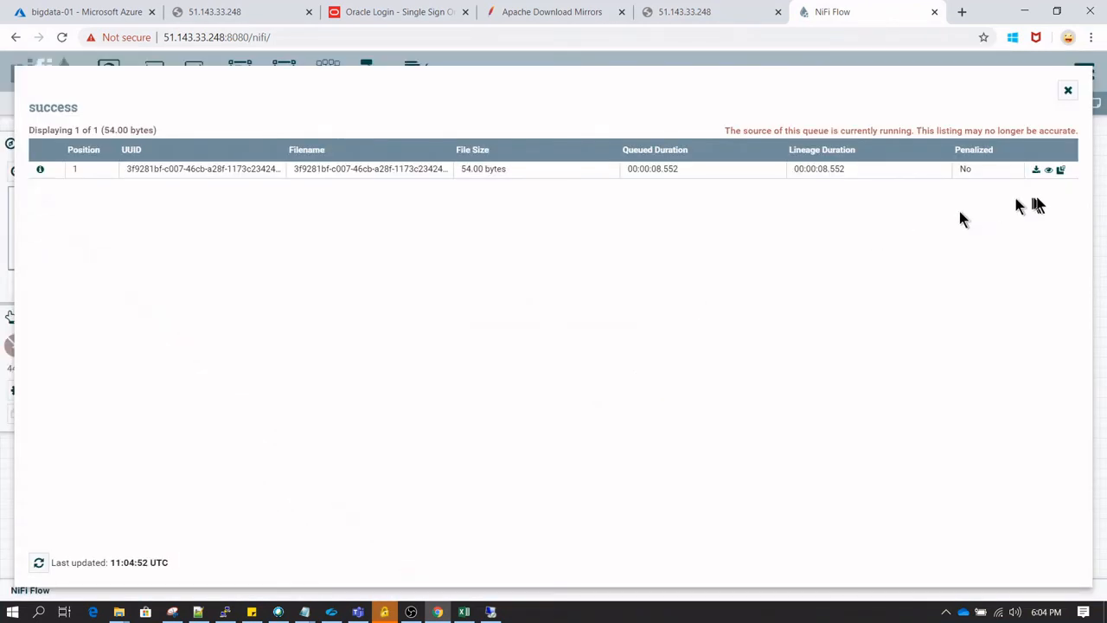
{"action": "left_click", "coordinate": [1049, 169]}
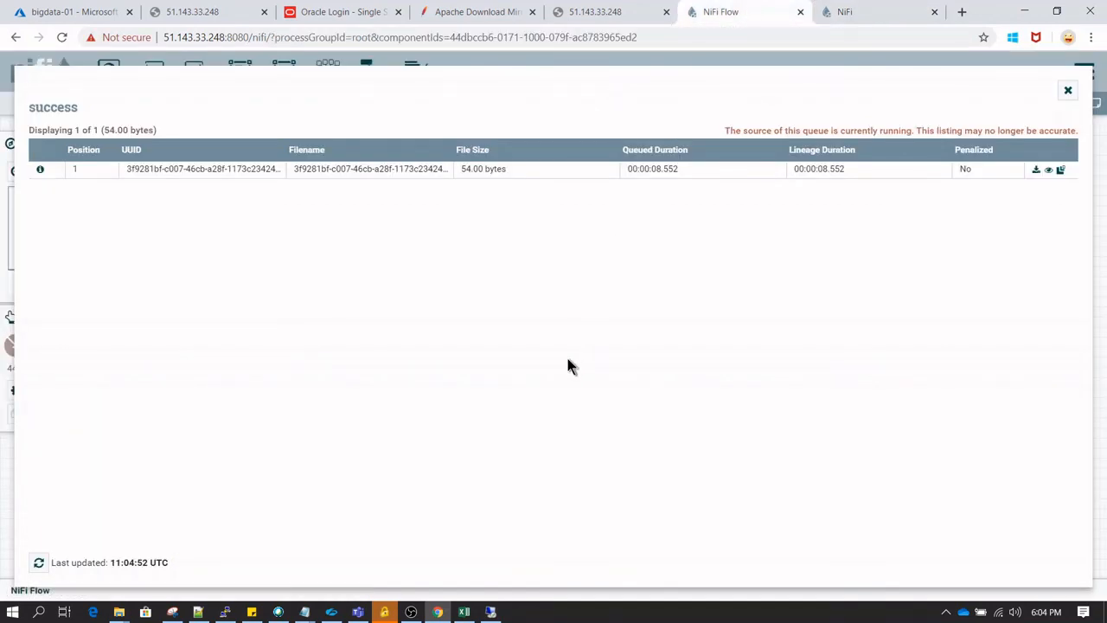
{"action": "mouse_move", "coordinate": [930, 178]}
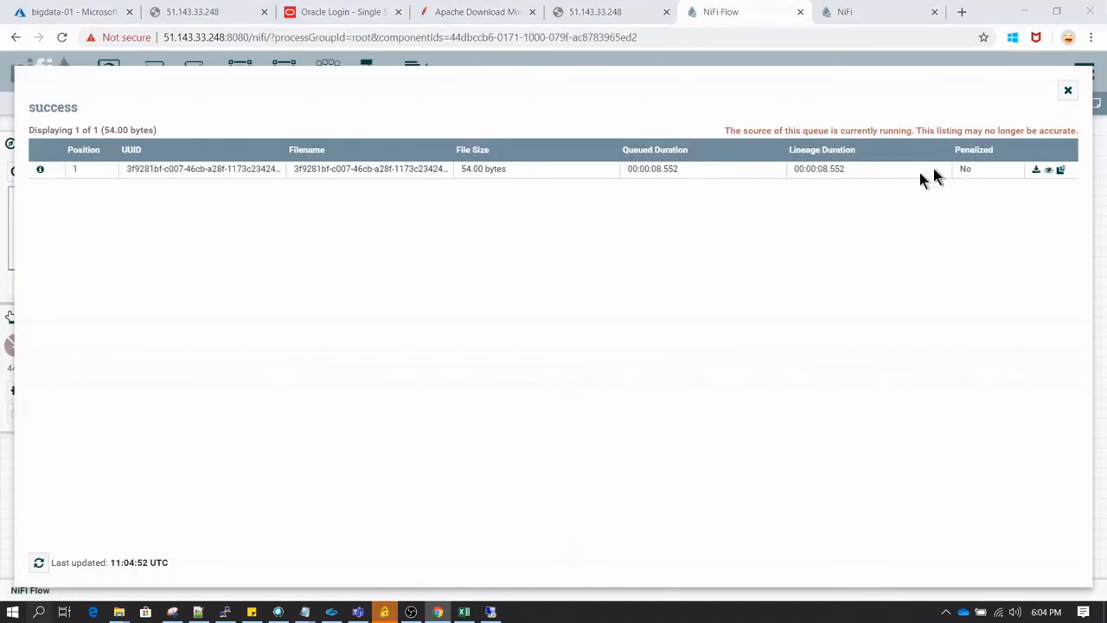
{"action": "left_click", "coordinate": [1068, 90]}
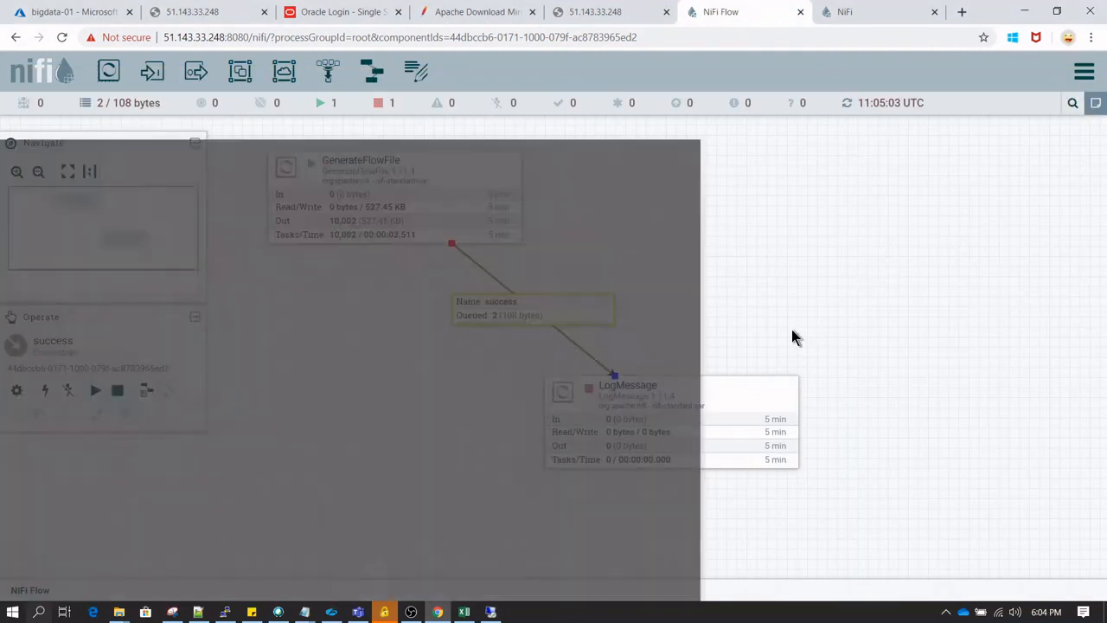